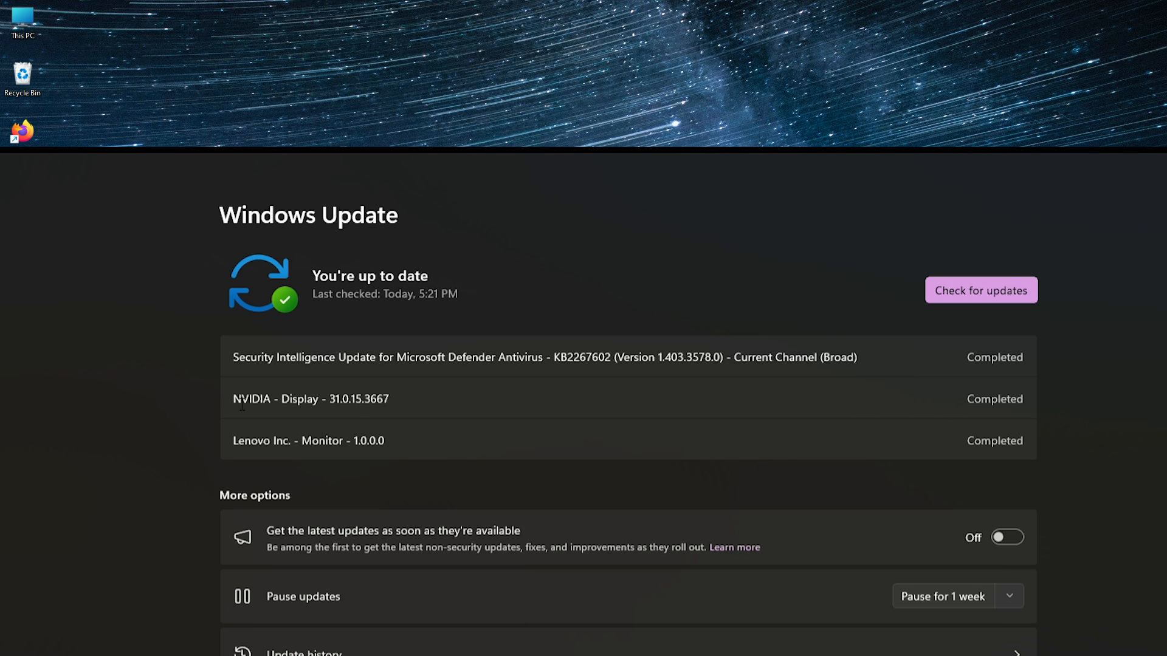
pyautogui.moveTo(440, 304)
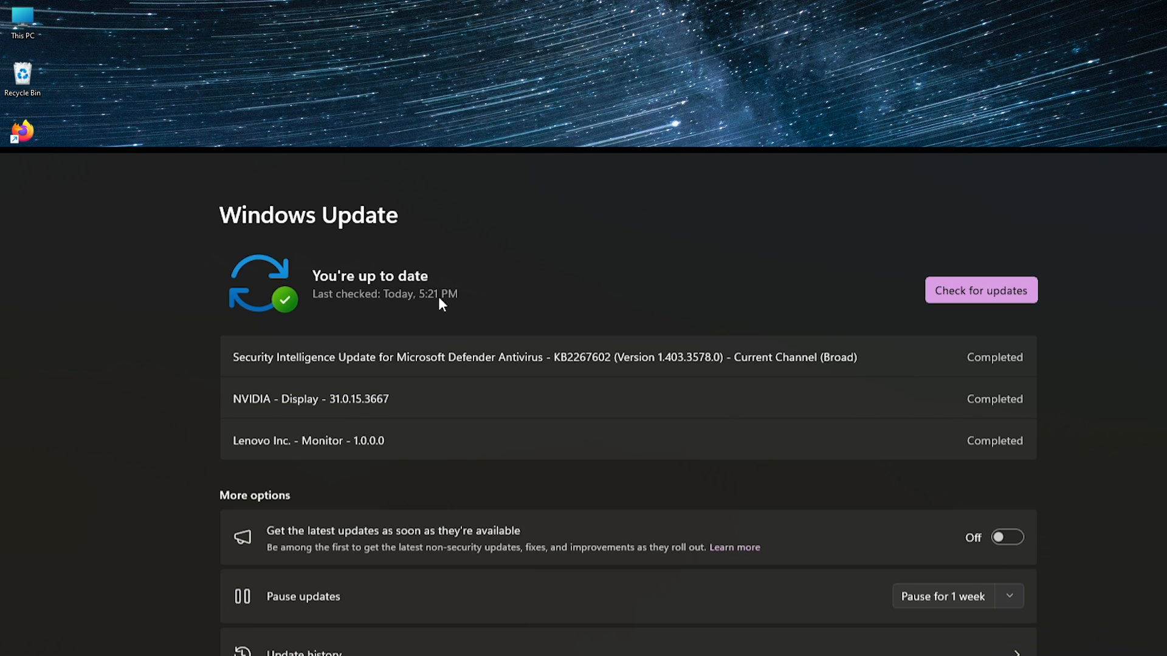
pyautogui.moveTo(955, 408)
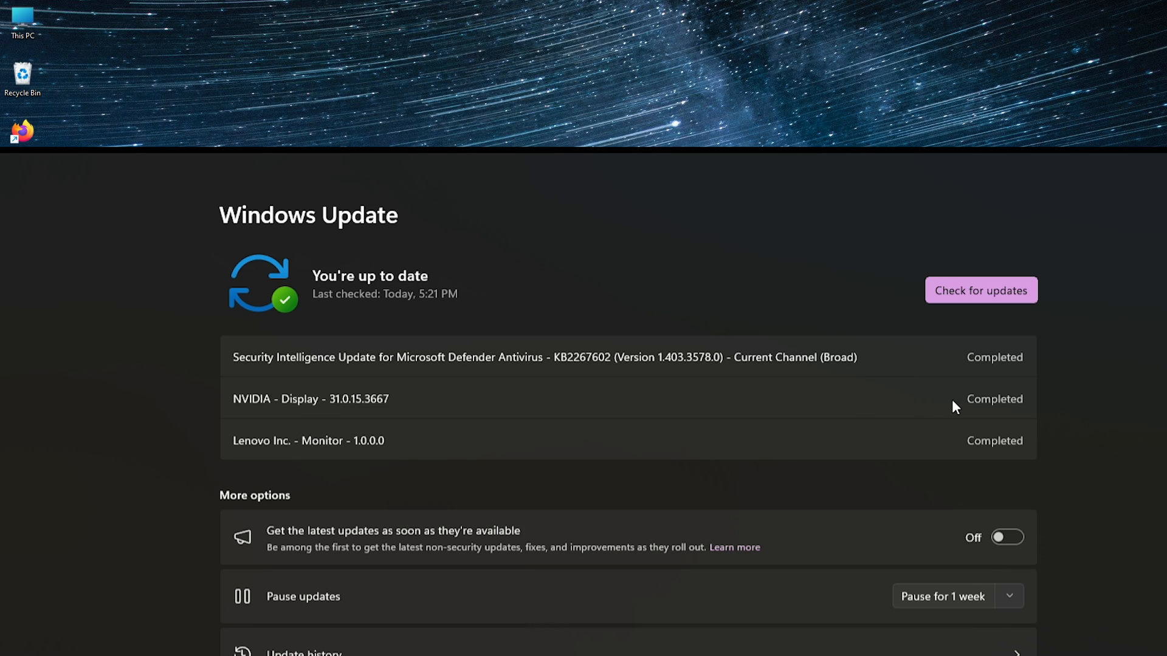
pyautogui.moveTo(232, 404)
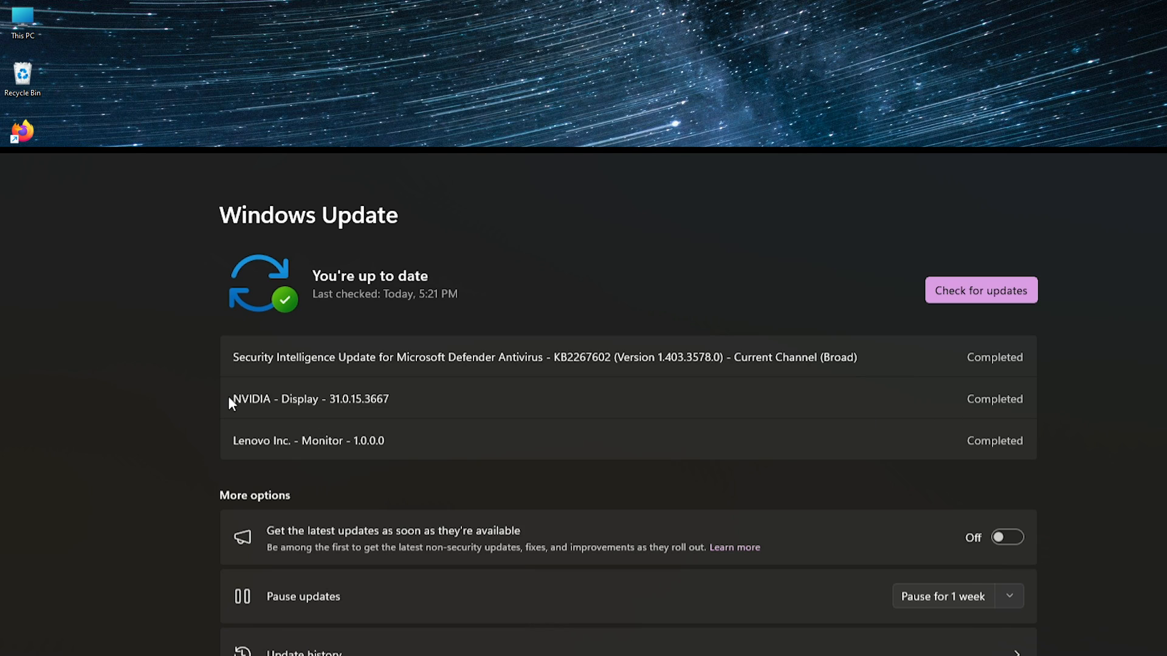
# Step: Create a system restore point named 'Backup' and close System Properties
pyautogui.doubleClick(310, 398)
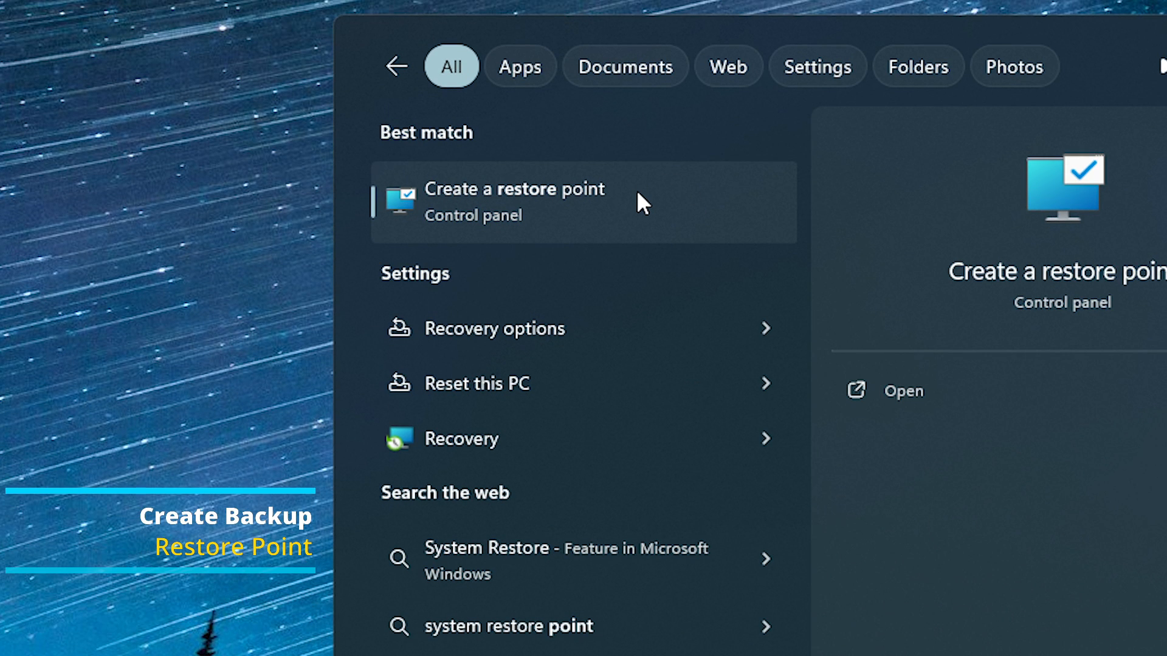
pyautogui.click(514, 201)
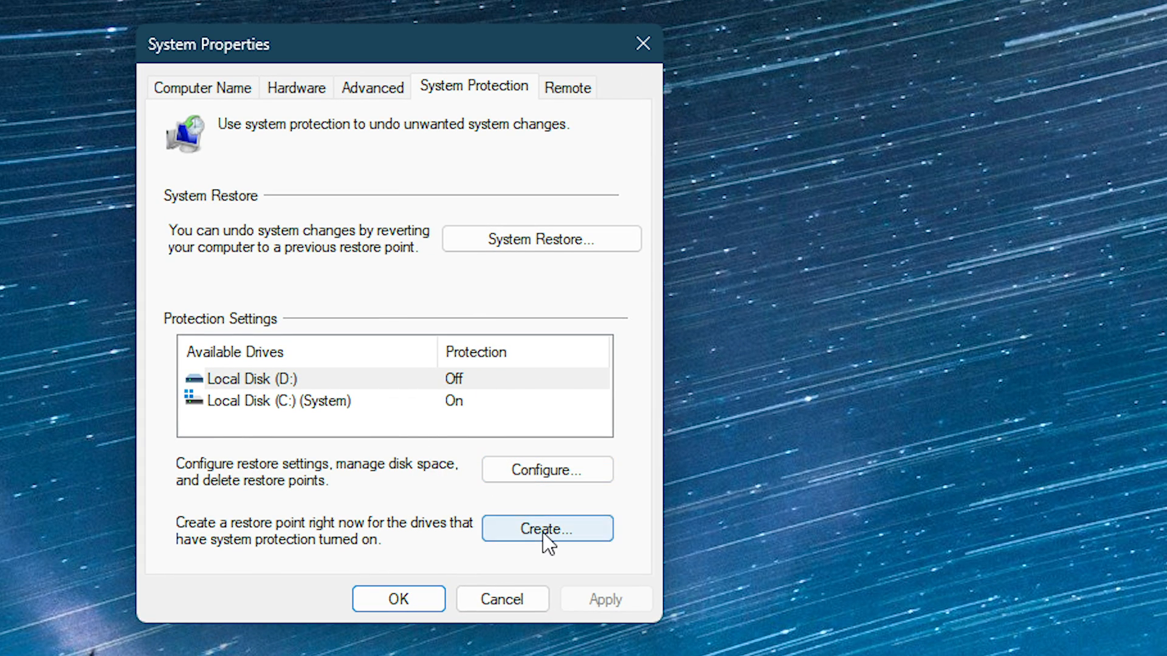
pyautogui.click(547, 528)
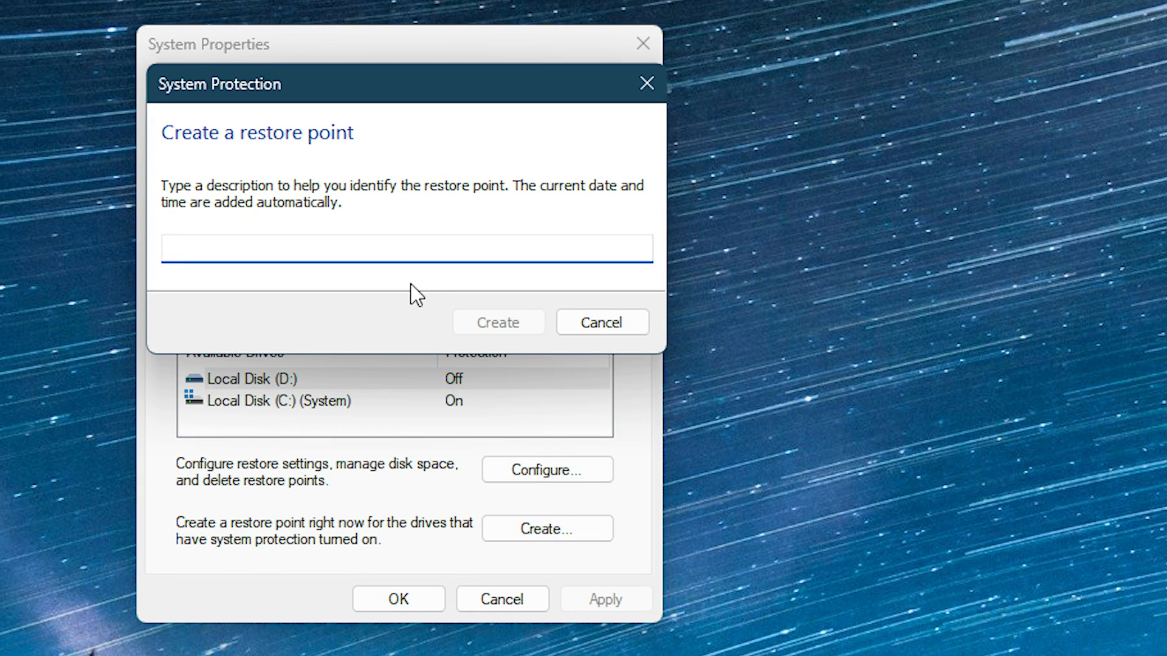
pyautogui.write('Backup')
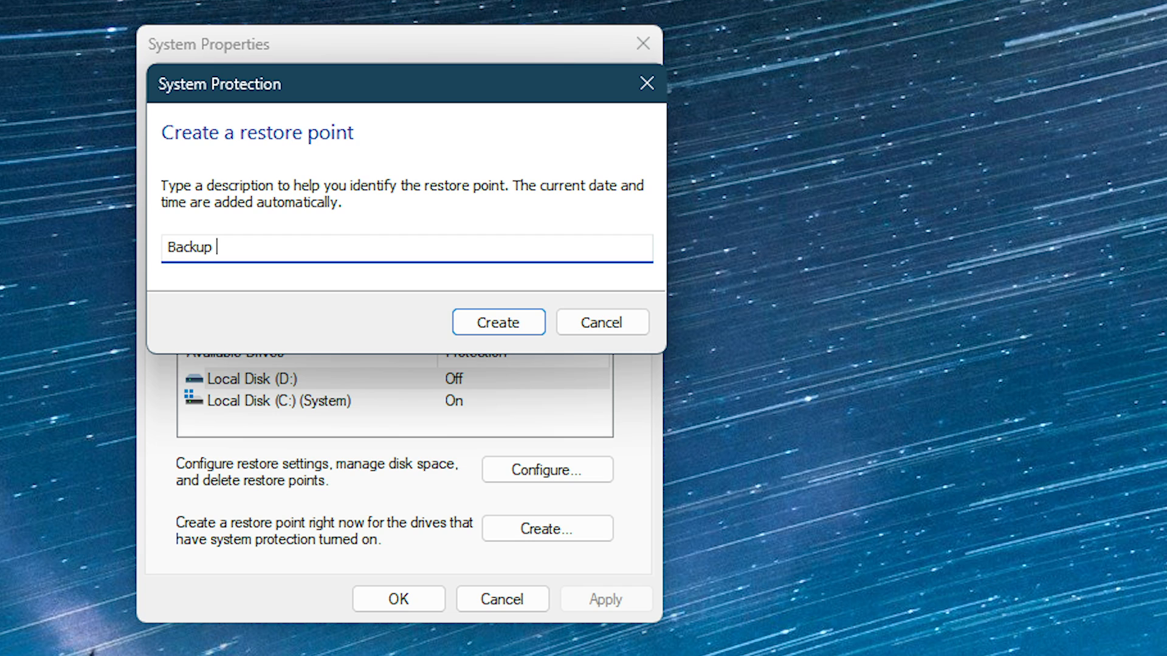
pyautogui.click(498, 322)
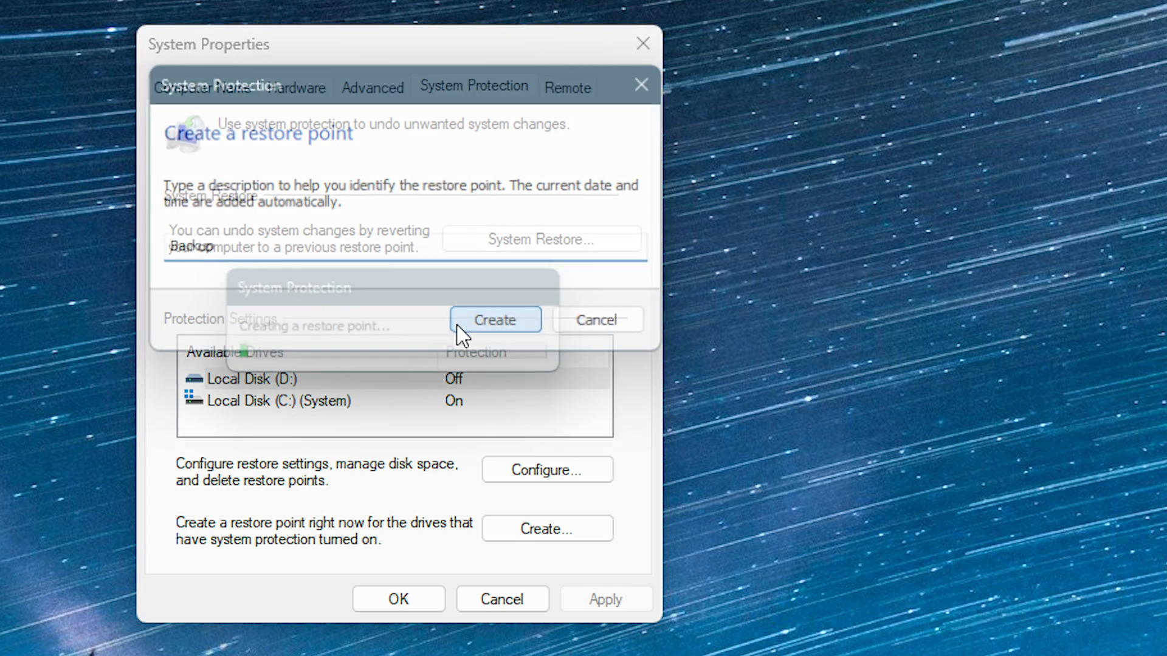
pyautogui.click(495, 319)
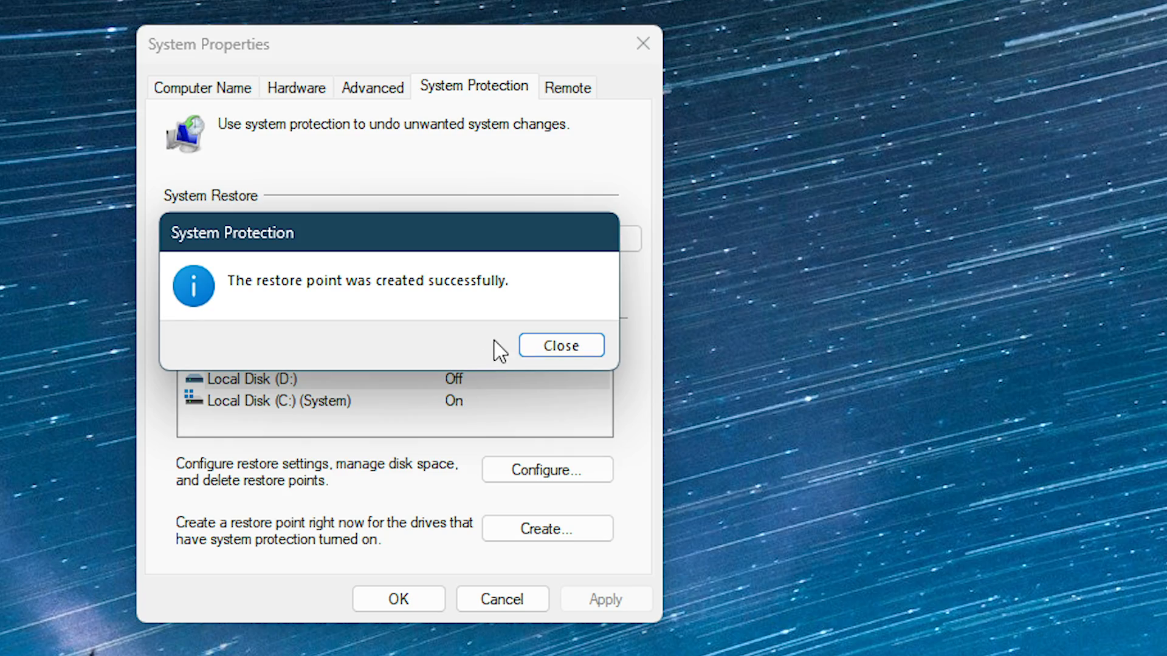
pyautogui.click(560, 344)
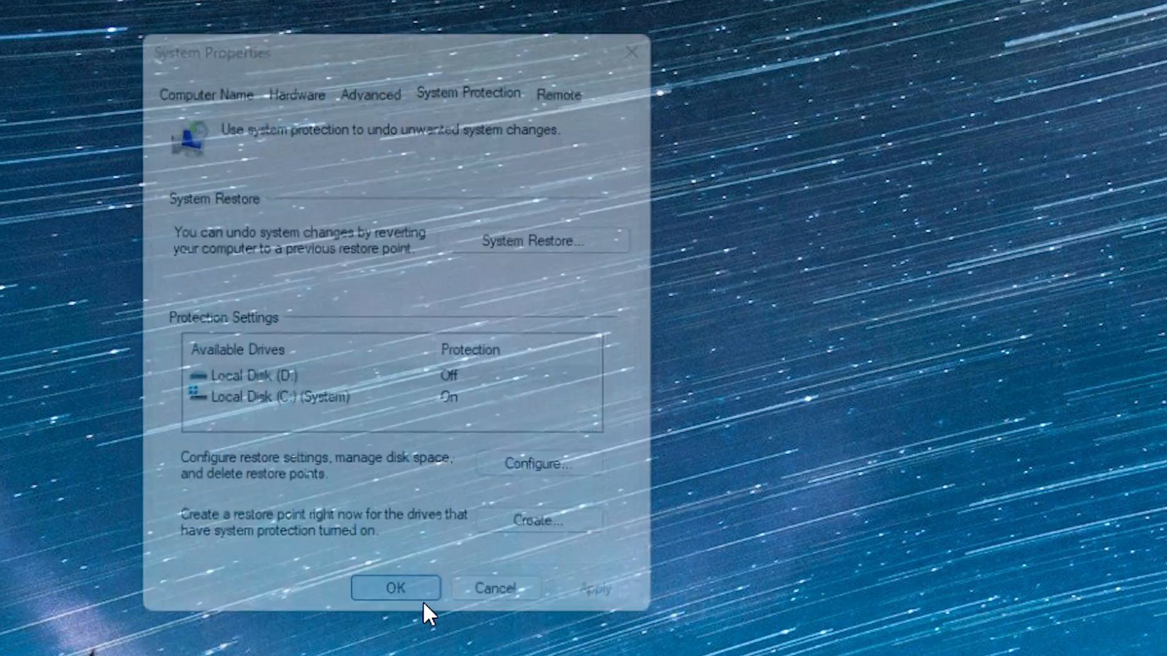
pyautogui.click(395, 588)
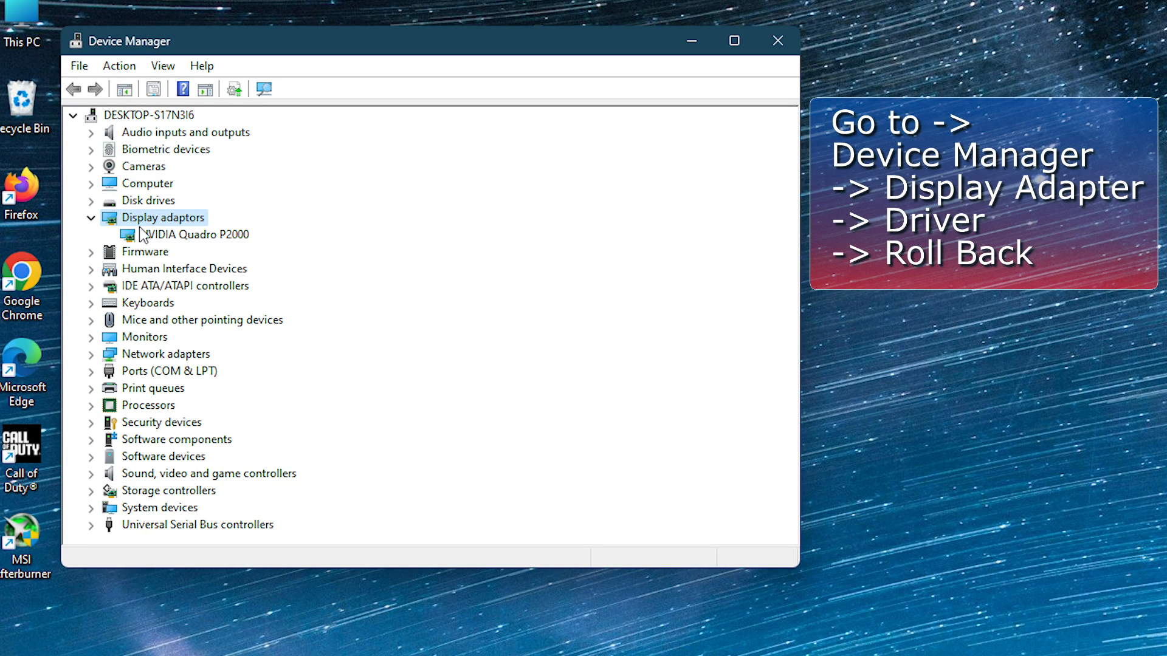
# Step: Roll back the NVIDIA Quadro P2000 driver to version 31.0.15.5123 and close its properties
pyautogui.doubleClick(199, 234)
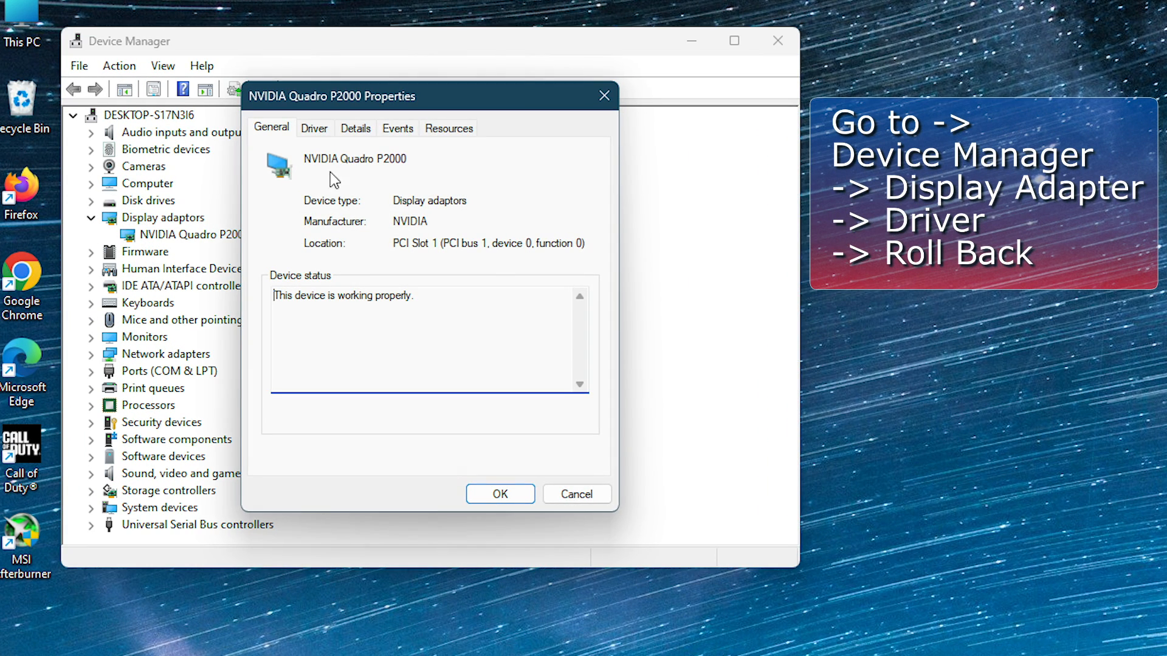
pyautogui.click(314, 127)
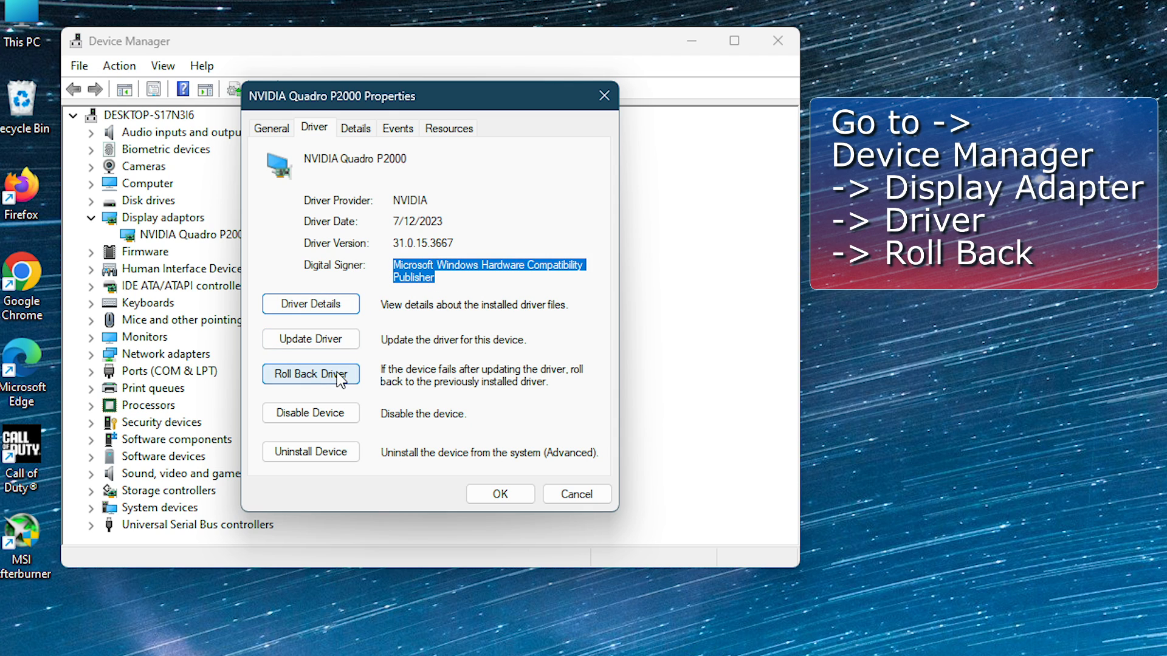
pyautogui.click(311, 374)
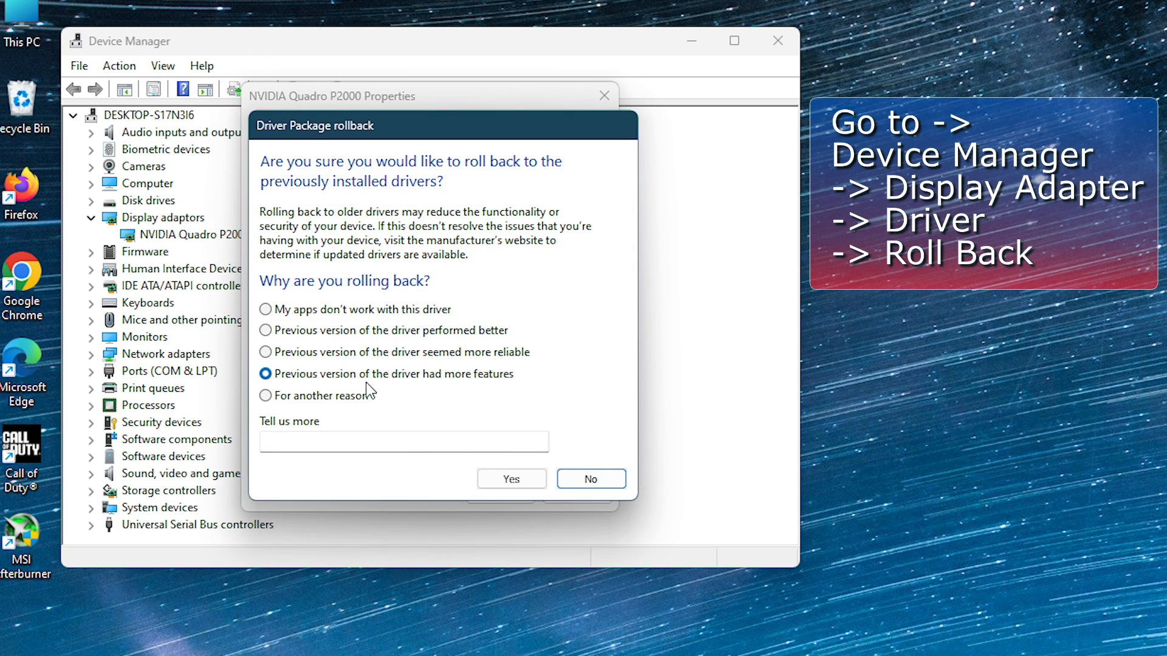
pyautogui.click(510, 479)
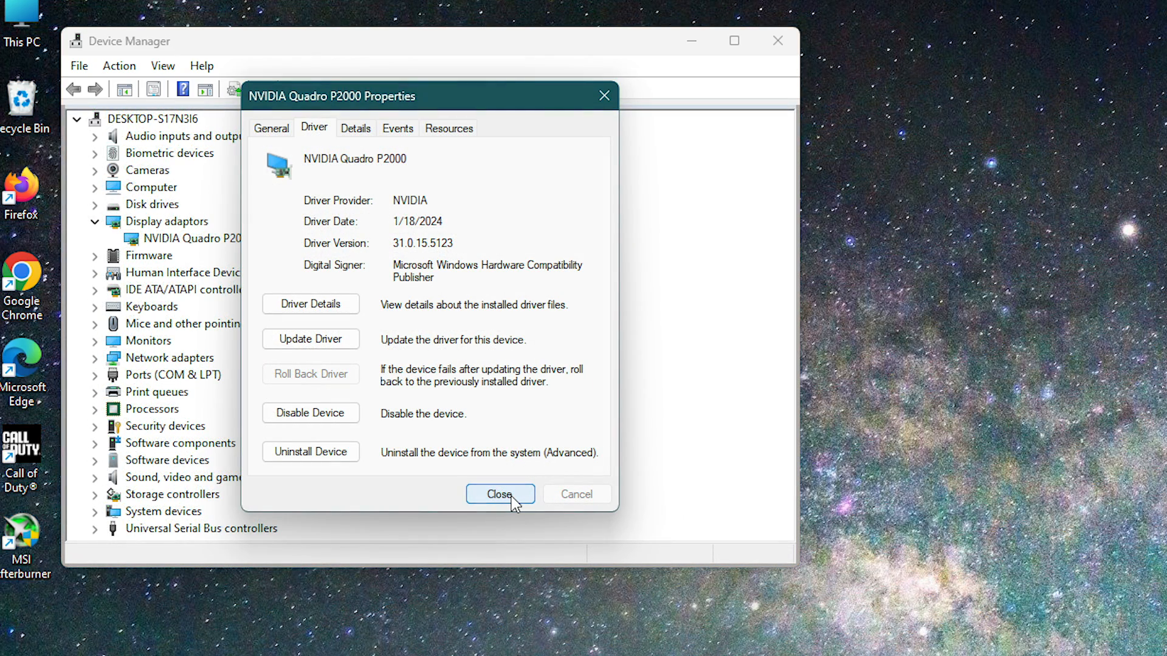
pyautogui.click(499, 493)
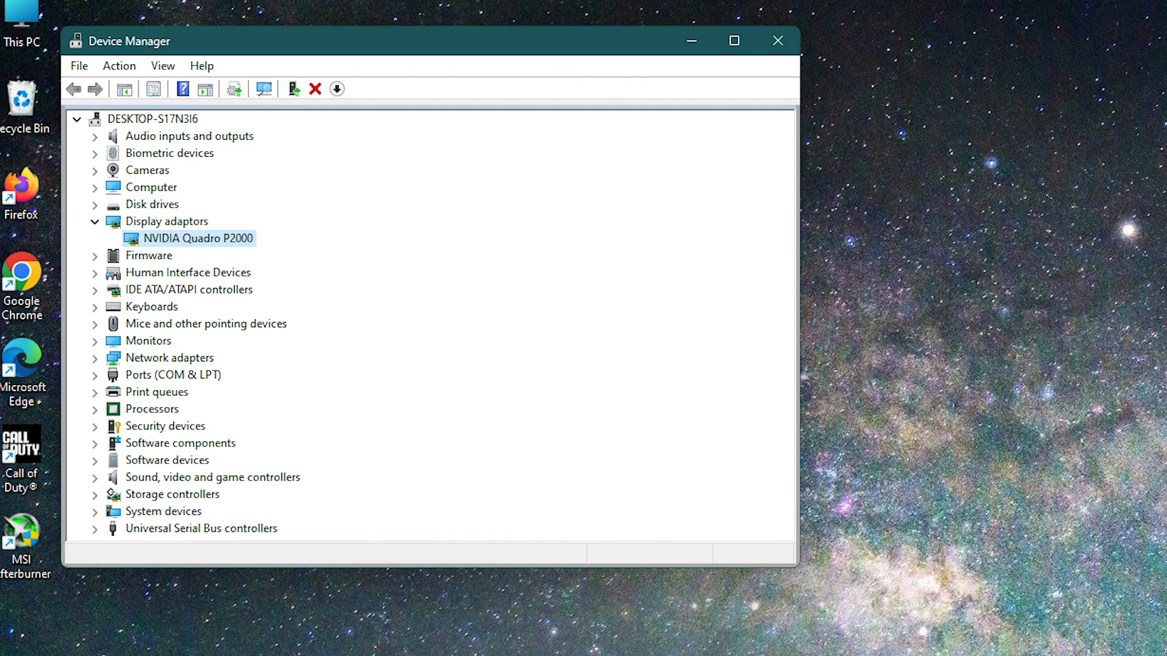
pyautogui.click(925, 625)
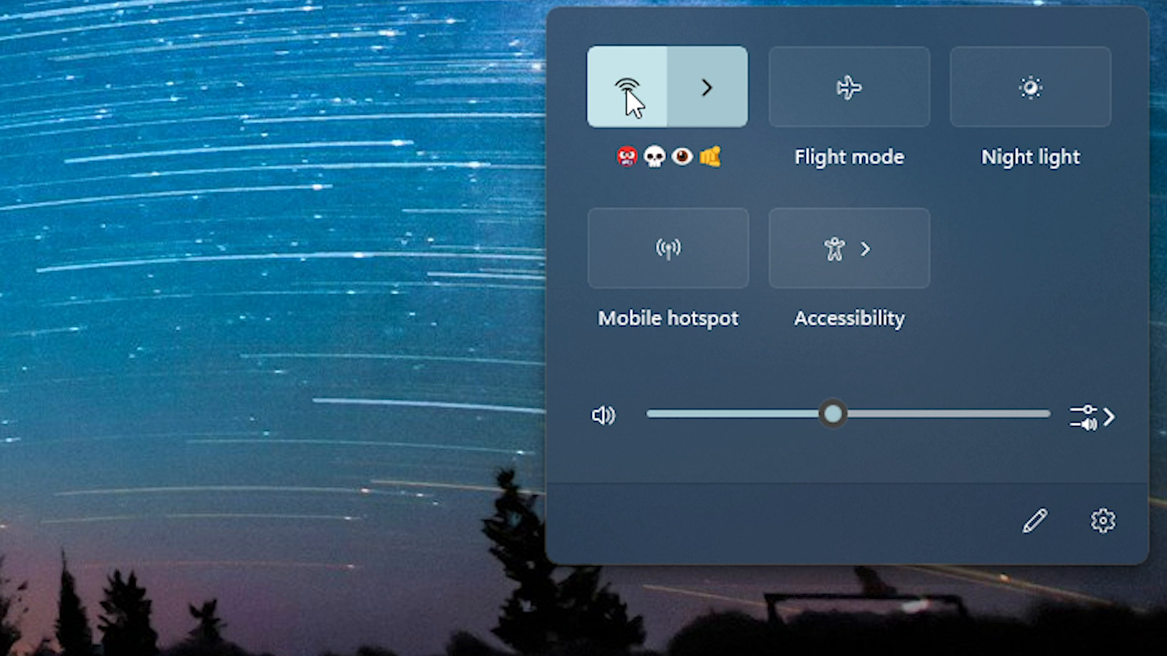
# Step: Turn off Wi-Fi from the Quick Settings panel
pyautogui.click(706, 87)
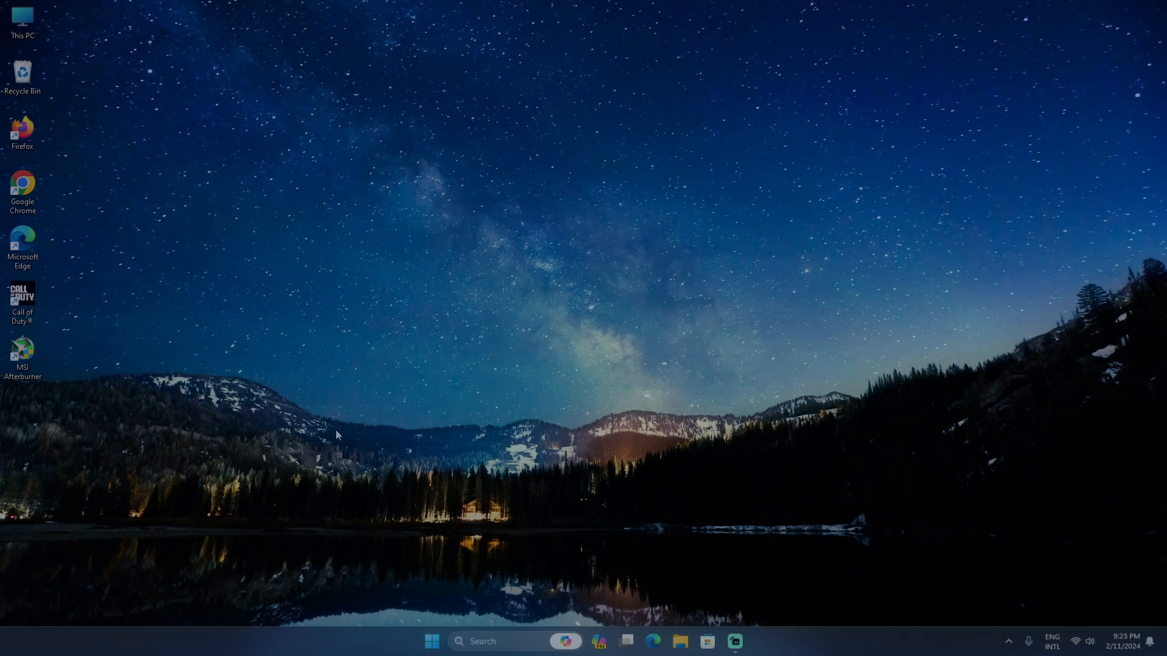
# Step: Set Device Installation Settings to No for automatic manufacturer apps and custom icons
pyautogui.rightClick(22, 18)
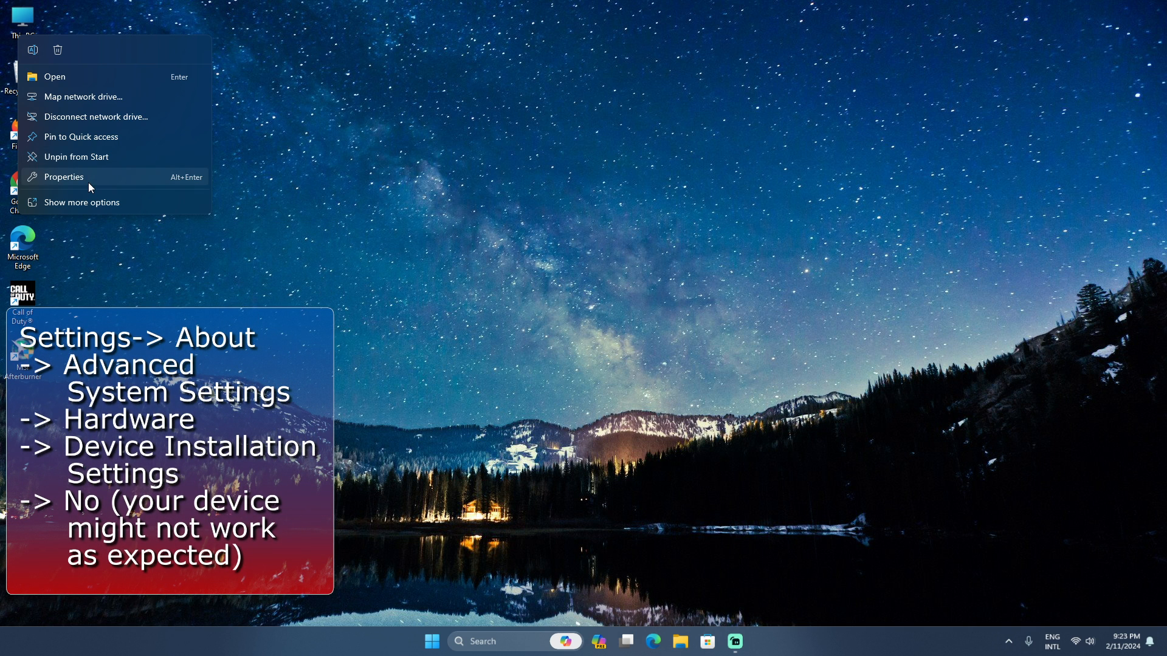
pyautogui.click(64, 176)
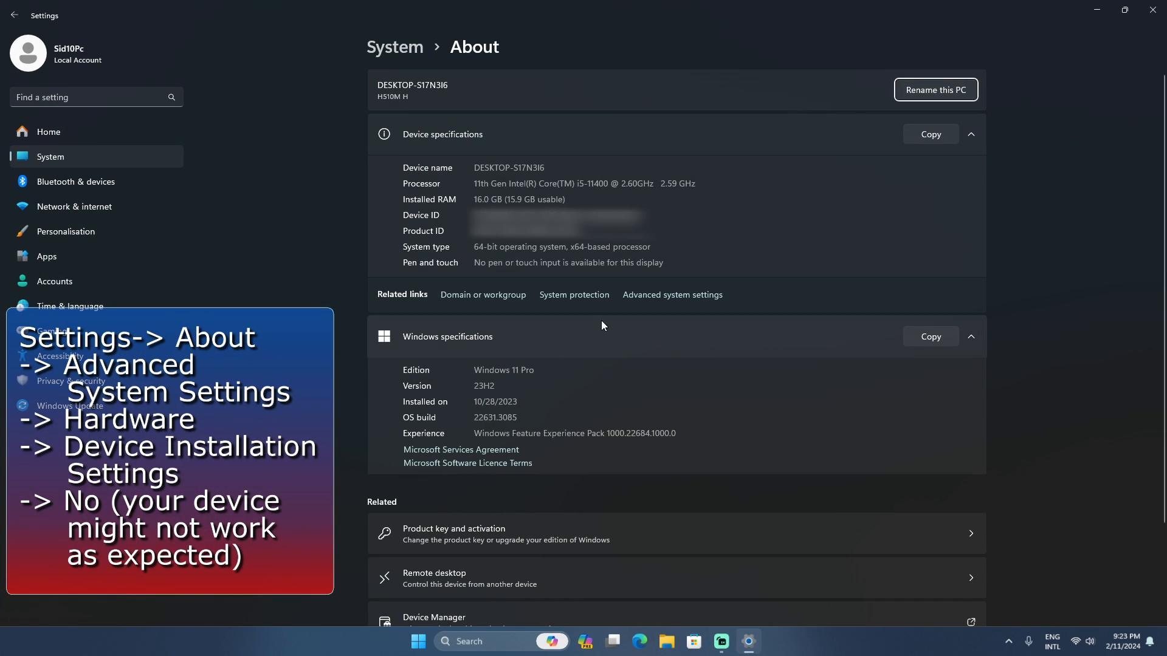
pyautogui.moveTo(671, 295)
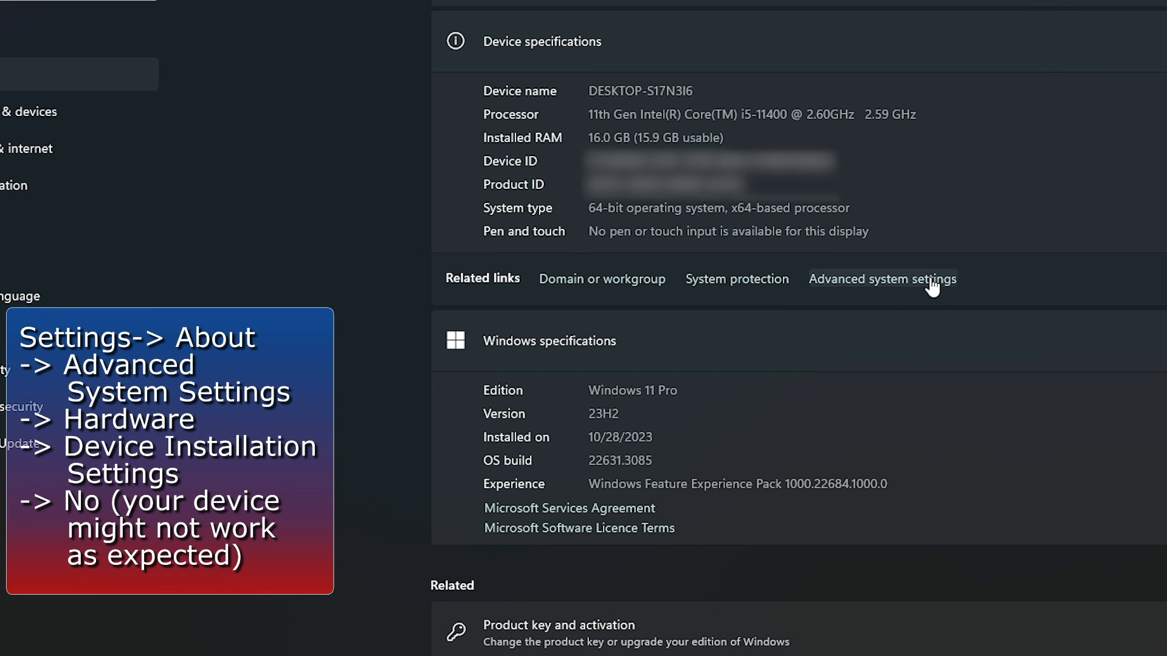
pyautogui.click(882, 279)
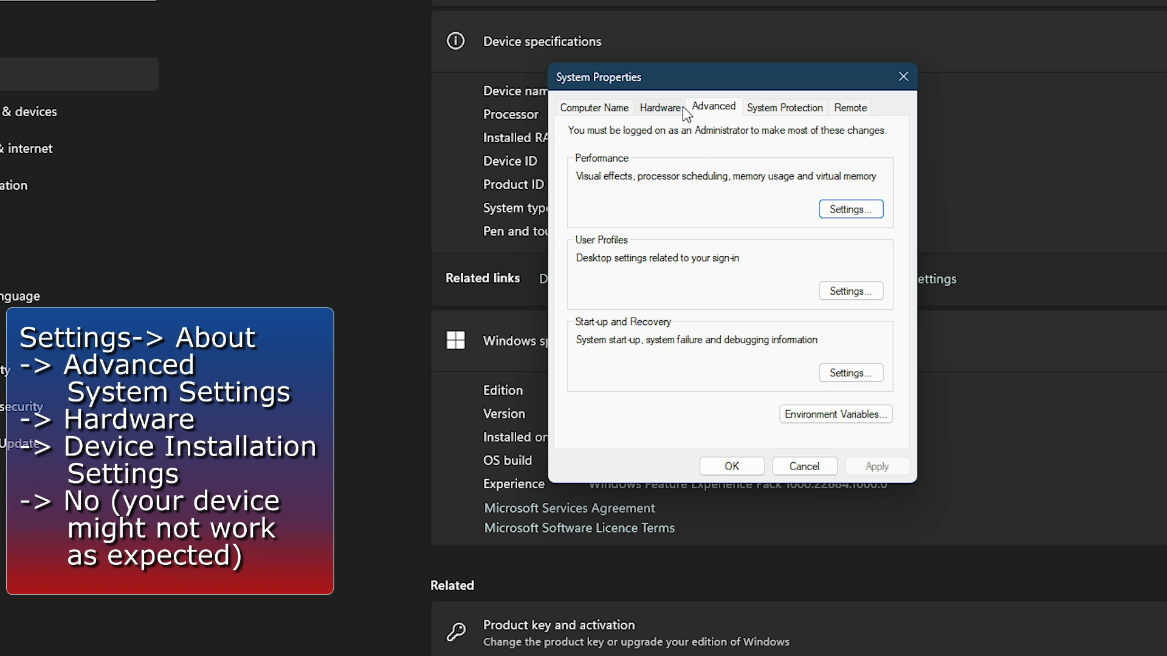
pyautogui.click(660, 107)
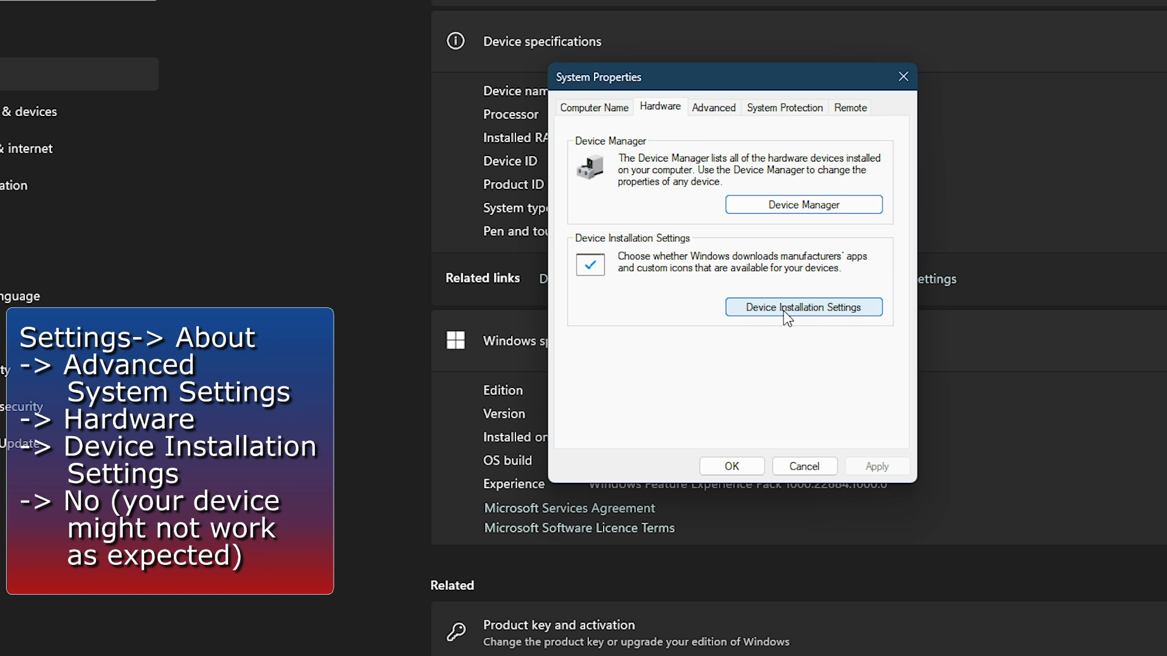
pyautogui.click(803, 307)
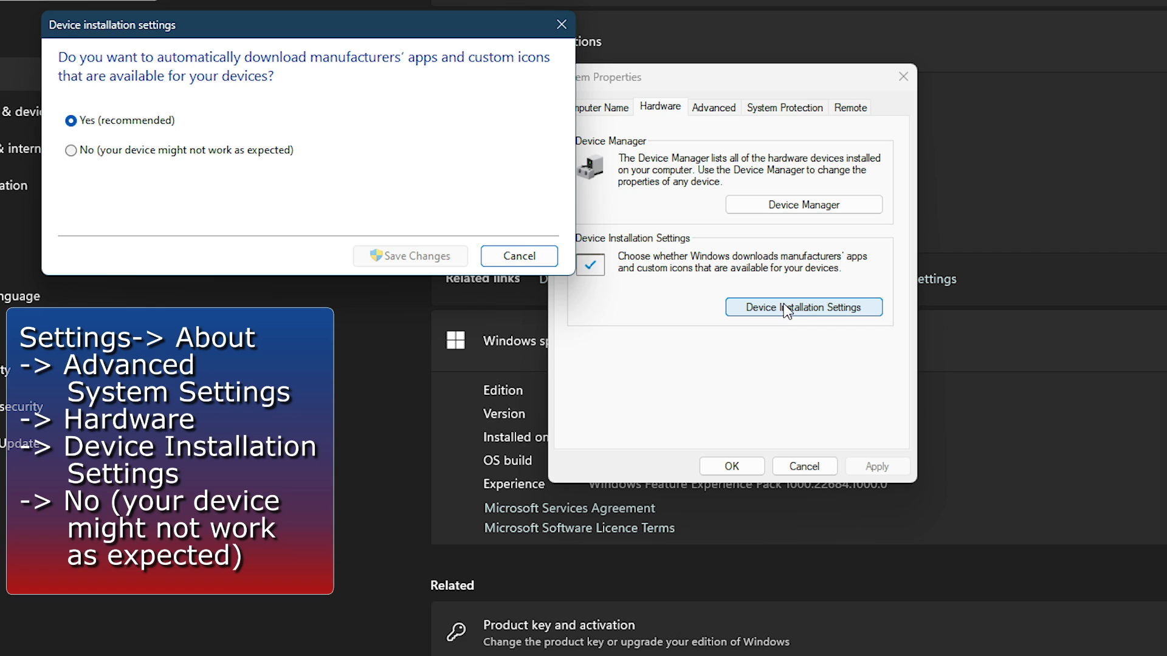
pyautogui.moveTo(116, 156)
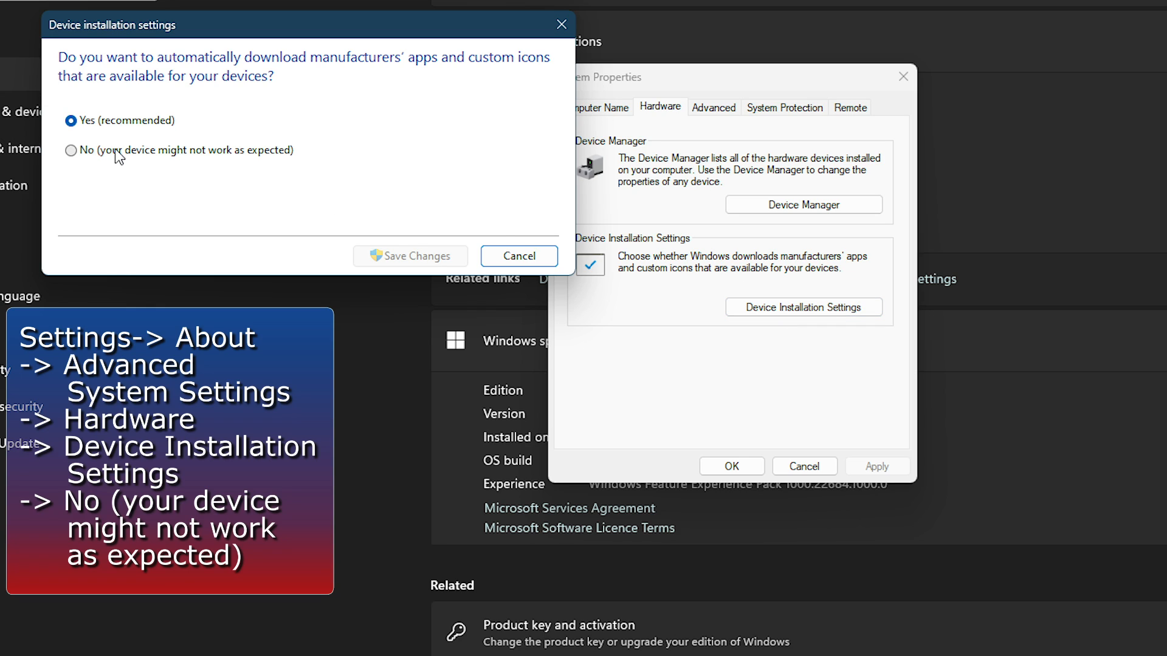
pyautogui.click(70, 150)
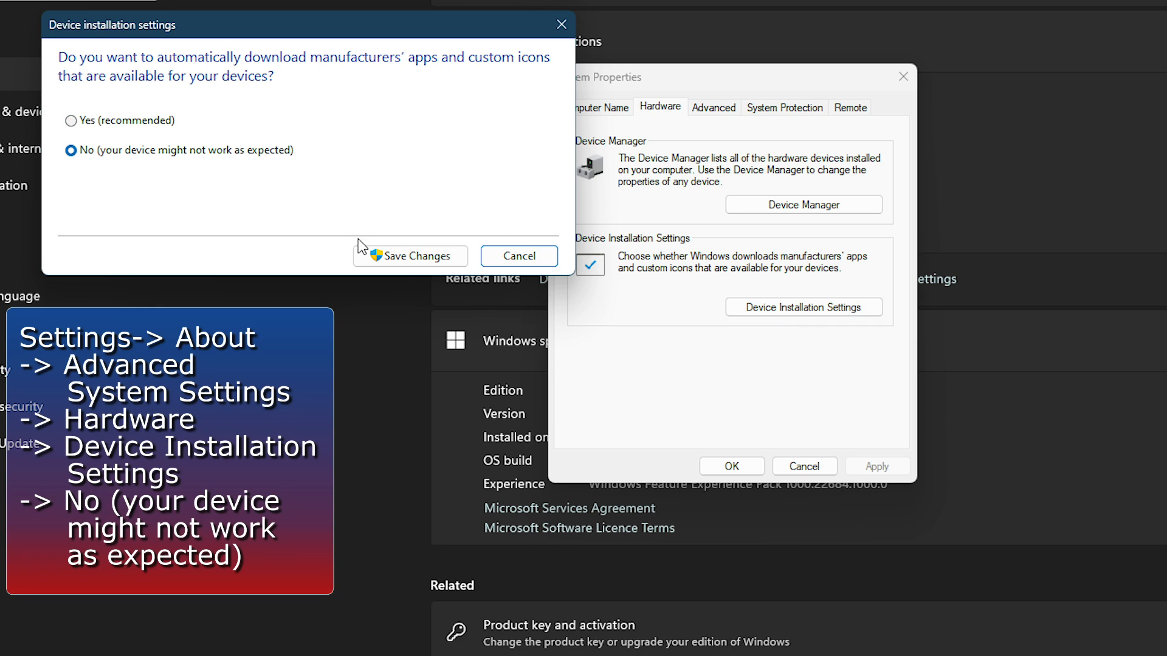
pyautogui.click(410, 256)
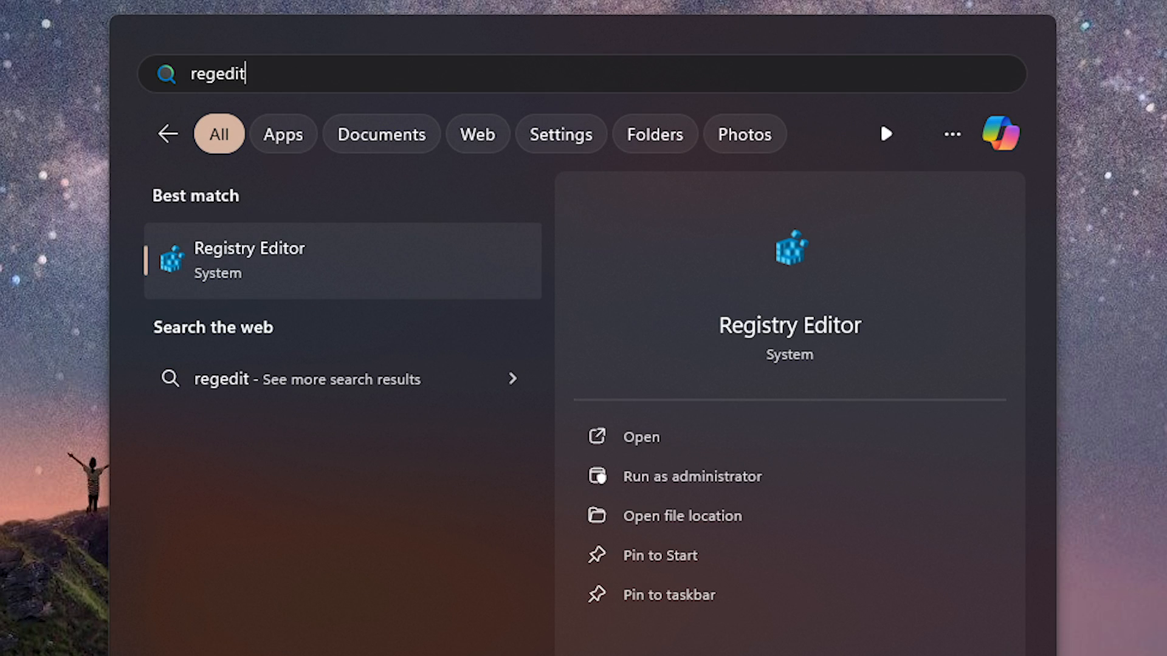
# Step: Open Registry Editor and navigate to the DriverSearching key
pyautogui.click(640, 437)
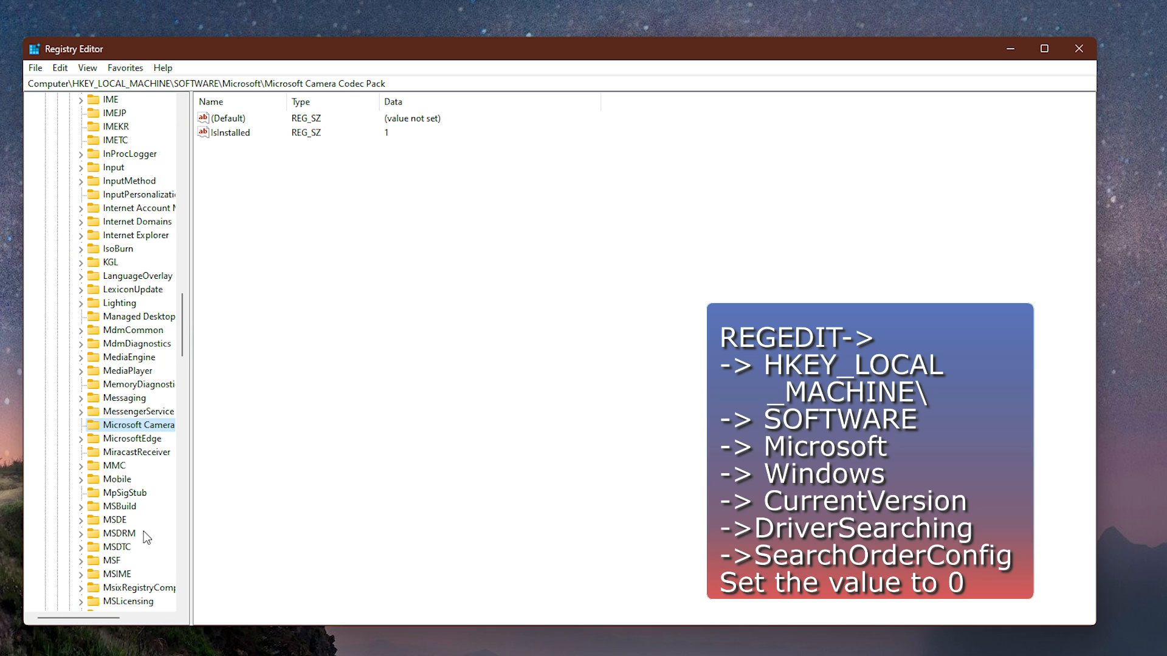
pyautogui.scroll(-3)
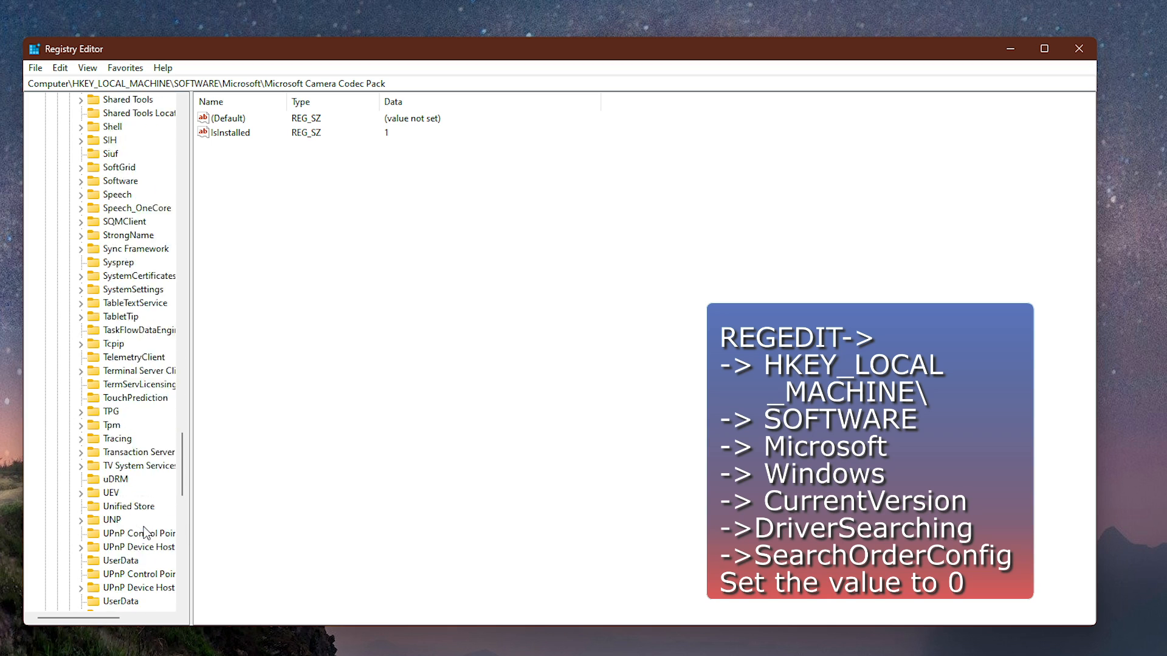
pyautogui.click(120, 288)
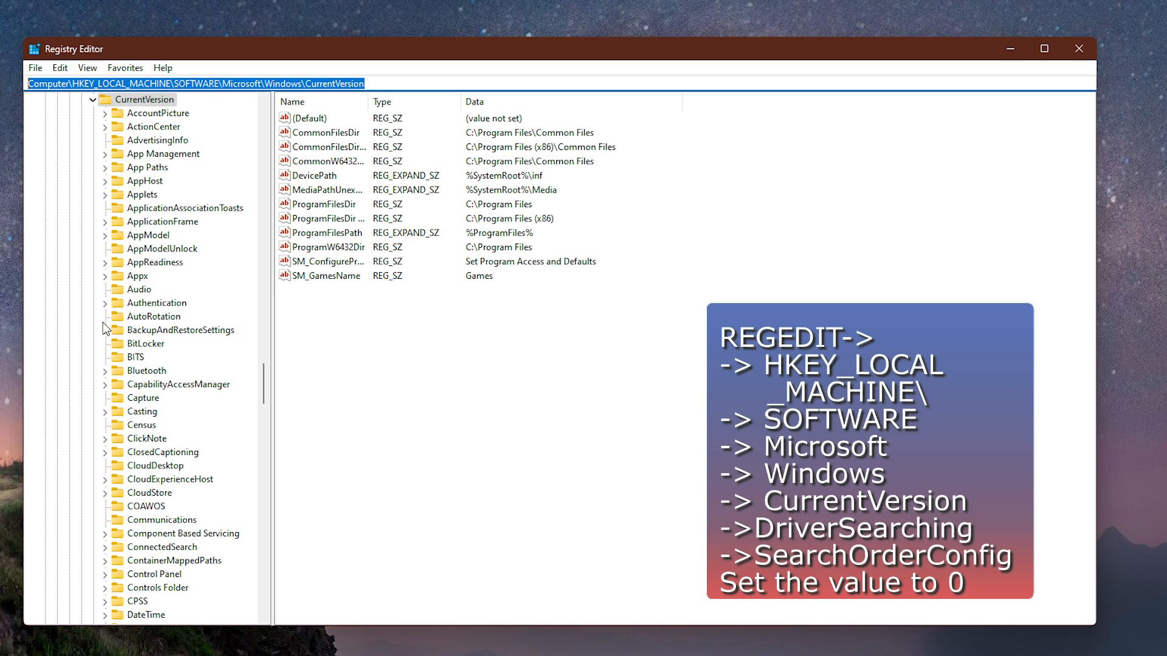
pyautogui.scroll(-3)
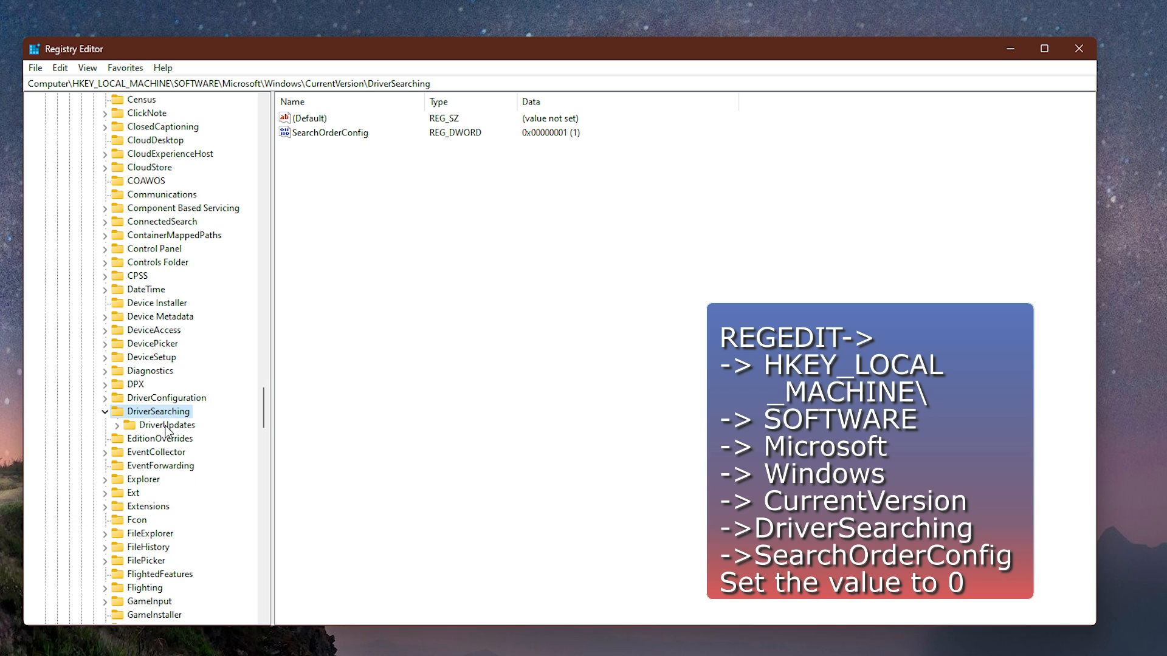
# Step: Set SearchOrderConfig to 0, collapse the tree and close Registry Editor
pyautogui.doubleClick(331, 132)
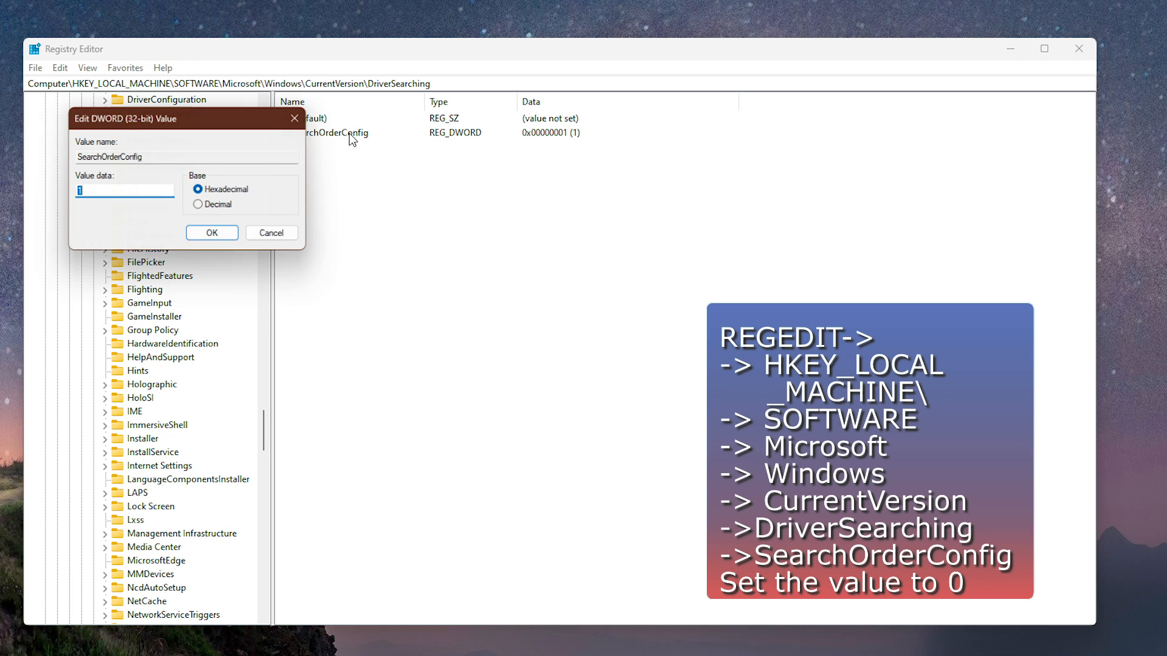
pyautogui.write('0')
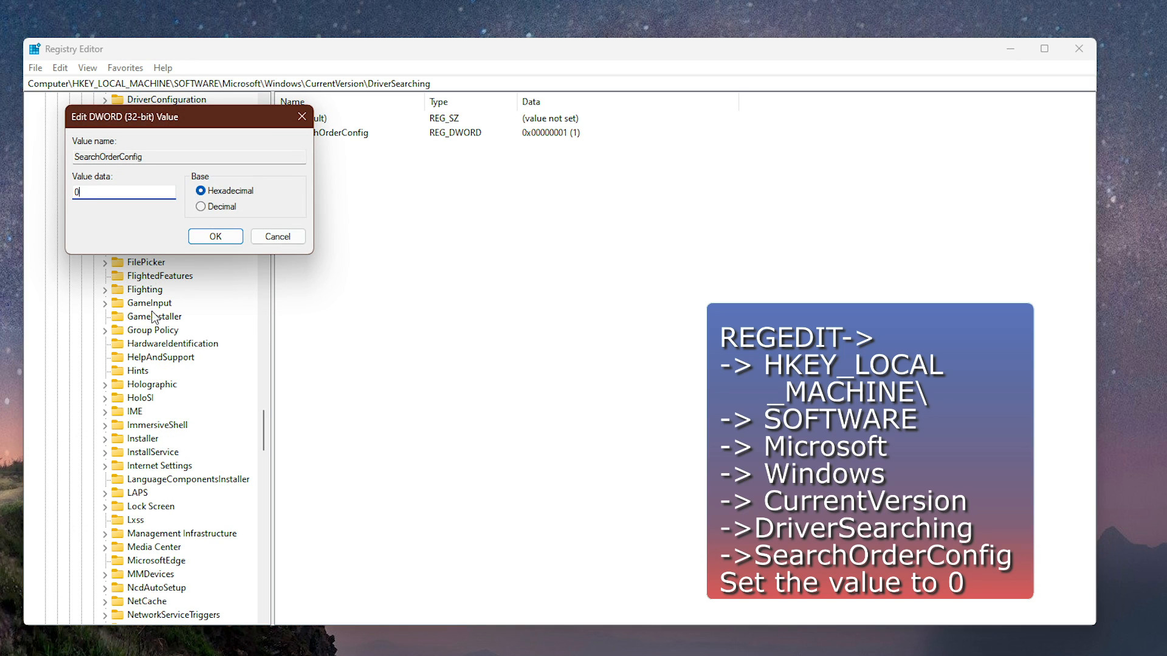
pyautogui.click(215, 235)
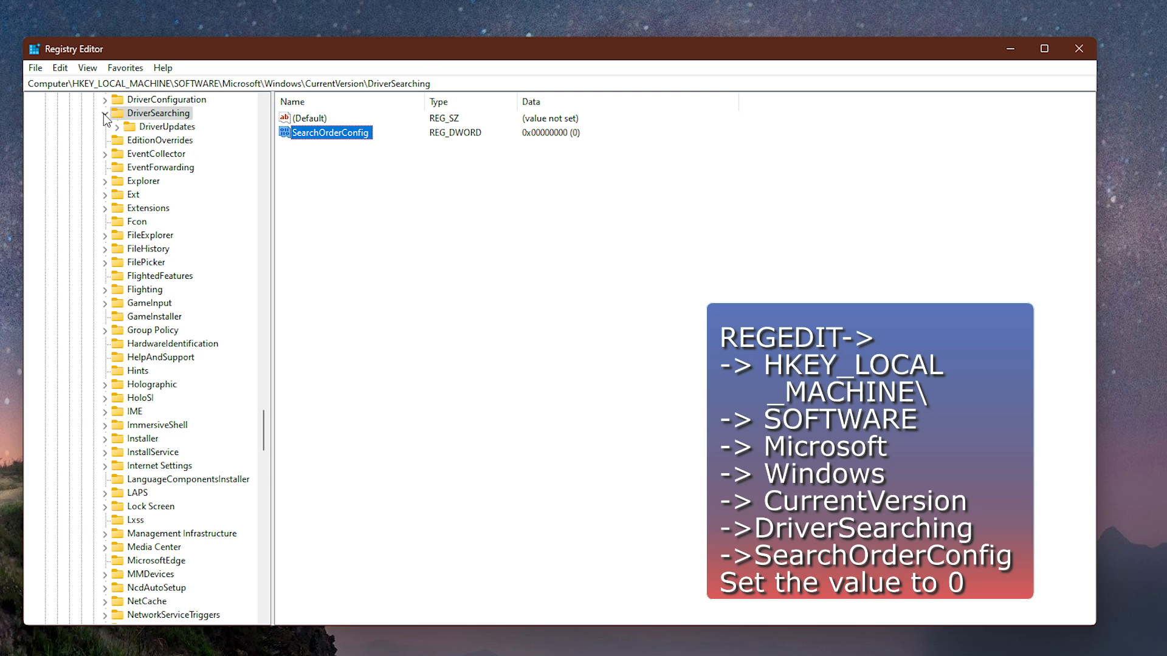
pyautogui.click(106, 119)
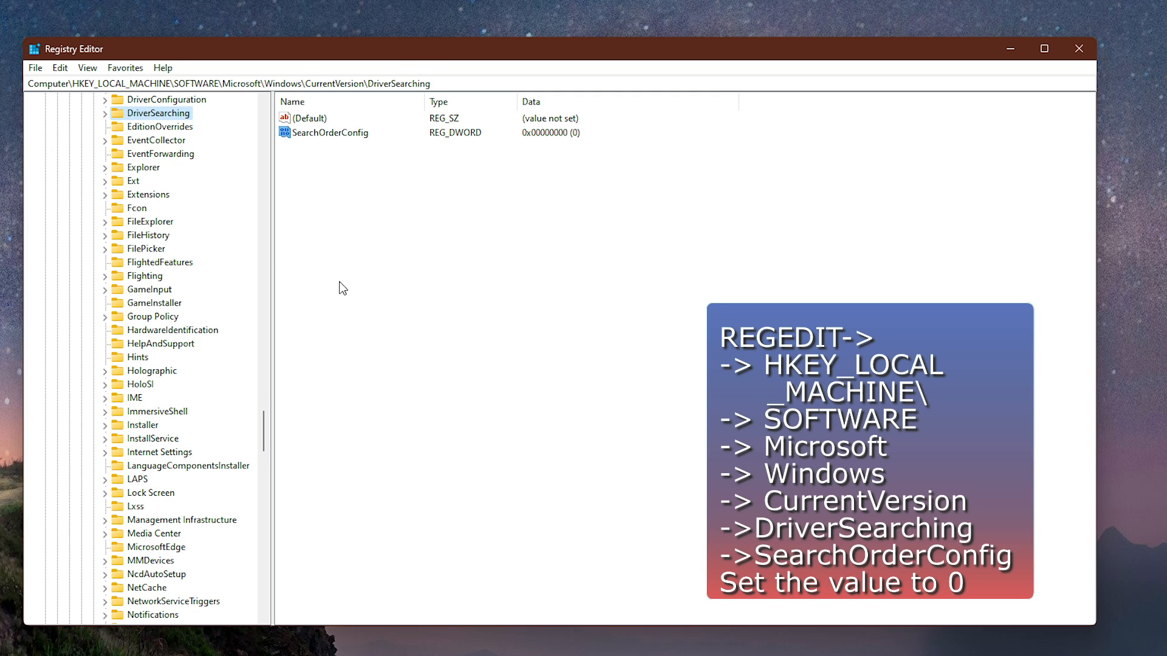
pyautogui.click(99, 208)
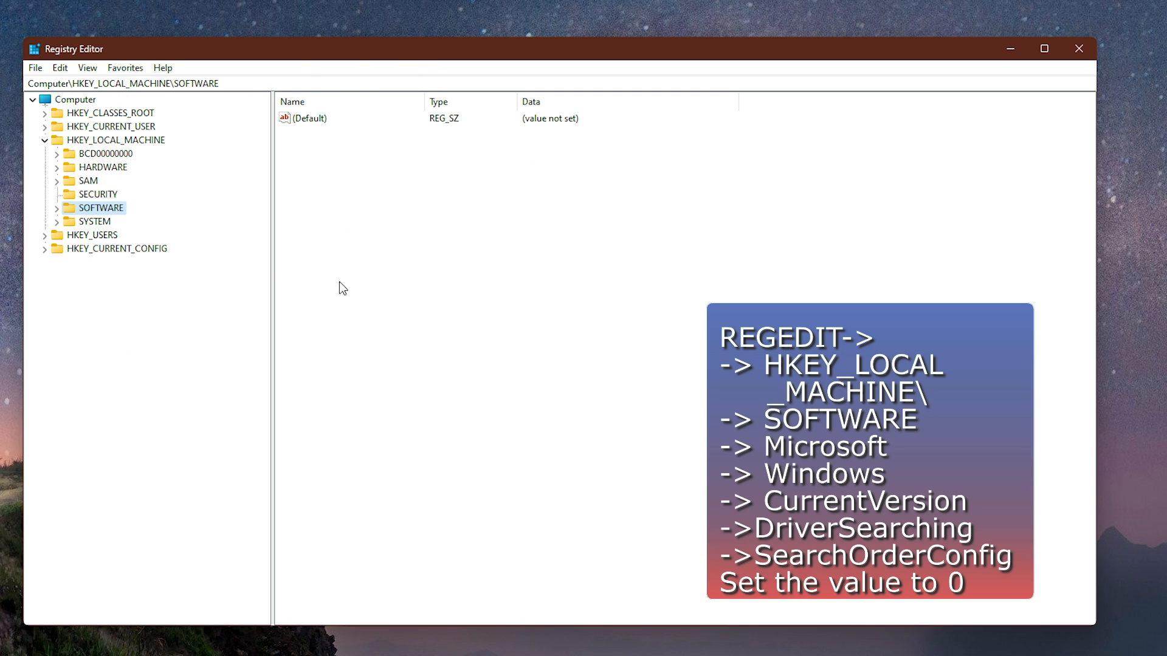
pyautogui.click(1078, 48)
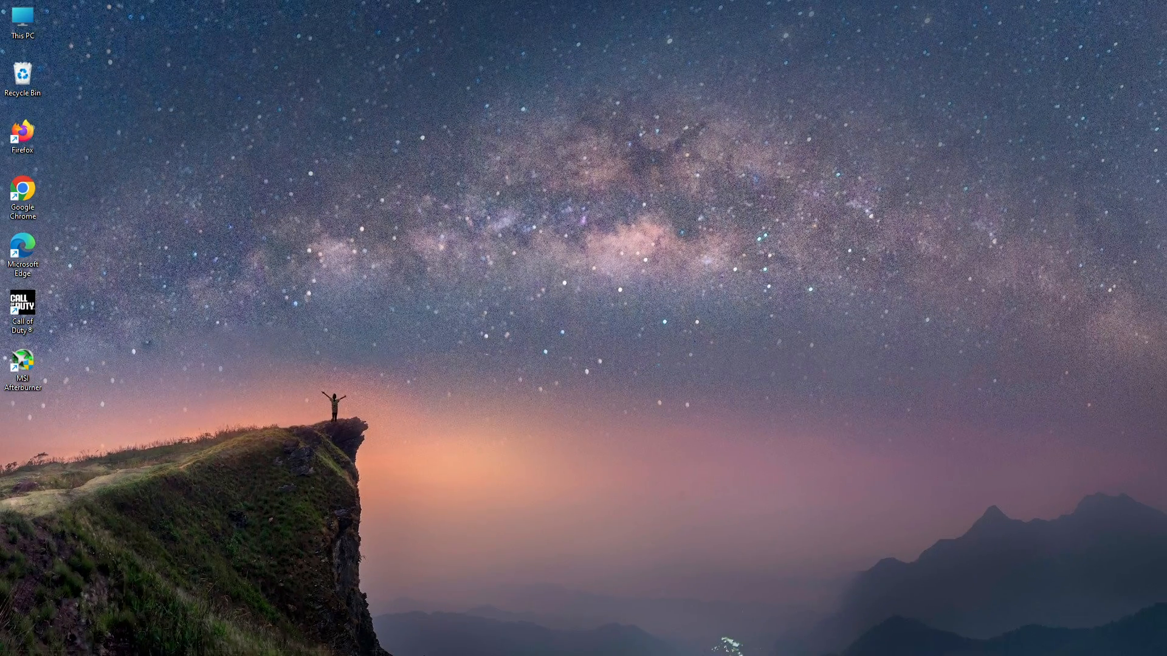
# Step: Search the Start menu for gpedit.msc
pyautogui.click(735, 599)
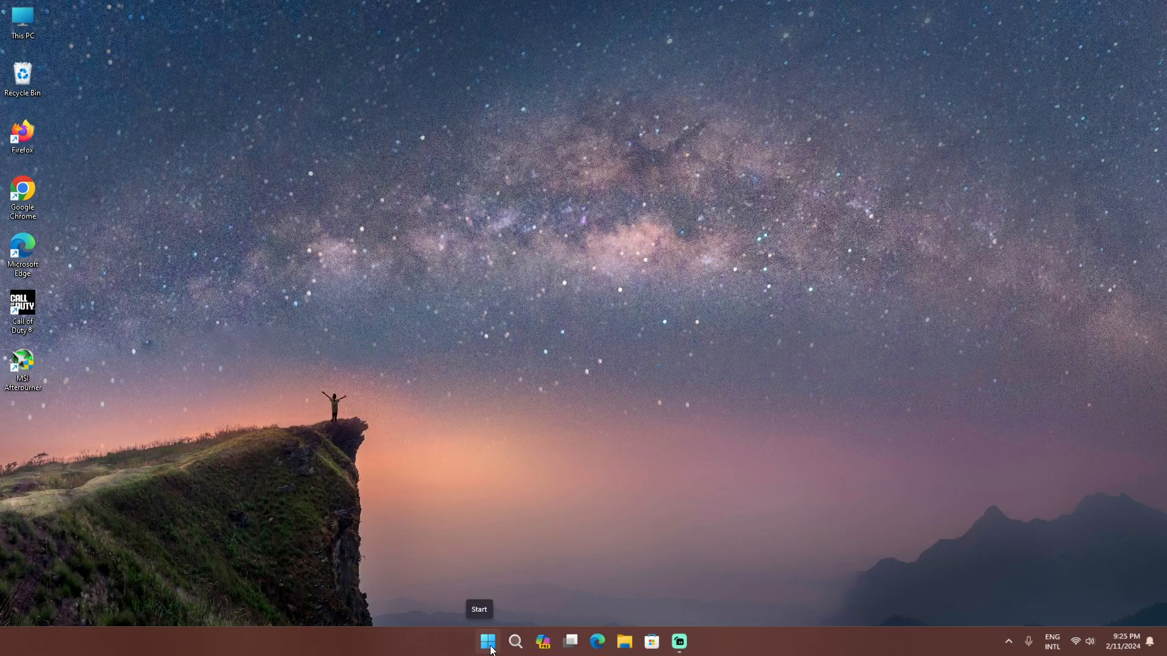
pyautogui.click(489, 641)
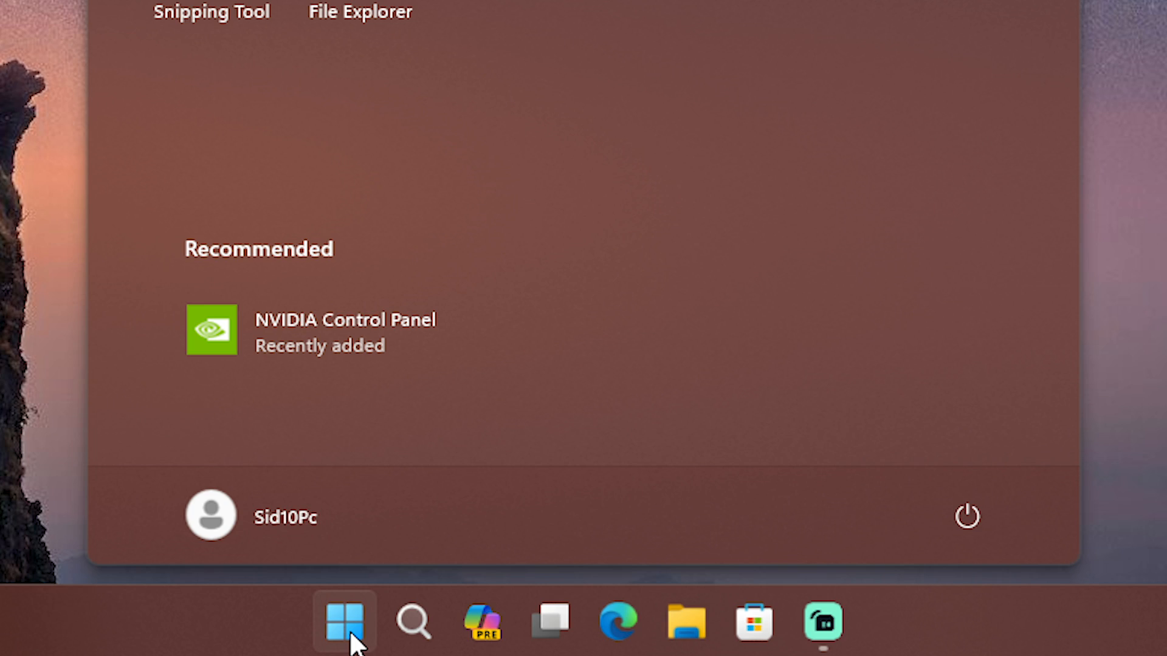
pyautogui.write('gpe')
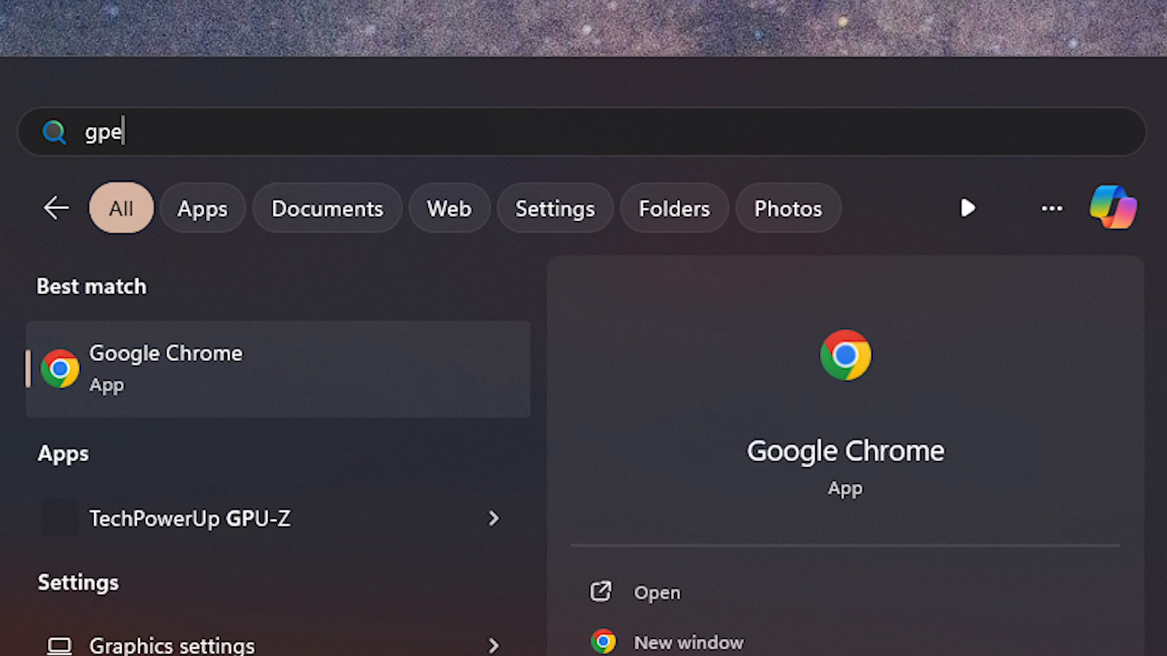
pyautogui.write('dit.msc')
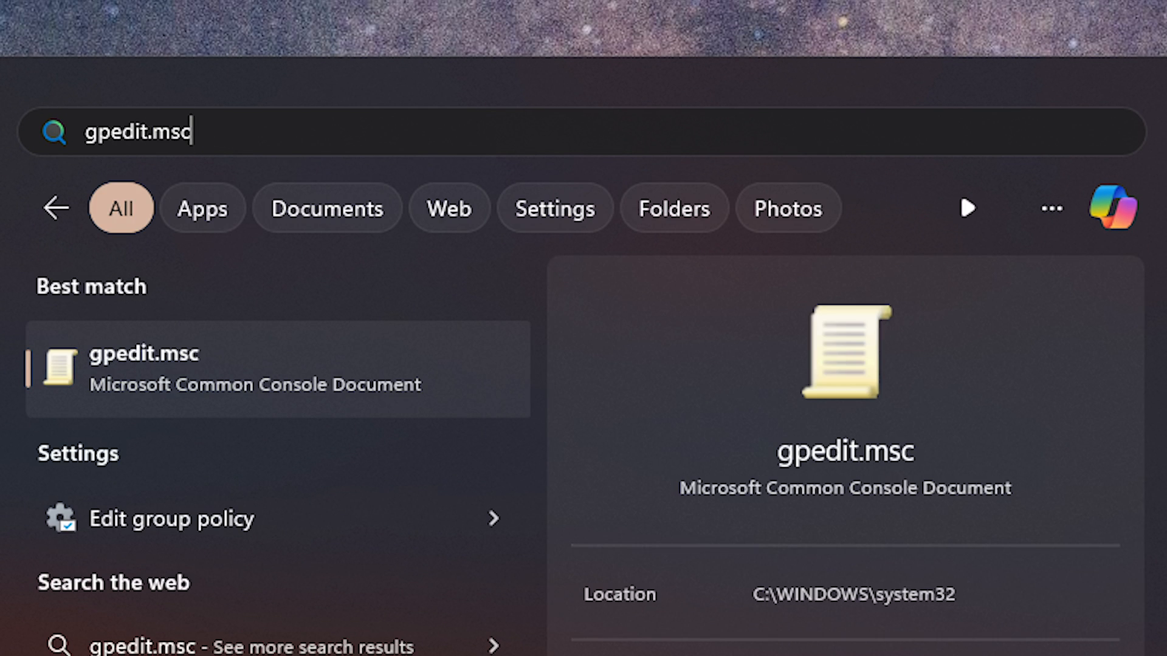
pyautogui.moveTo(185, 407)
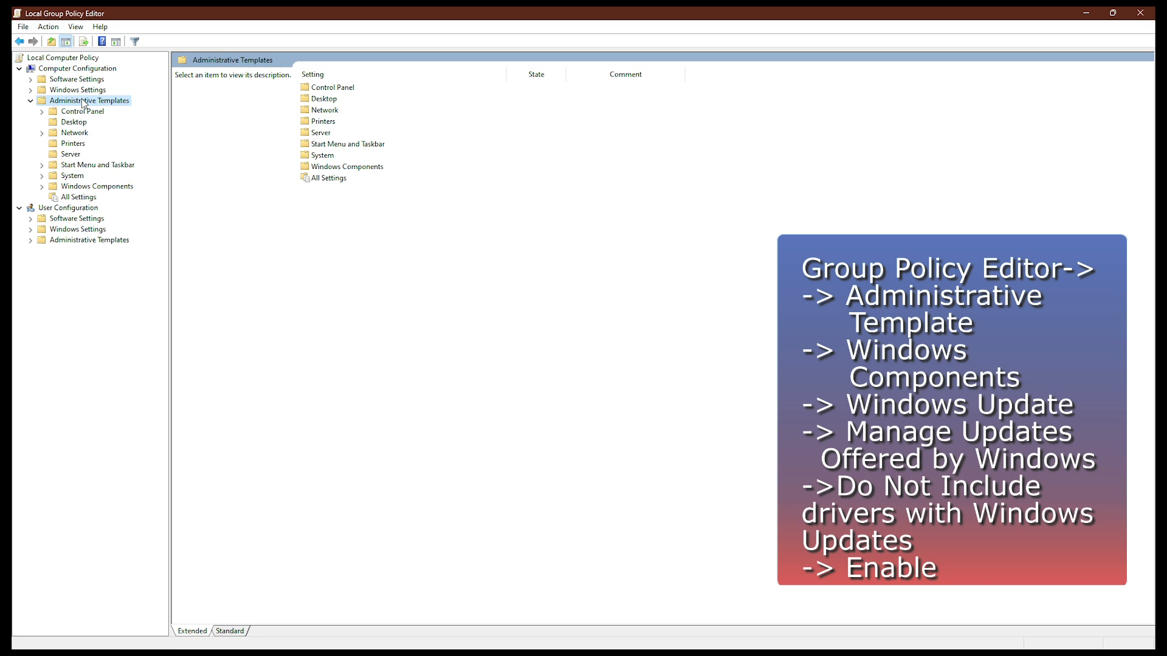
# Step: Enable the 'Do not include drivers with Windows Updates' policy under Windows Update
pyautogui.click(100, 186)
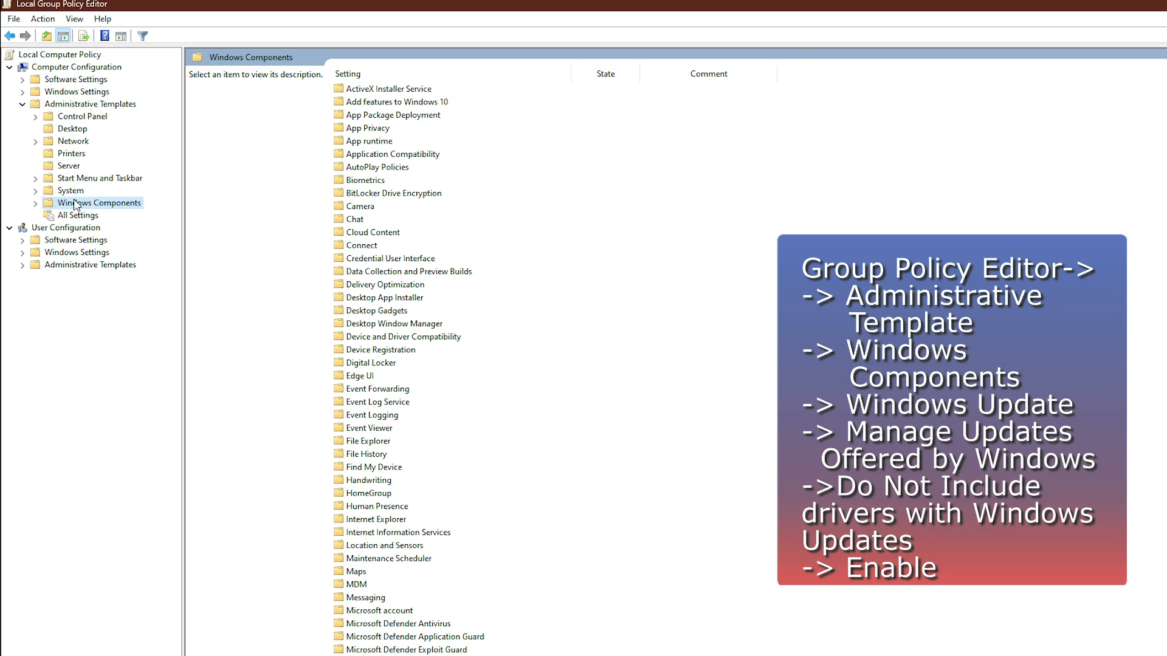
pyautogui.scroll(-3)
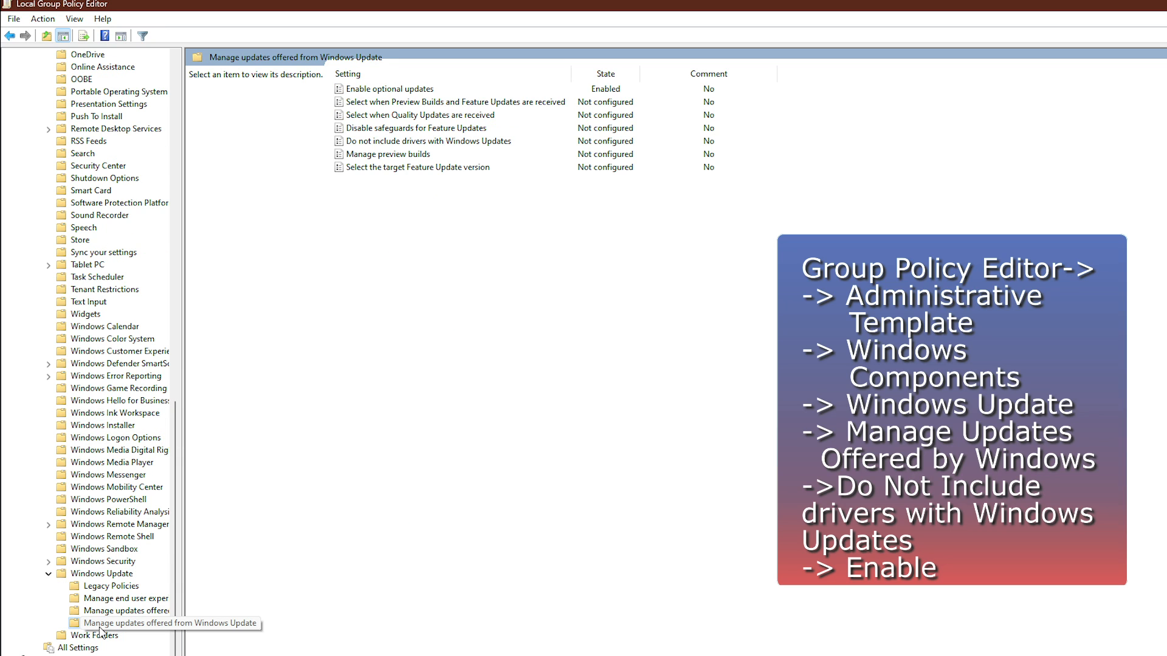
pyautogui.click(119, 623)
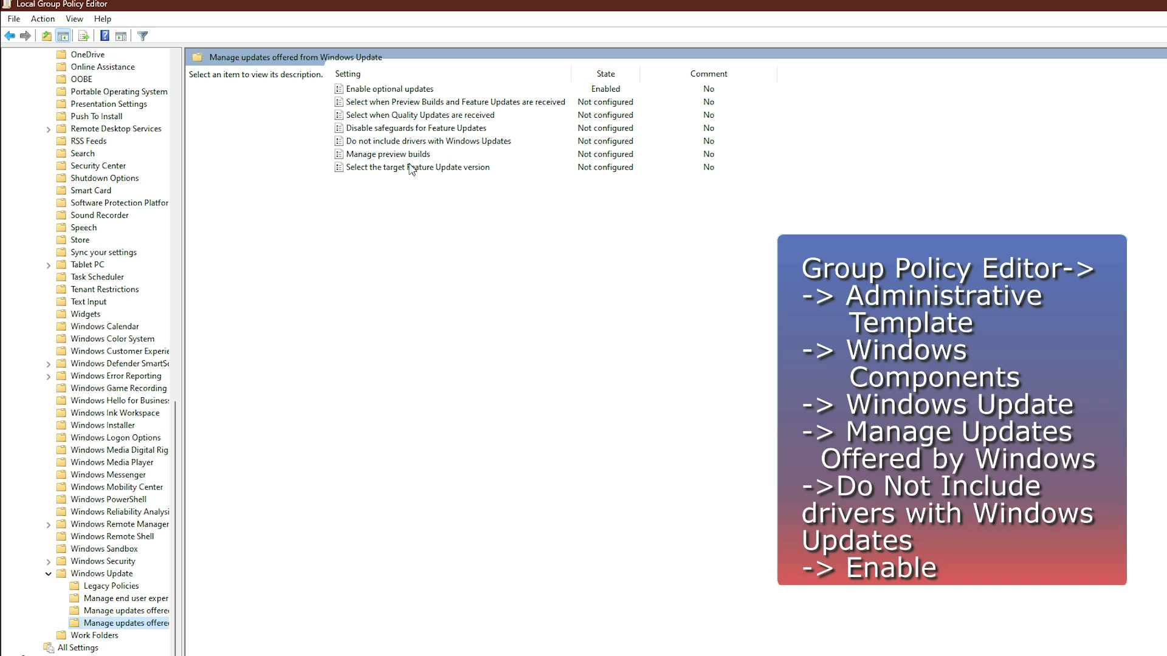
pyautogui.click(428, 141)
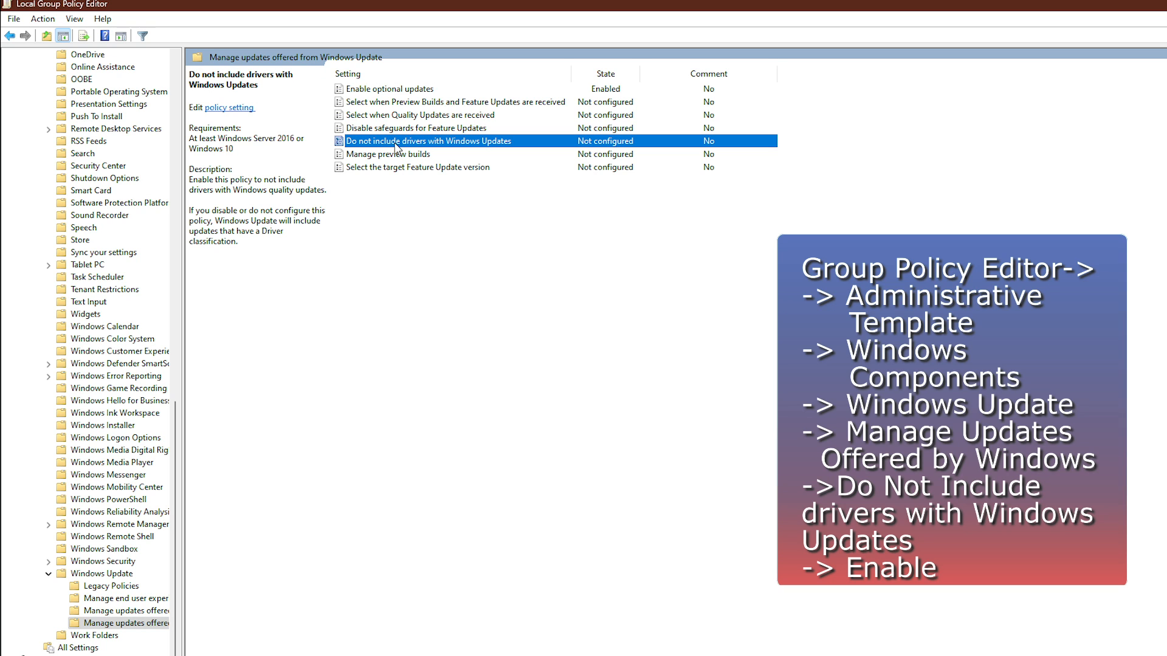
pyautogui.doubleClick(428, 141)
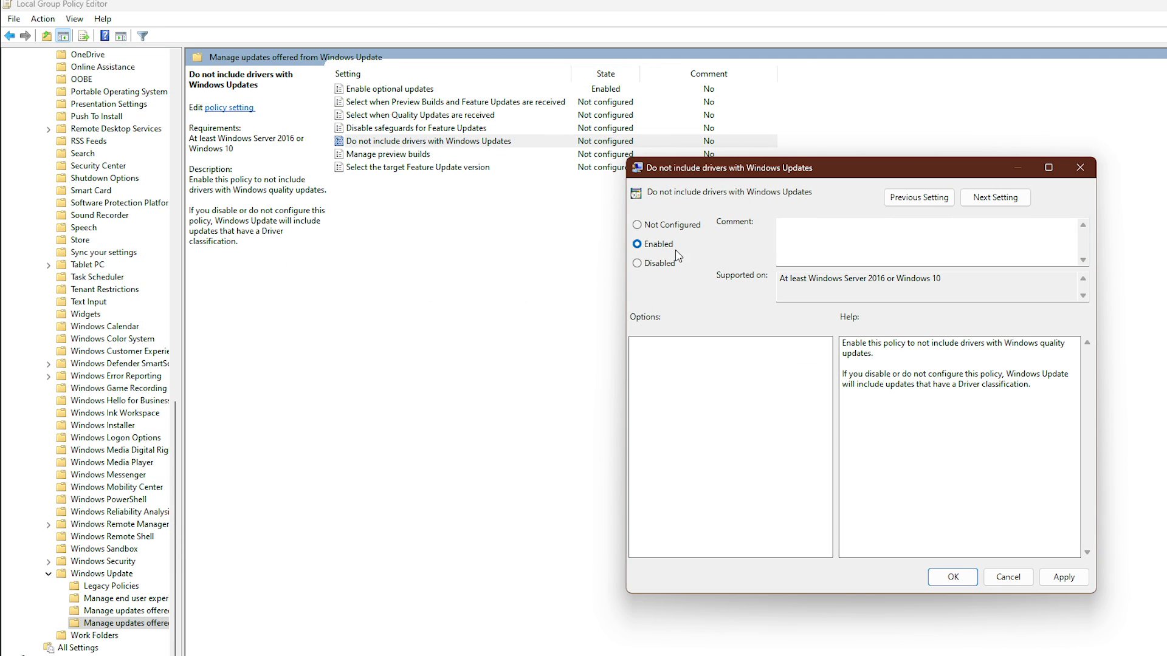
pyautogui.click(952, 577)
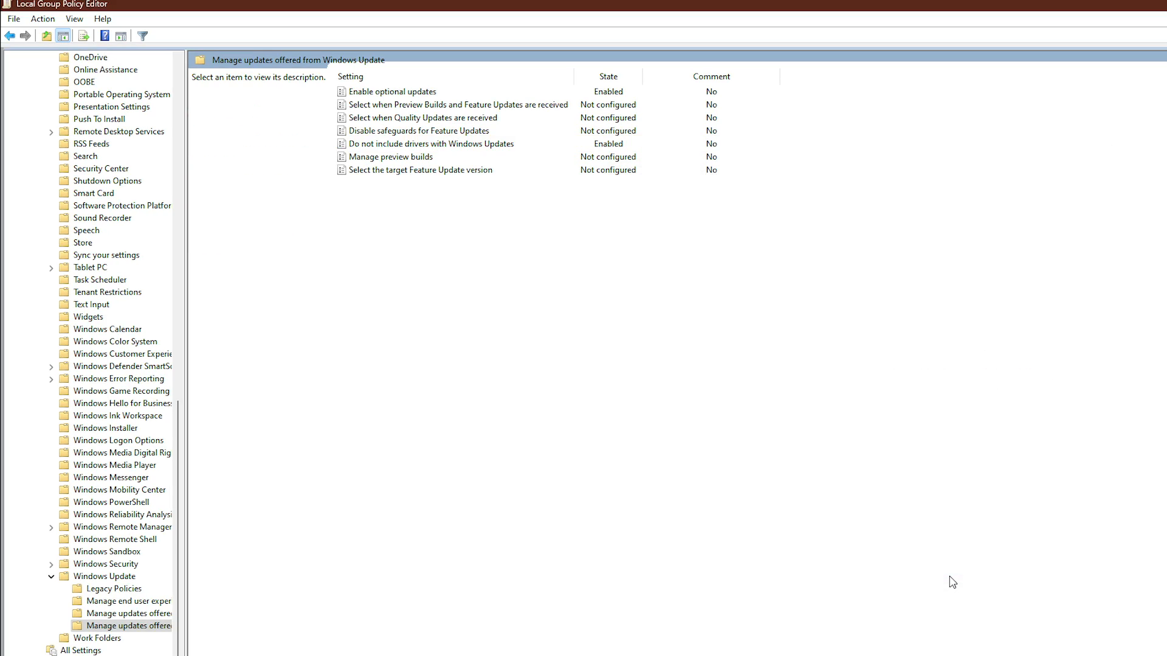
pyautogui.click(431, 143)
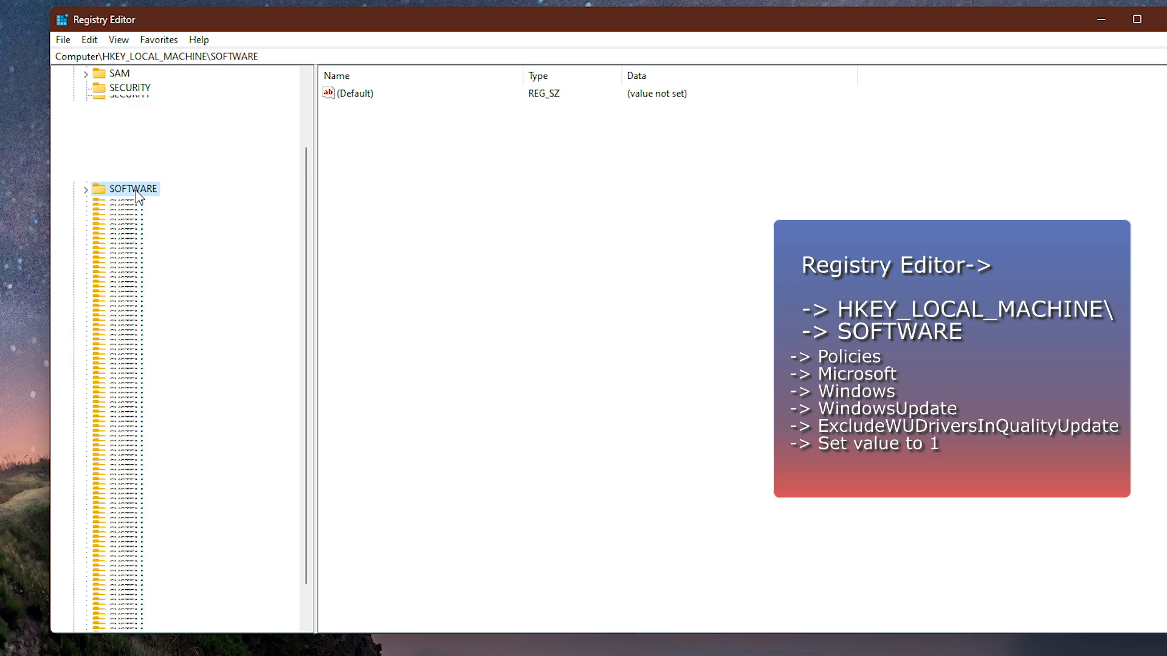
# Step: Confirm ExcludeWUDriversInQualityUpdate under Policies\Microsoft\Windows\WindowsUpdate is 1
pyautogui.click(86, 188)
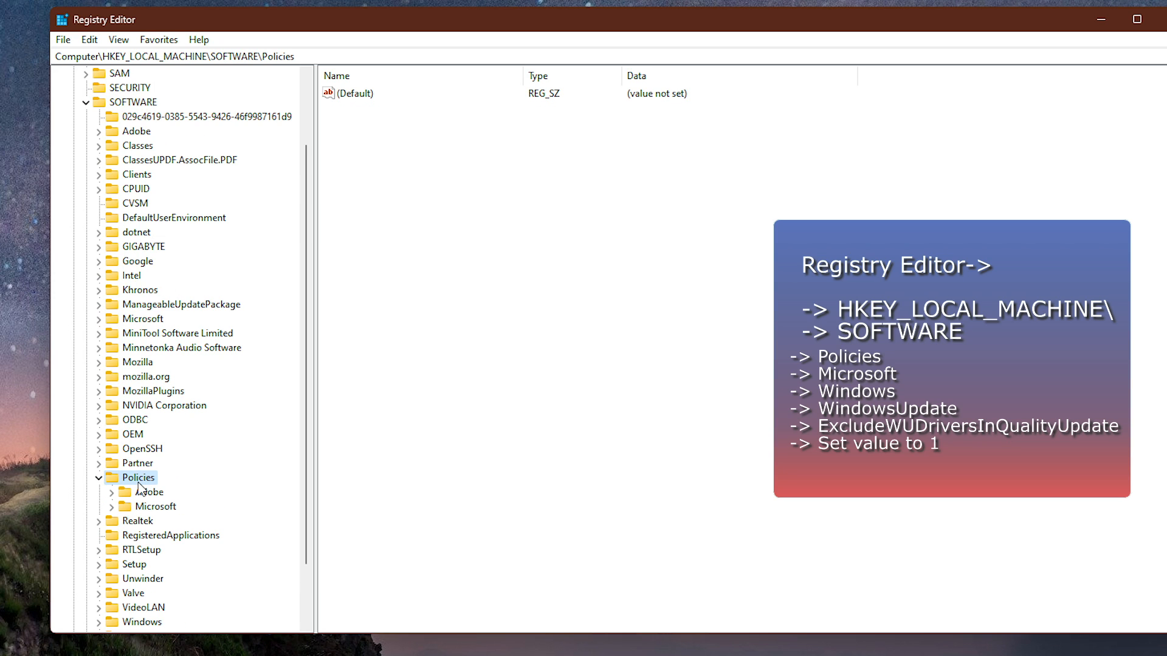
pyautogui.click(157, 507)
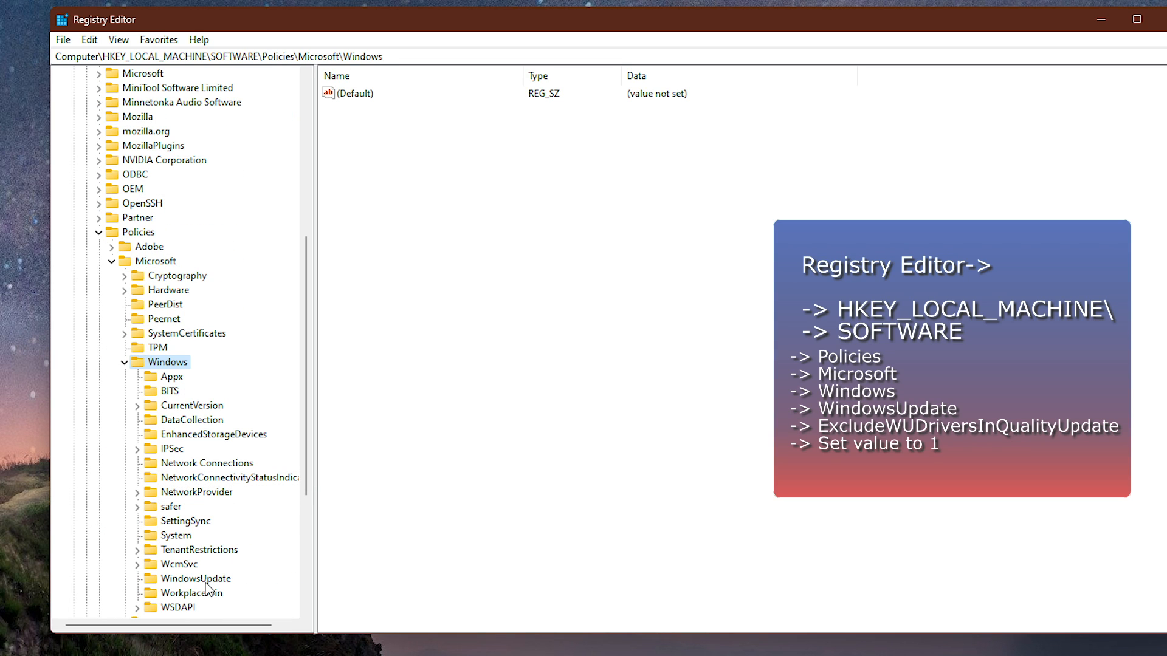
pyautogui.click(198, 578)
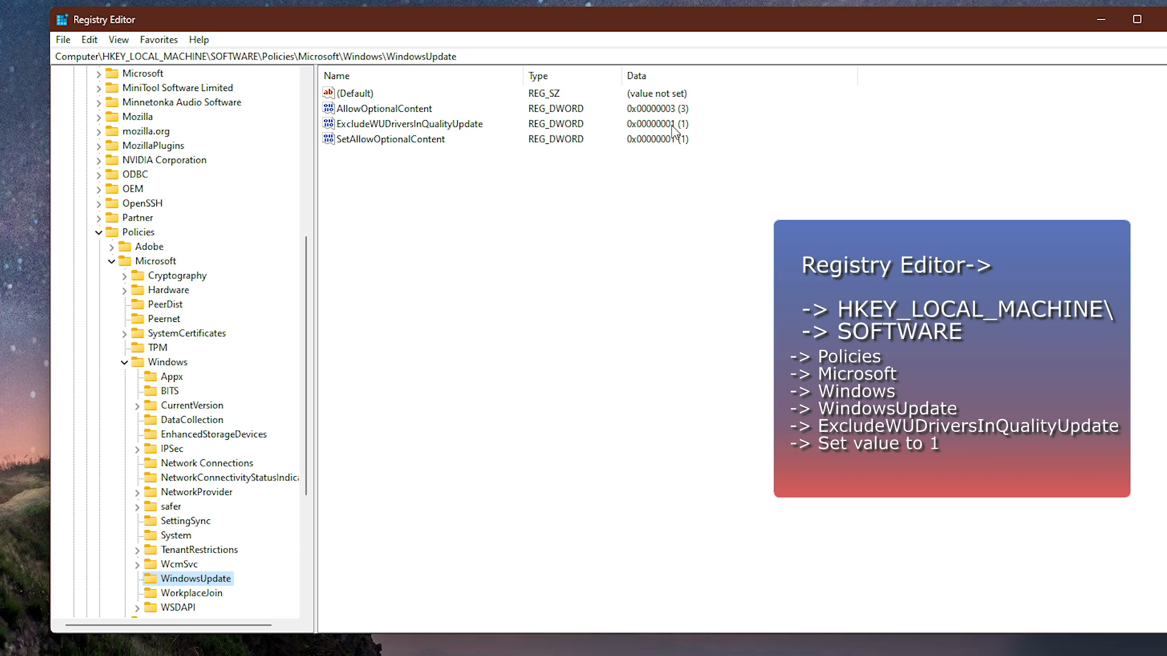
pyautogui.doubleClick(413, 123)
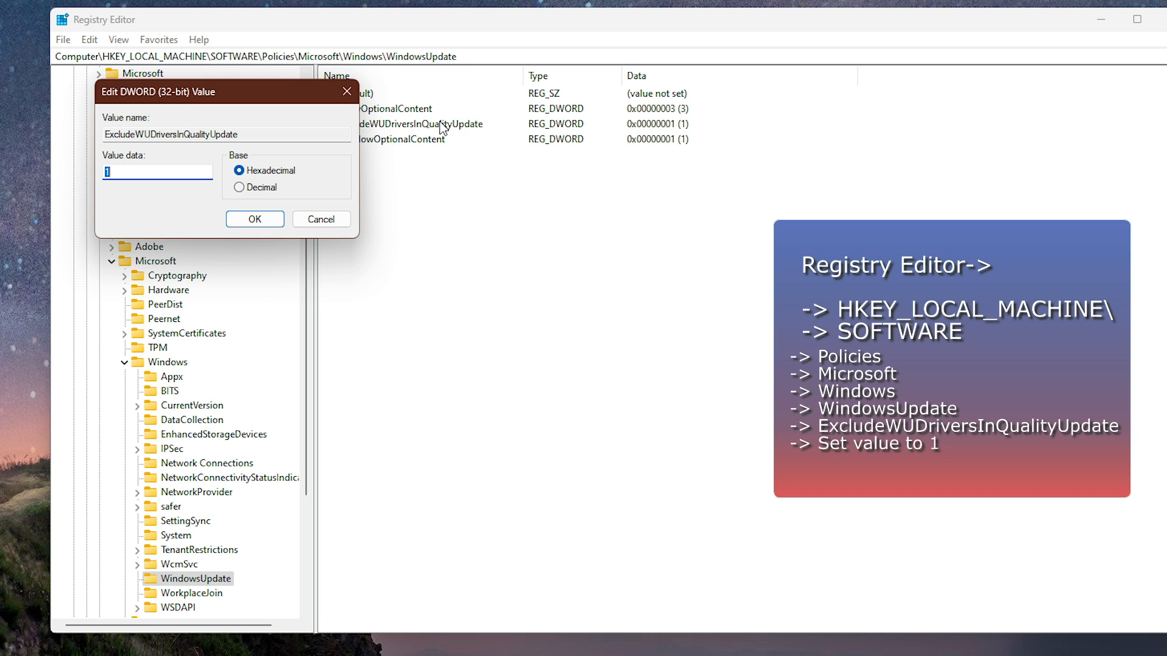
pyautogui.click(255, 219)
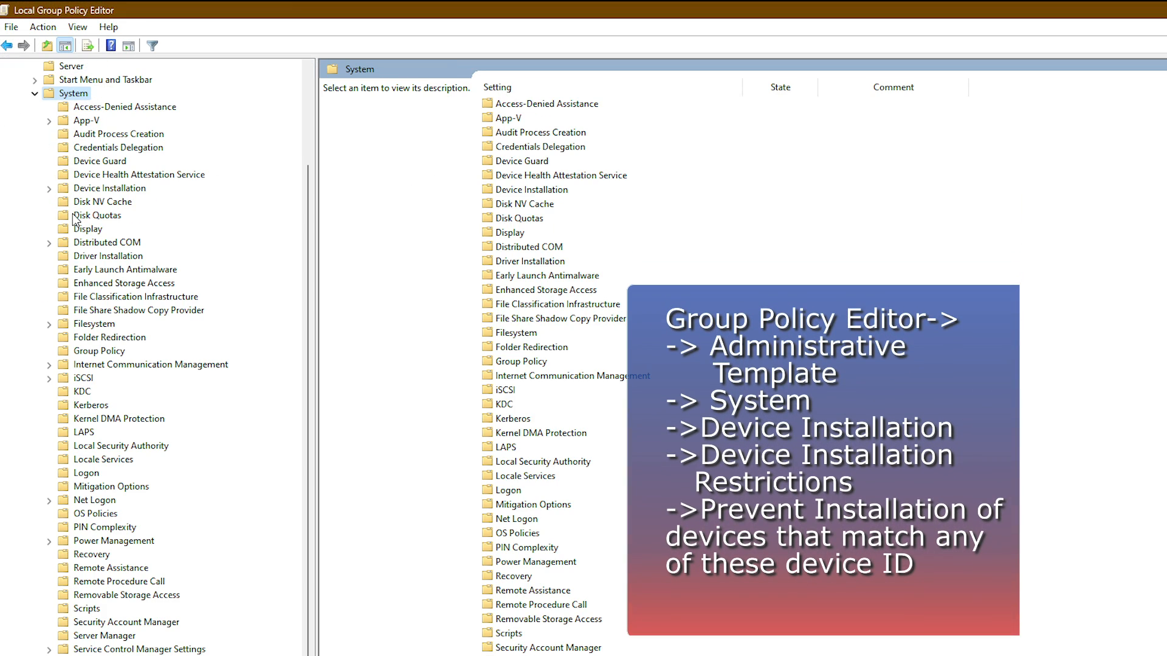
# Step: Enable 'Prevent installation of devices that match any of these device IDs' and open its ID list
pyautogui.click(109, 187)
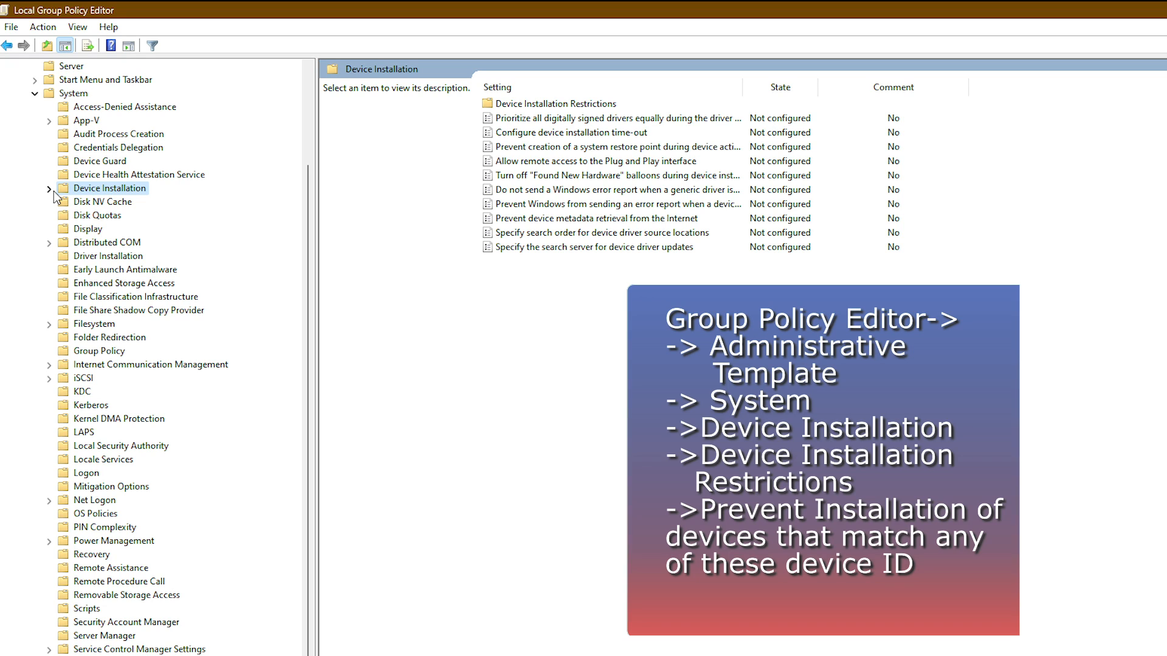
pyautogui.click(47, 188)
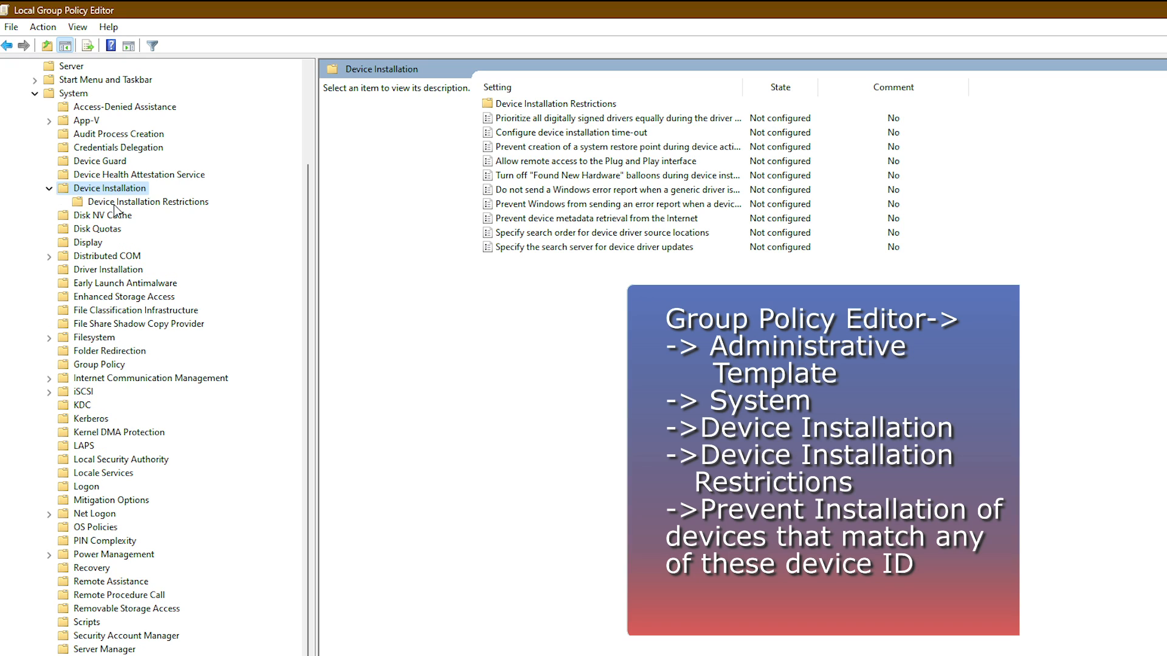
pyautogui.click(152, 201)
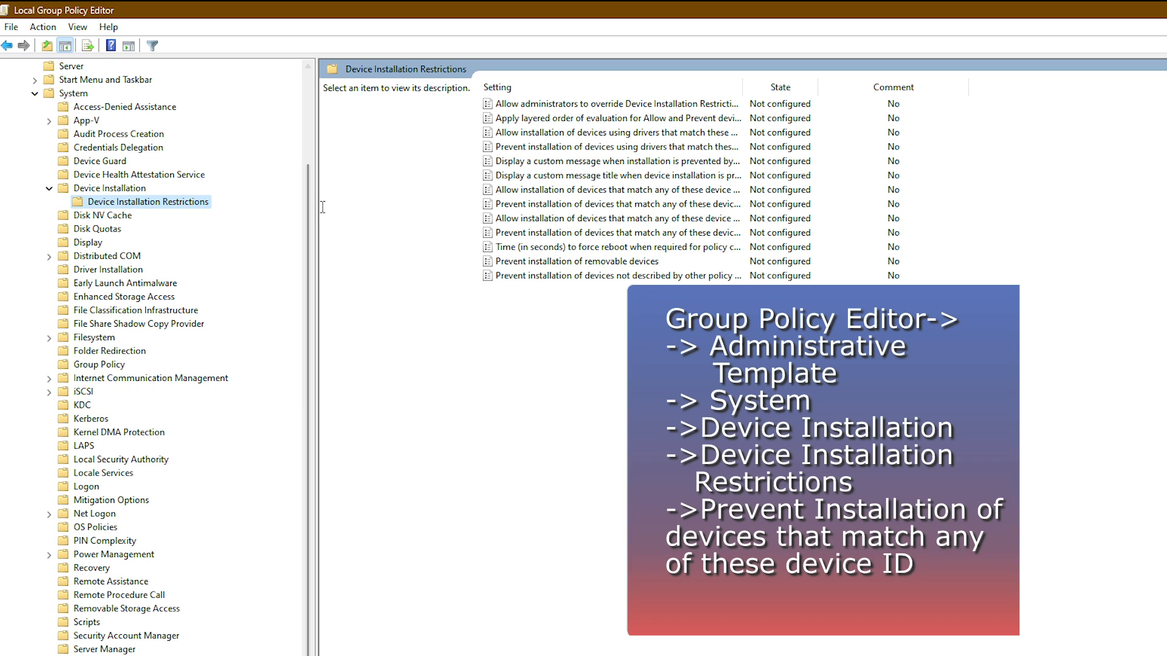
pyautogui.moveTo(461, 220)
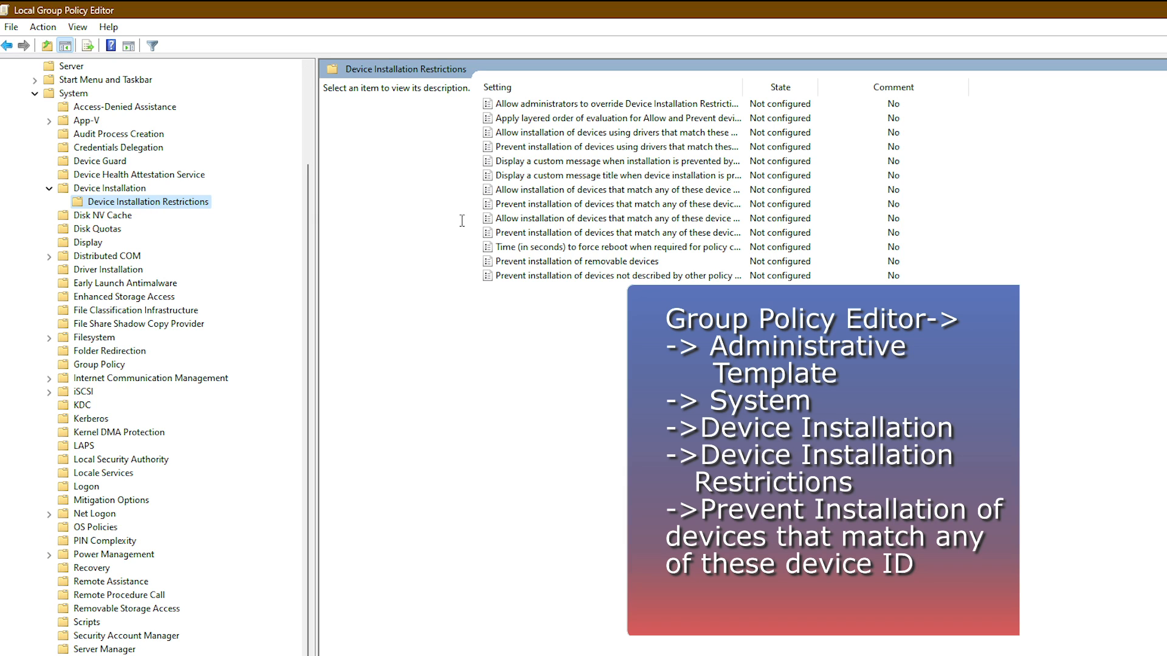
pyautogui.moveTo(528, 208)
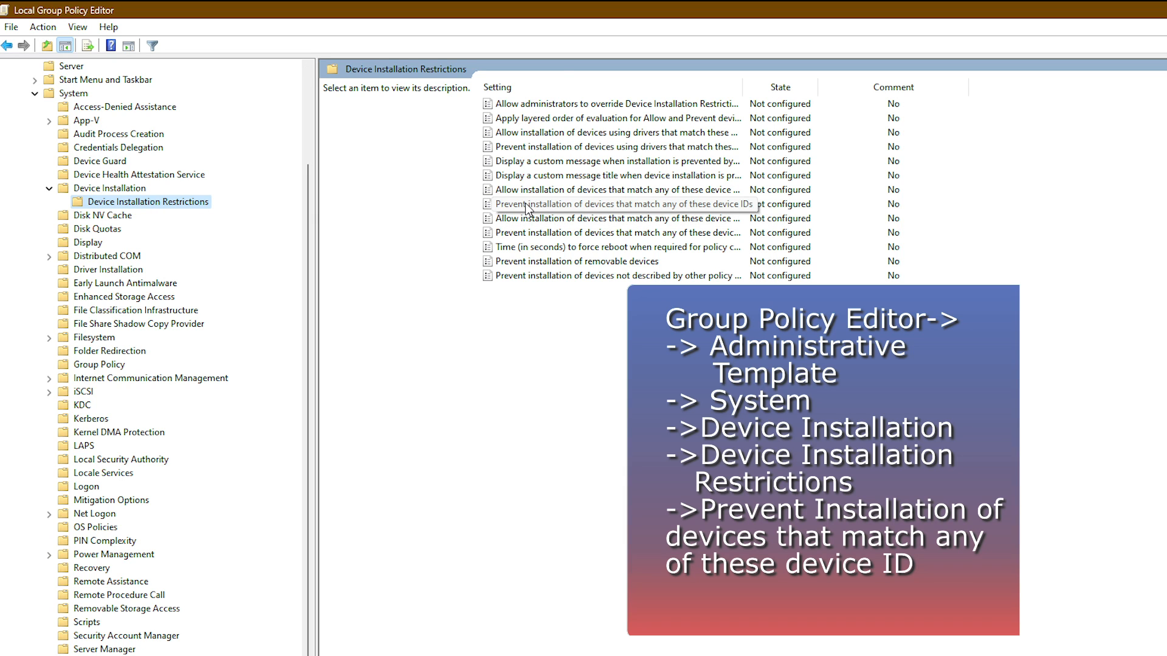
pyautogui.doubleClick(614, 204)
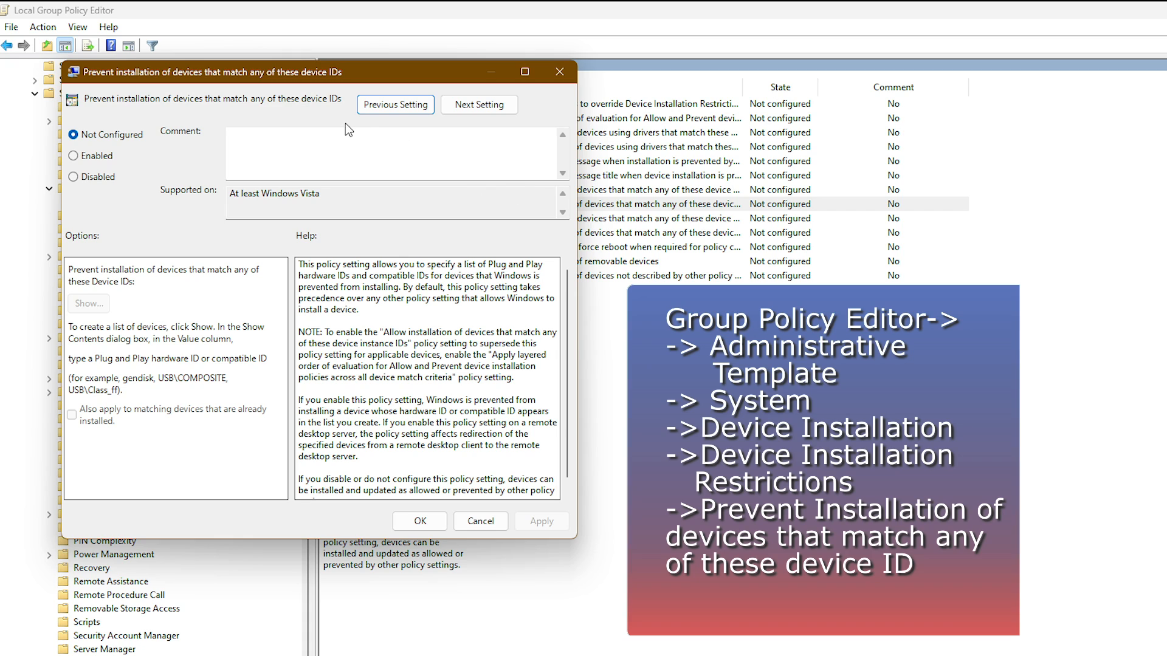
pyautogui.moveTo(77, 162)
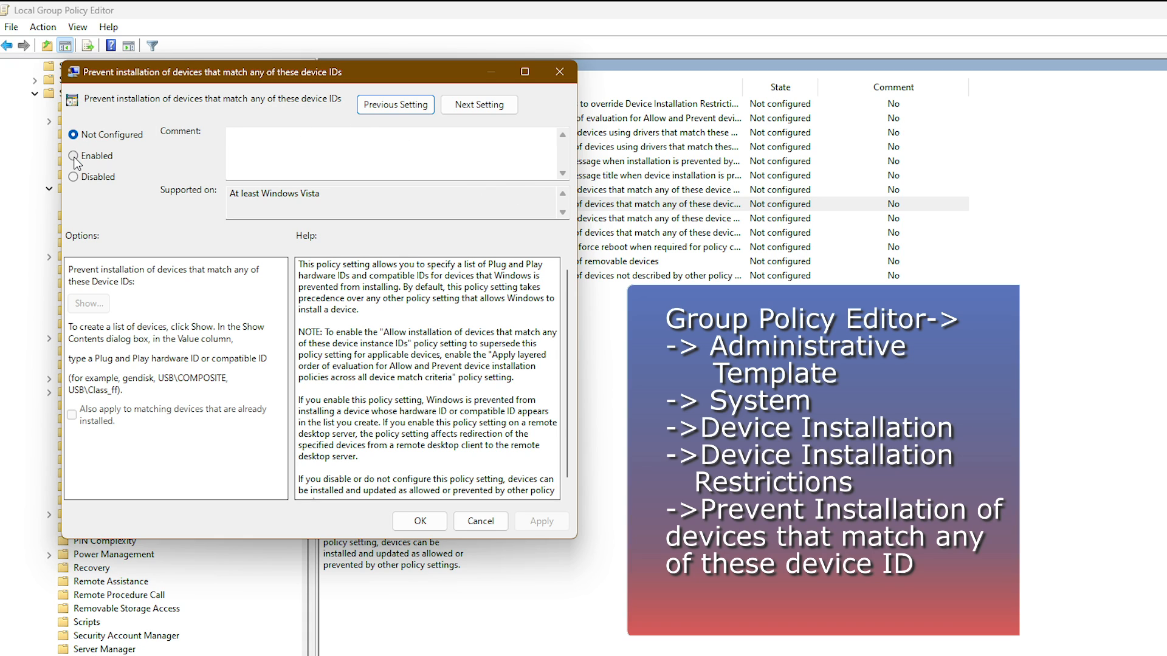
pyautogui.click(73, 156)
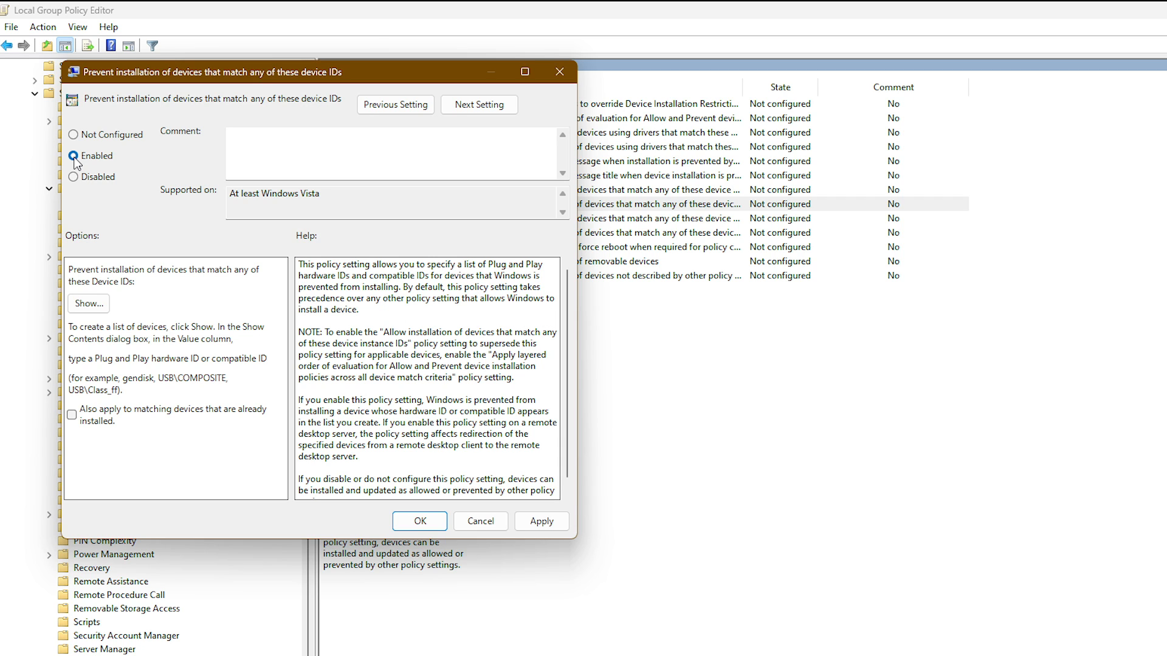
pyautogui.click(87, 303)
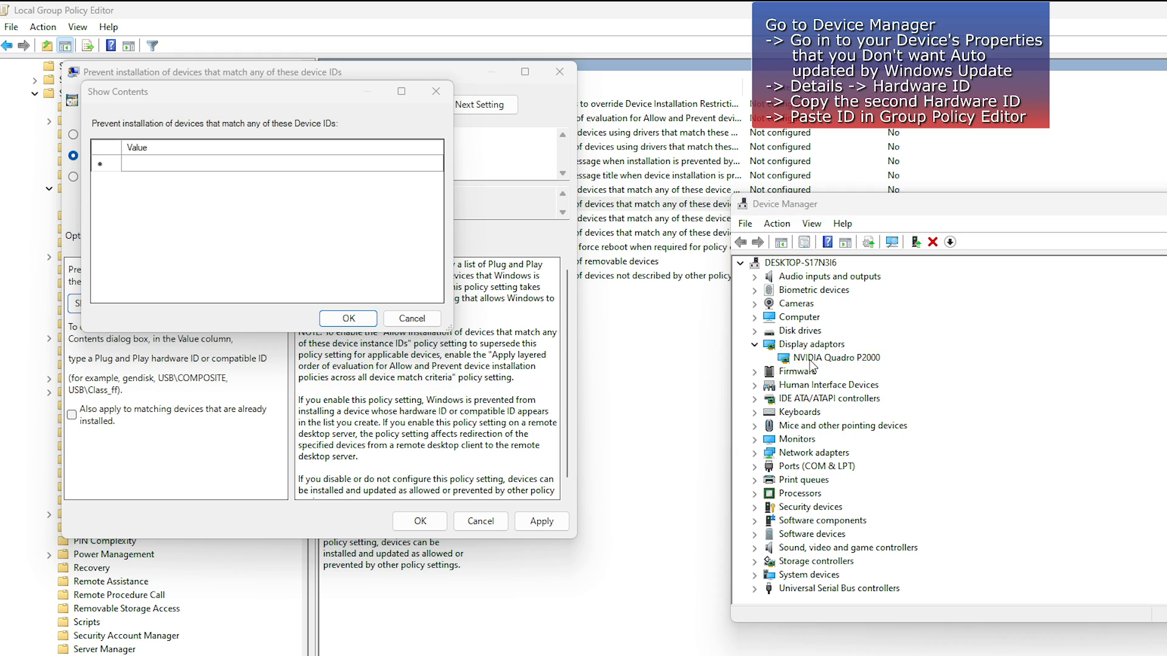
# Step: Add the Quadro P2000 hardware ID PCI\VEN_10DE&DEV_1C30&SUBSYS_11B31028 to the block list
pyautogui.doubleClick(837, 358)
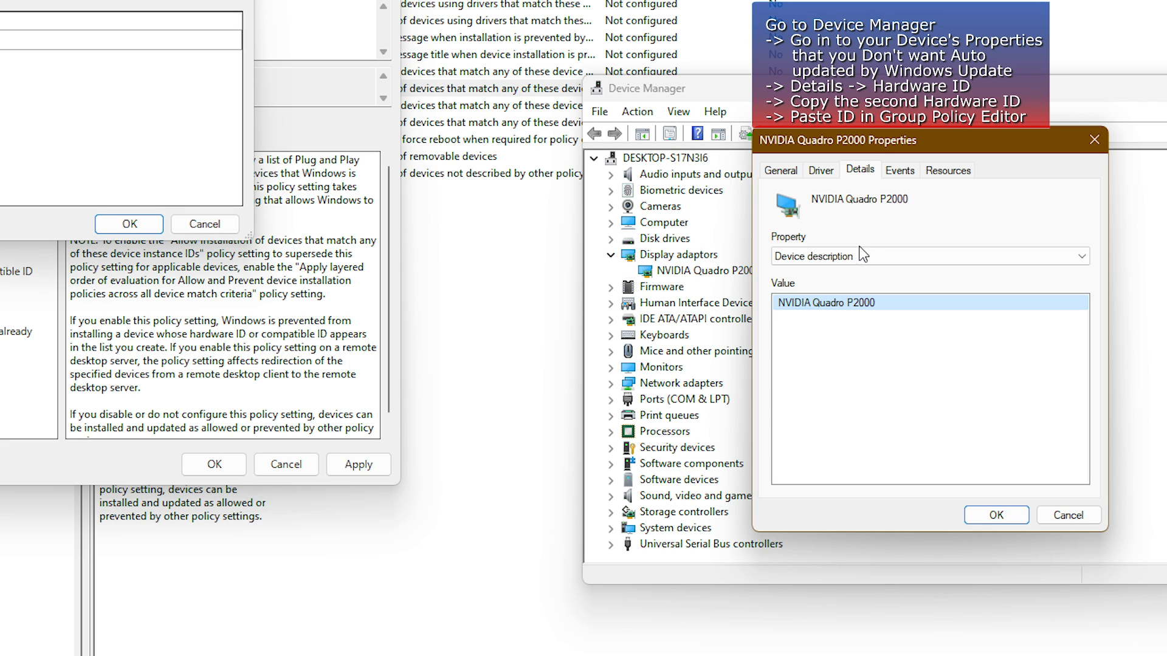
pyautogui.click(1080, 256)
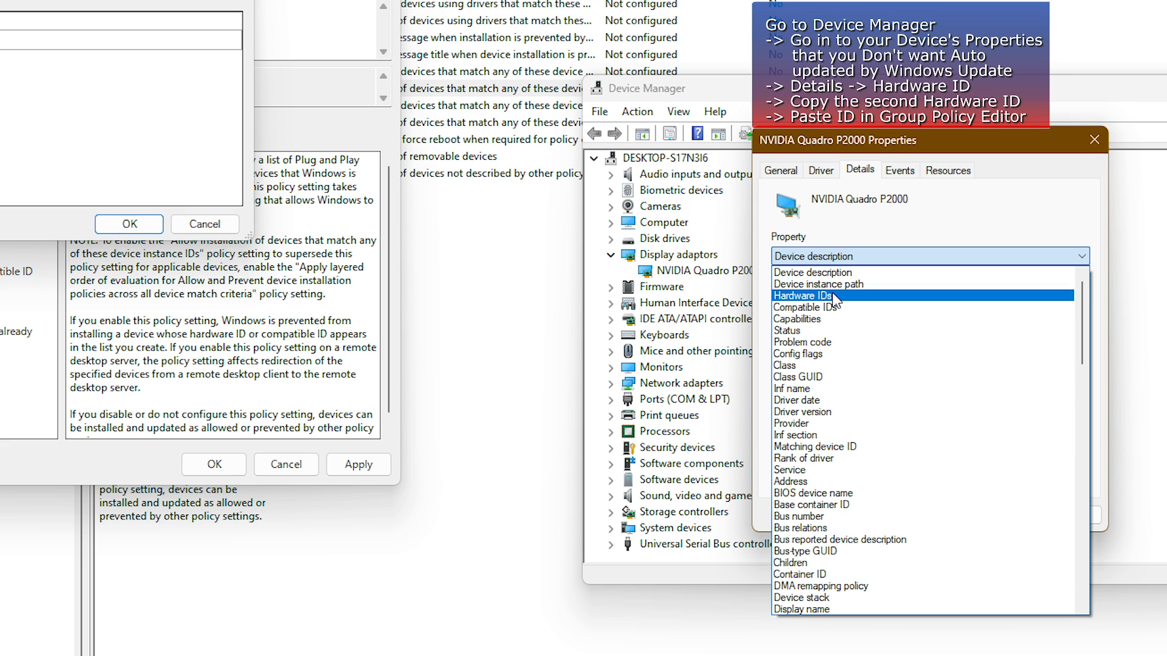
pyautogui.click(802, 295)
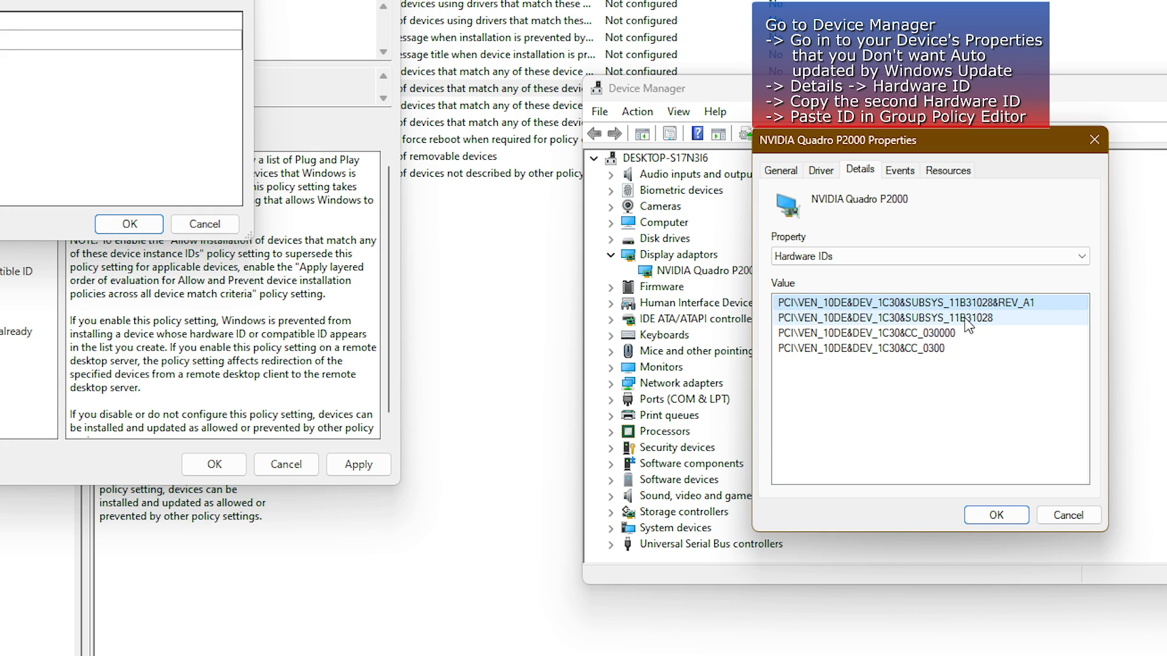
pyautogui.click(889, 318)
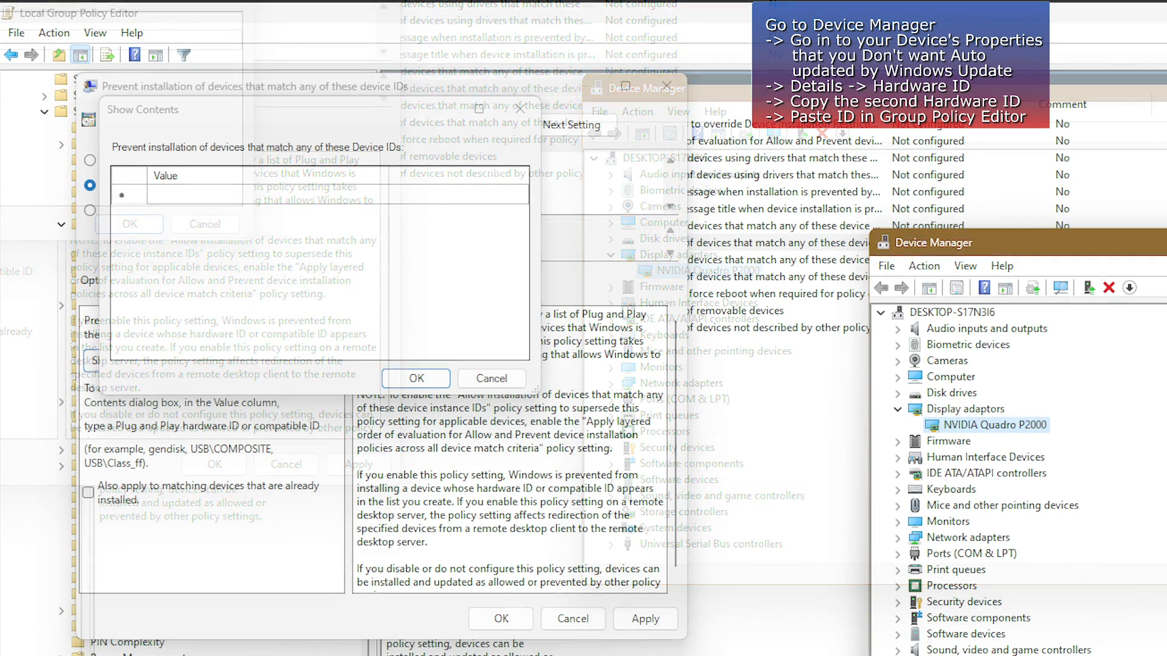
pyautogui.write('PCI\\VEN_10DE&DEV_1C30&SUBSYS_11B31028')
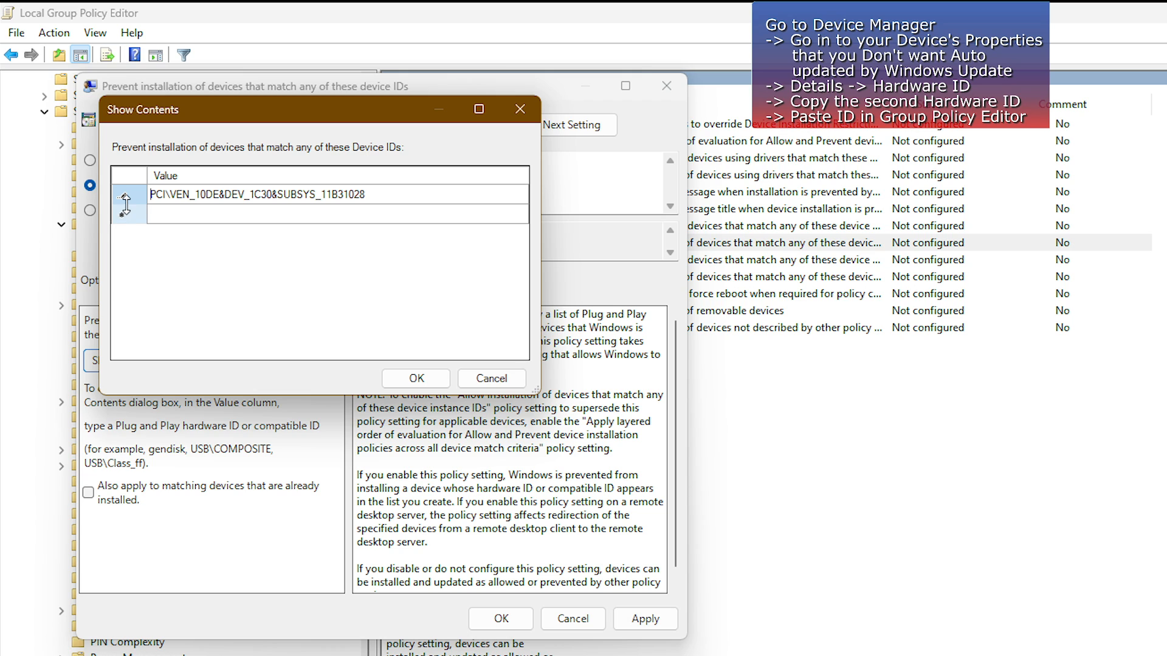
pyautogui.moveTo(416, 378)
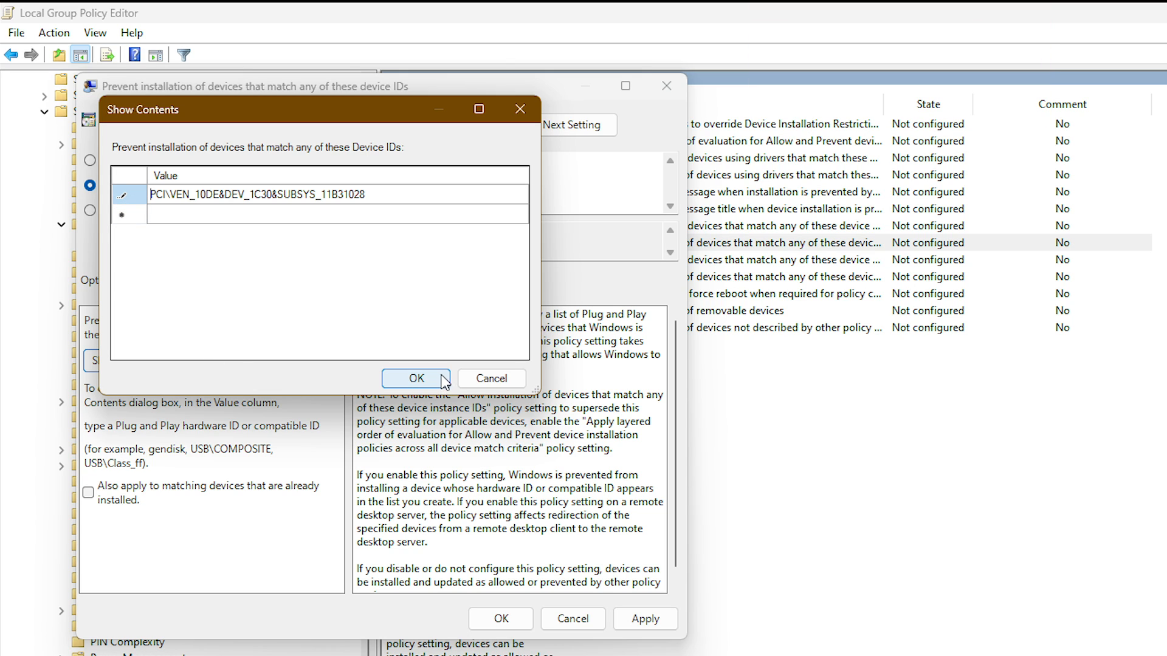
pyautogui.click(415, 378)
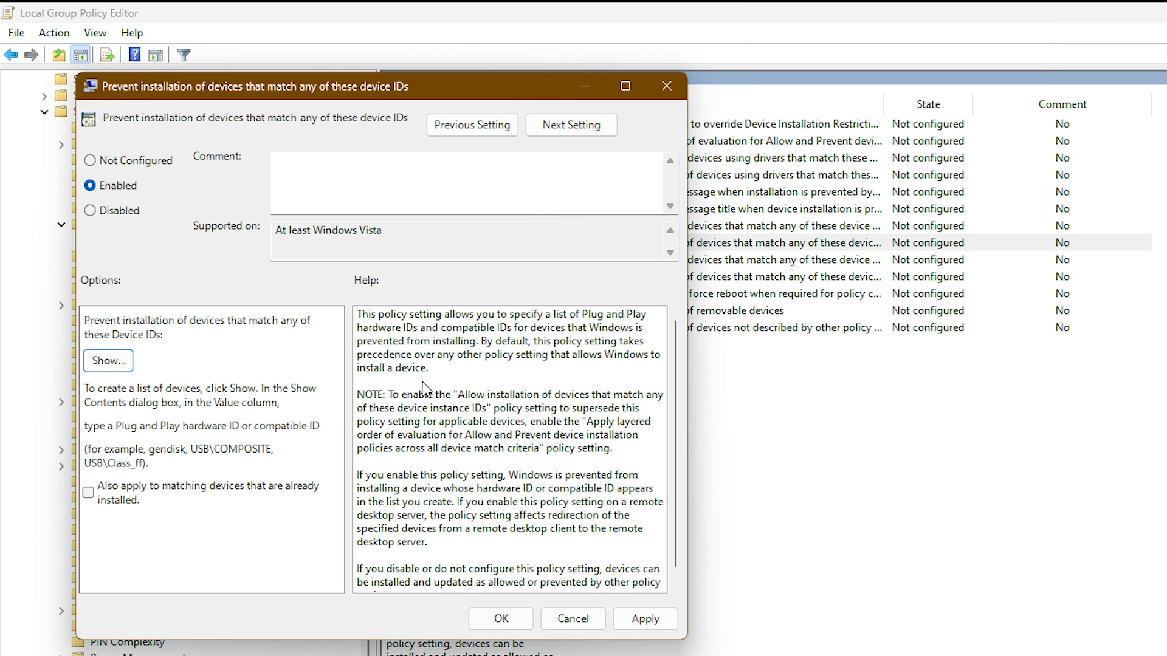
# Step: Add the comment 'Disable Auto Update for NVIDIA GPU Driver' to the enabled policy
pyautogui.click(468, 182)
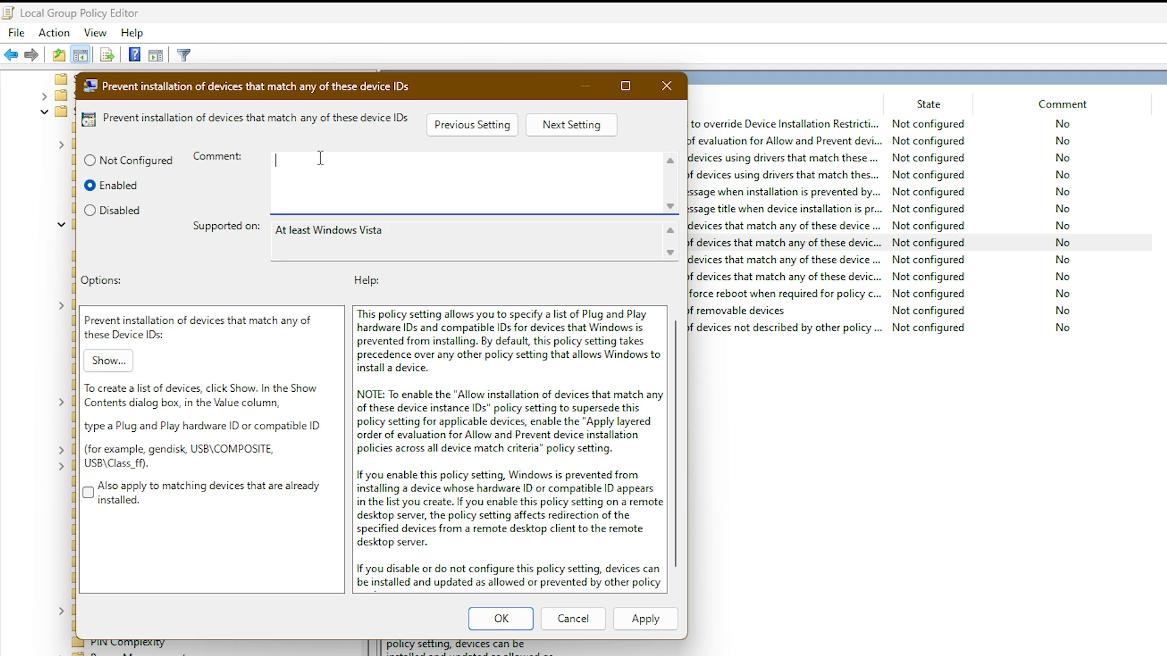
pyautogui.write('Disable Auto U')
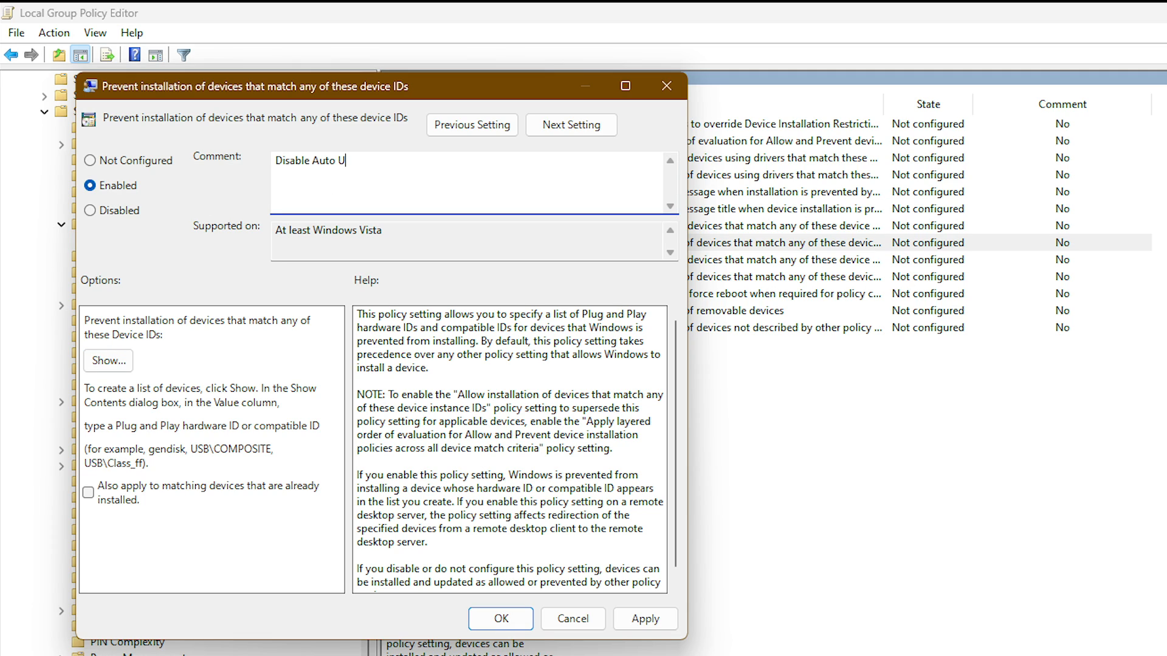
pyautogui.write('pdate for NVIDIA')
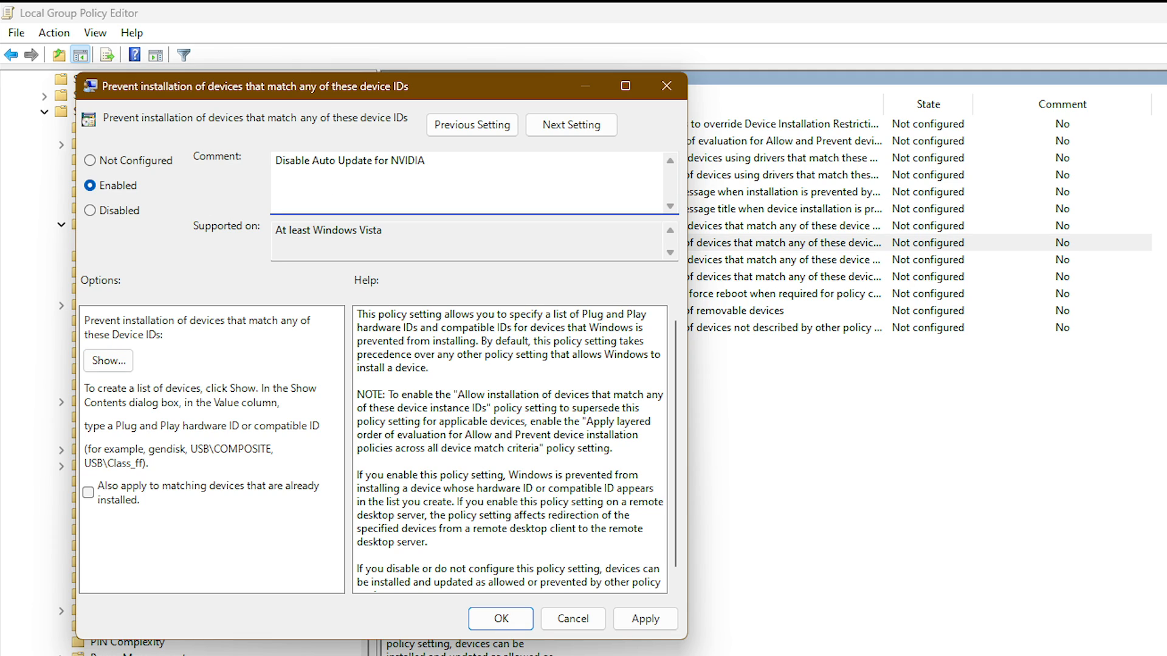
pyautogui.write('GPU Driver')
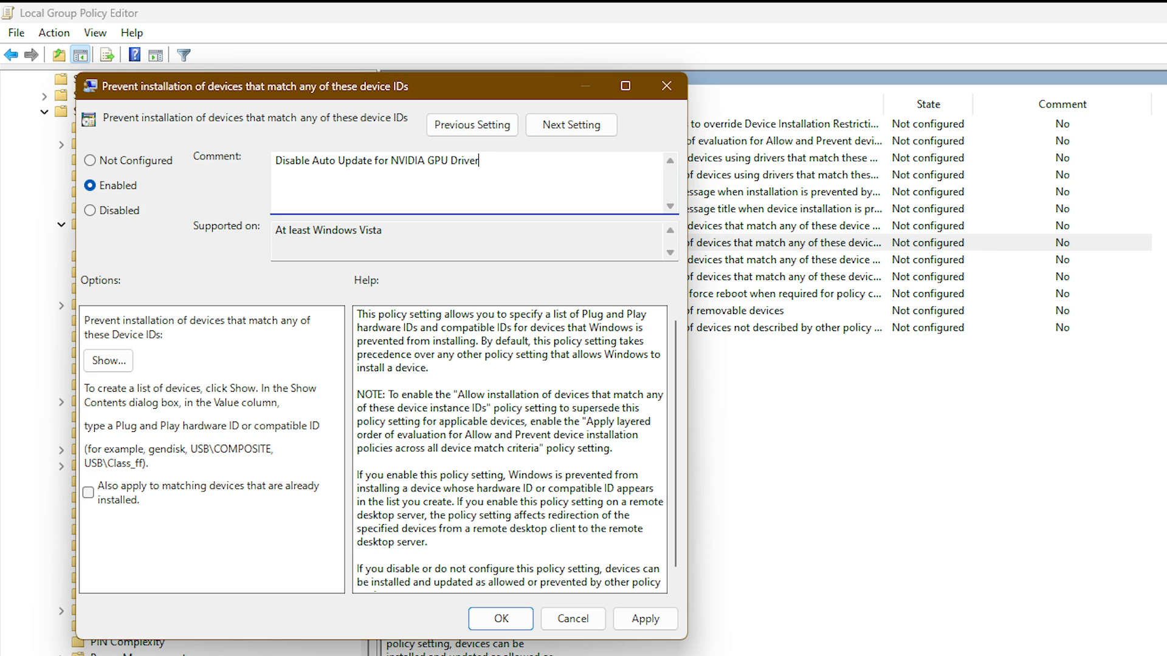
# Step: Apply the policy and extend it to matching devices that are already installed
pyautogui.click(644, 619)
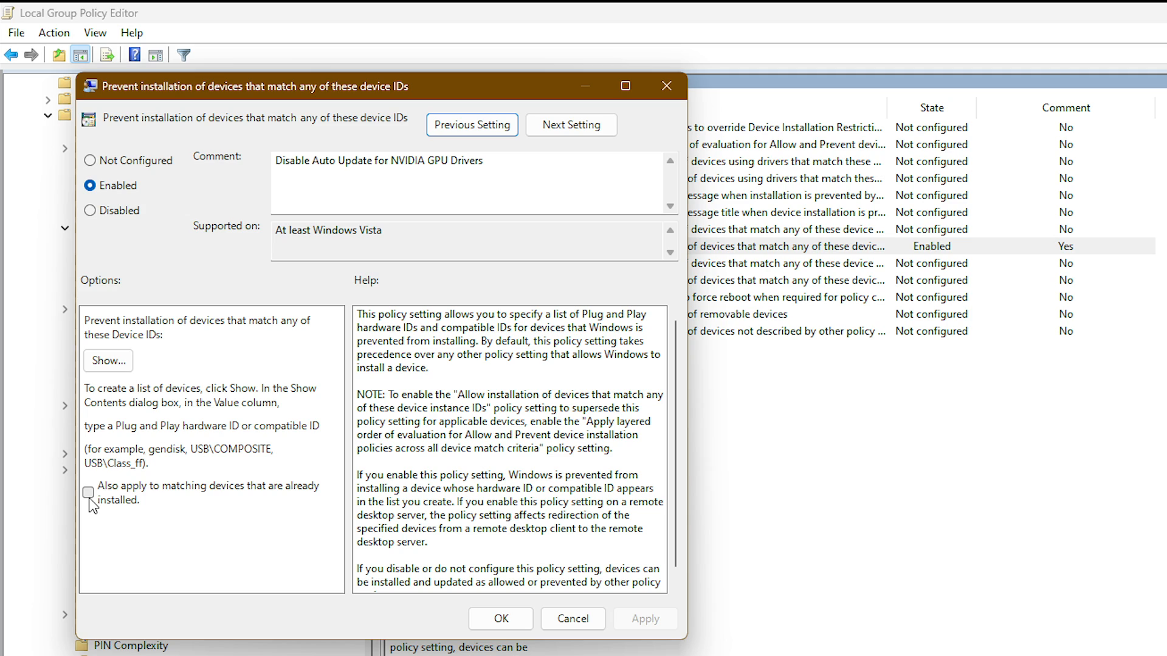
pyautogui.click(88, 493)
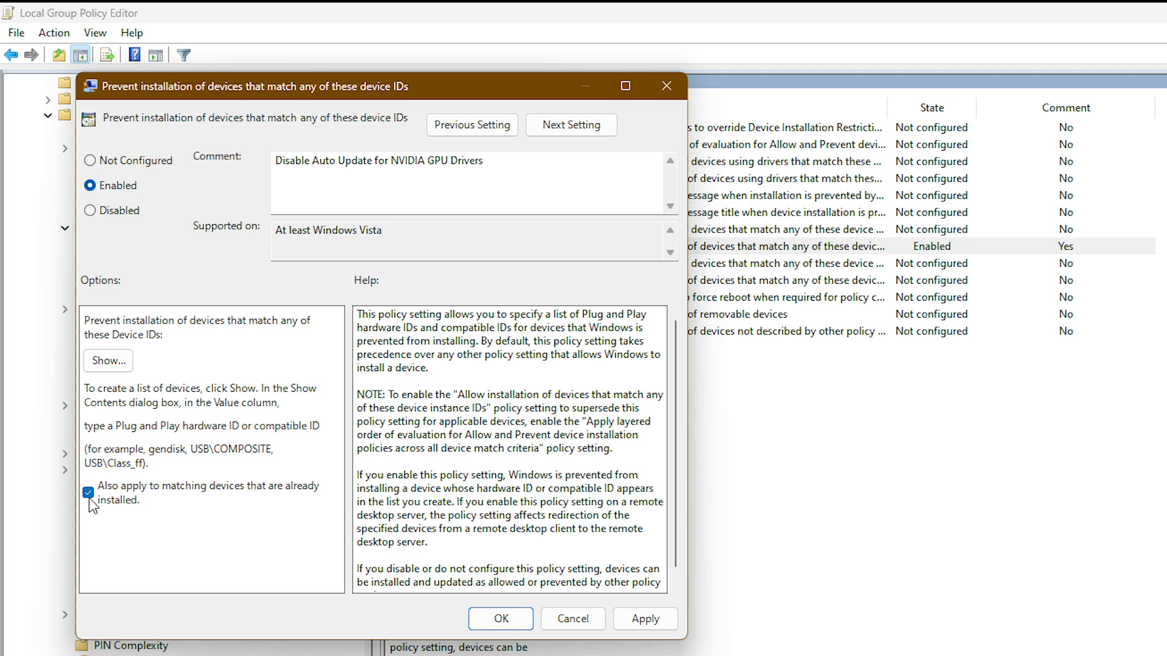
pyautogui.click(500, 618)
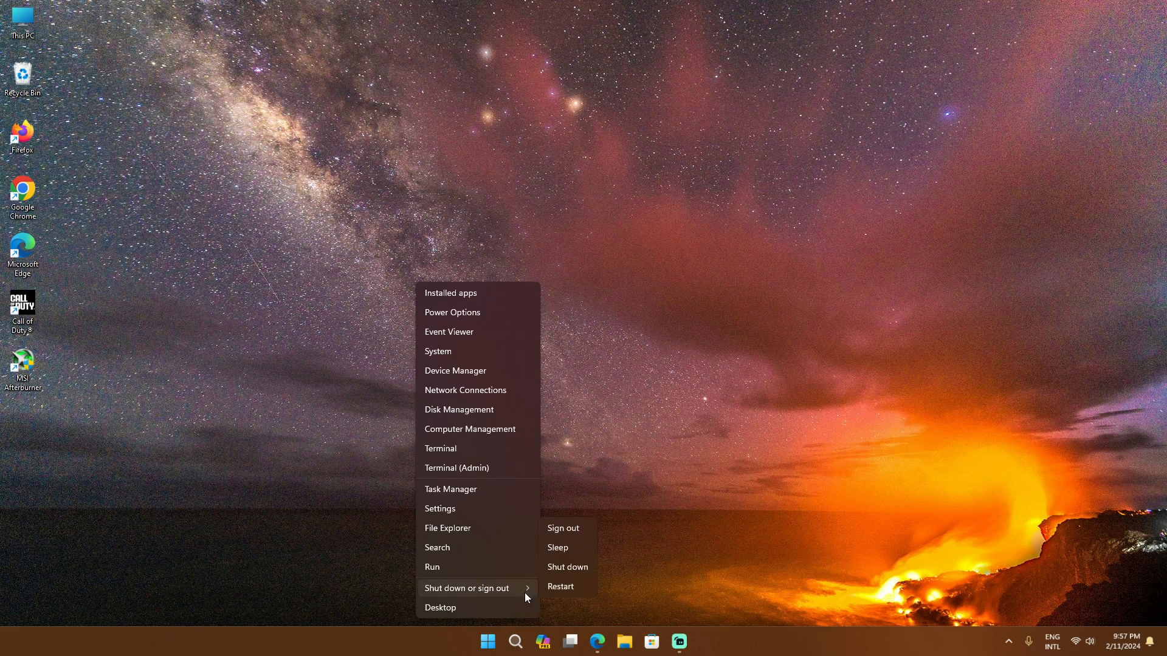
pyautogui.moveTo(690, 594)
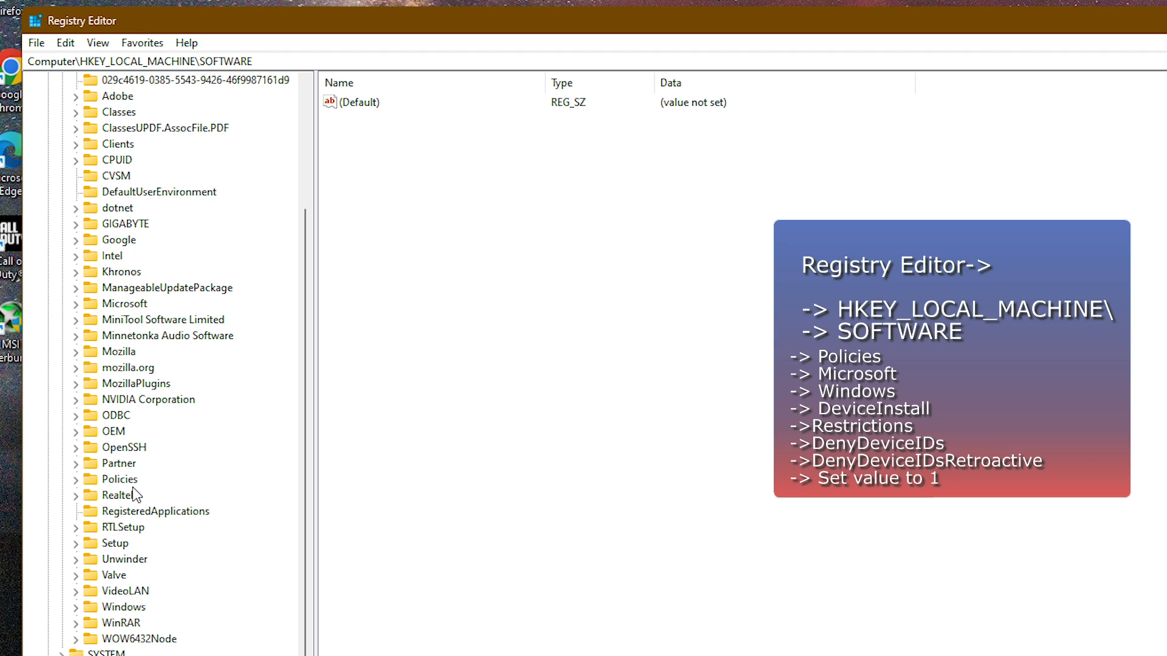
# Step: Navigate to the Policies\Microsoft\Windows\DeviceInstall\Restrictions key in Registry Editor
pyautogui.click(77, 478)
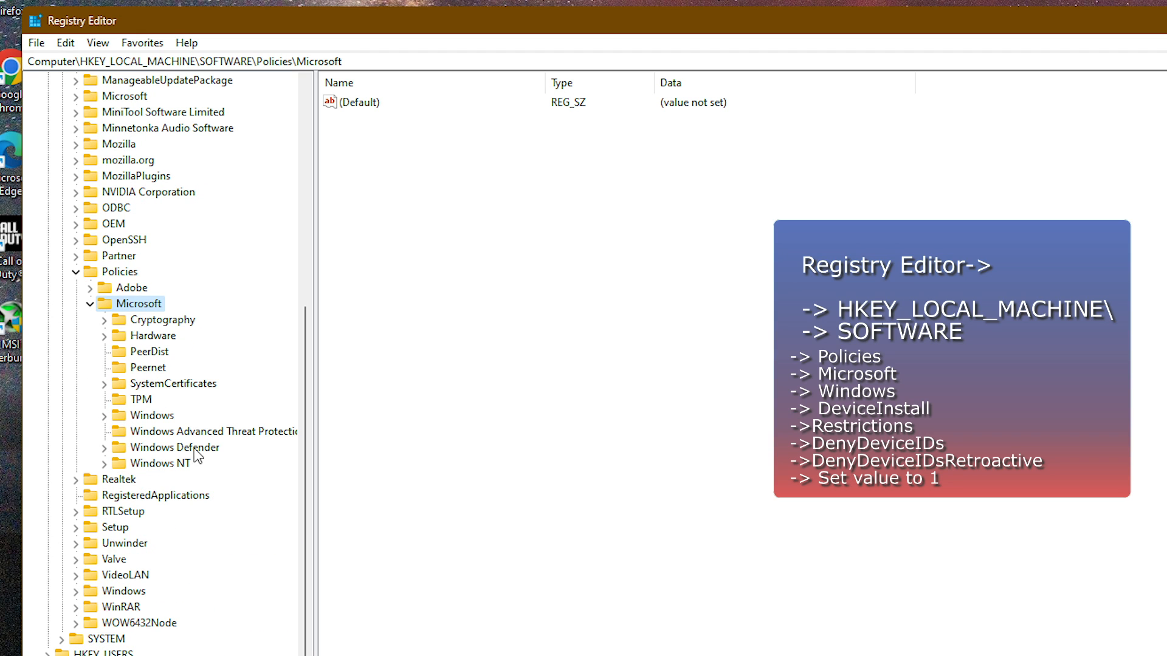
pyautogui.click(150, 415)
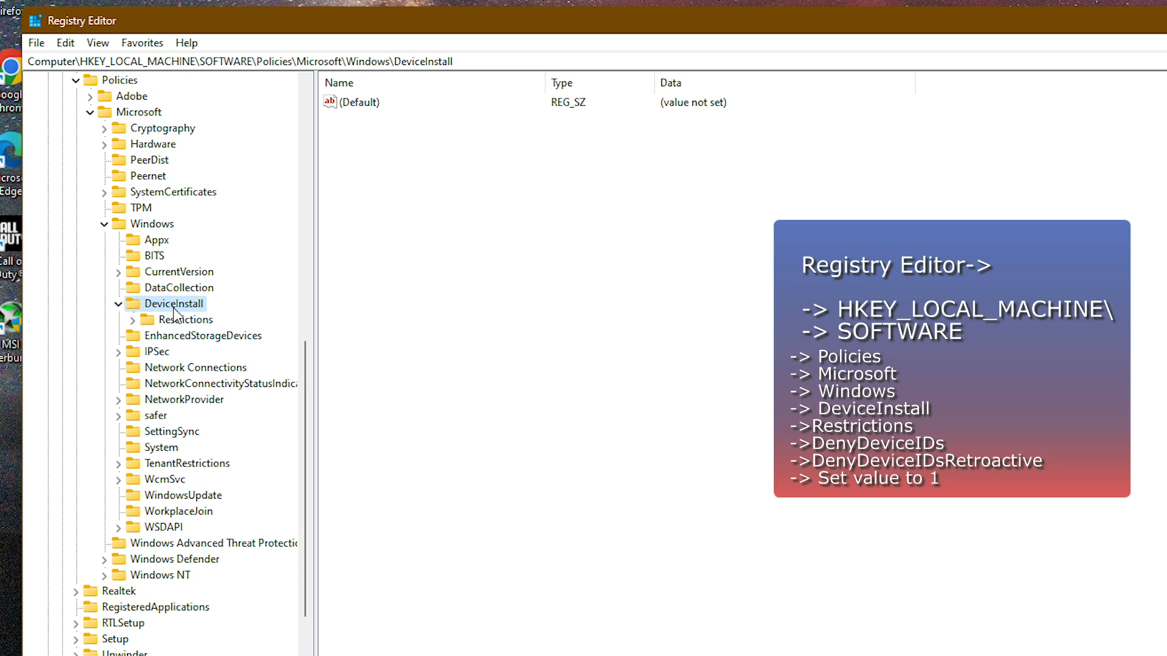
pyautogui.click(186, 319)
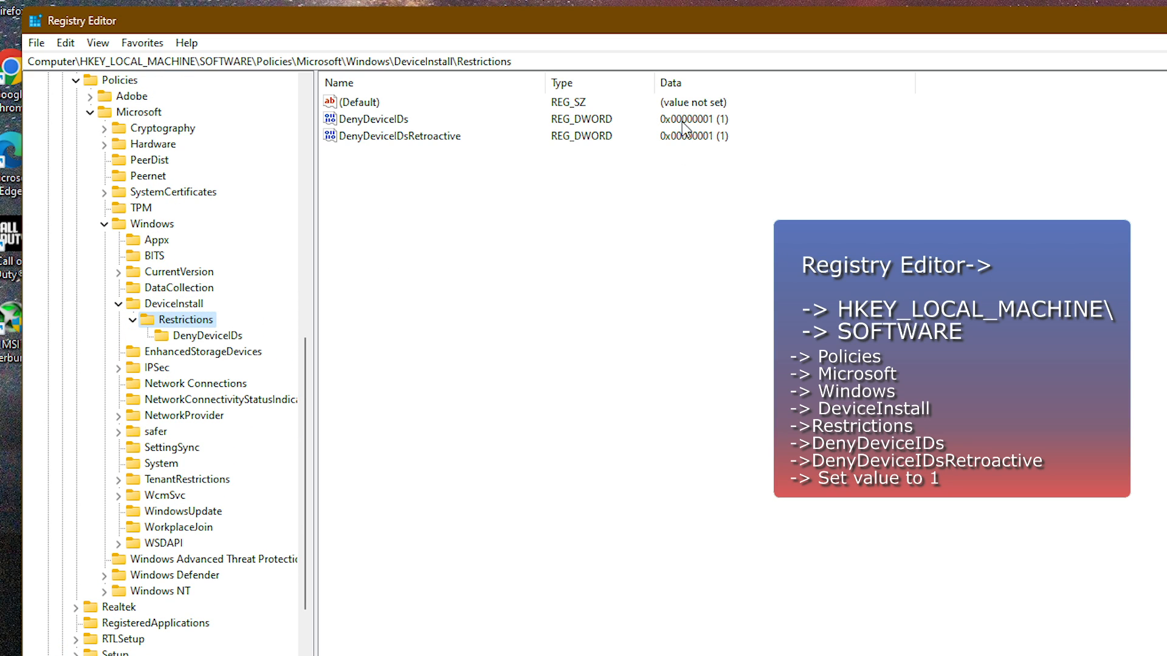
pyautogui.moveTo(729, 134)
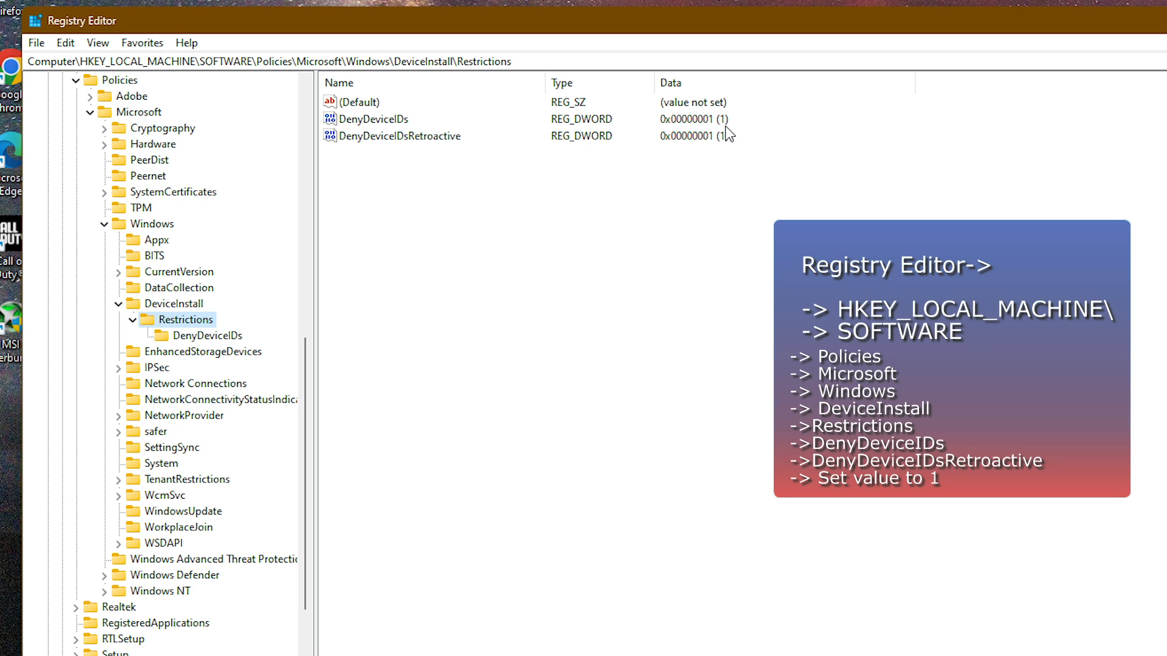
# Step: Confirm DenyDeviceIDs and DenyDeviceIDsRetroactive are both set to 1
pyautogui.doubleClick(381, 119)
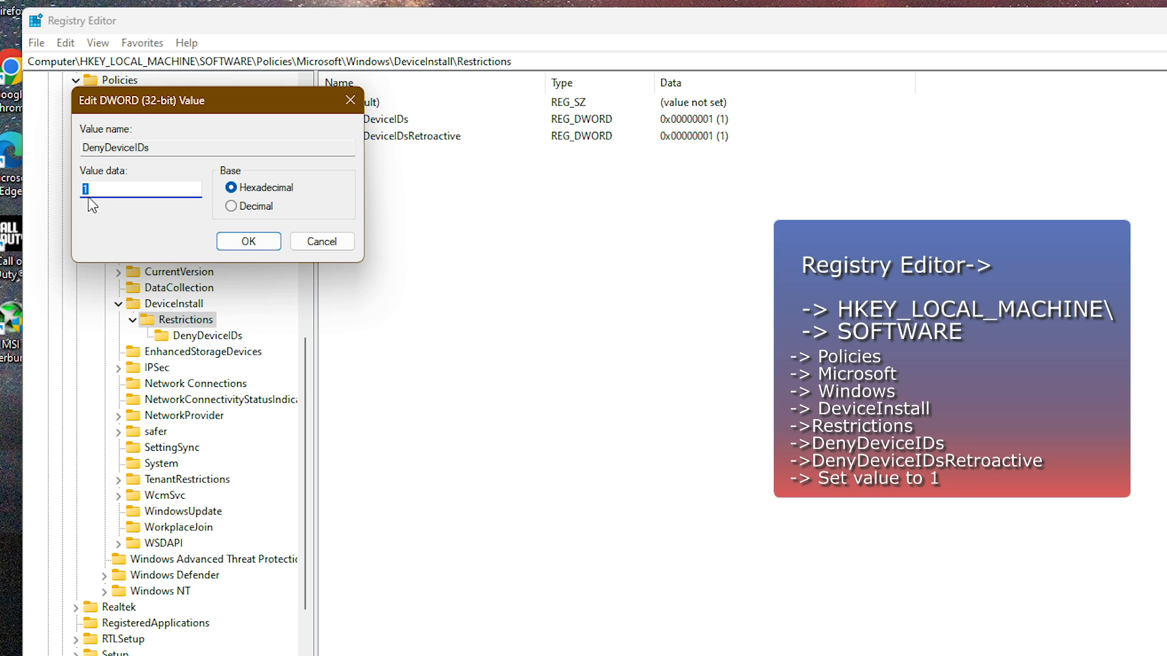
pyautogui.click(248, 242)
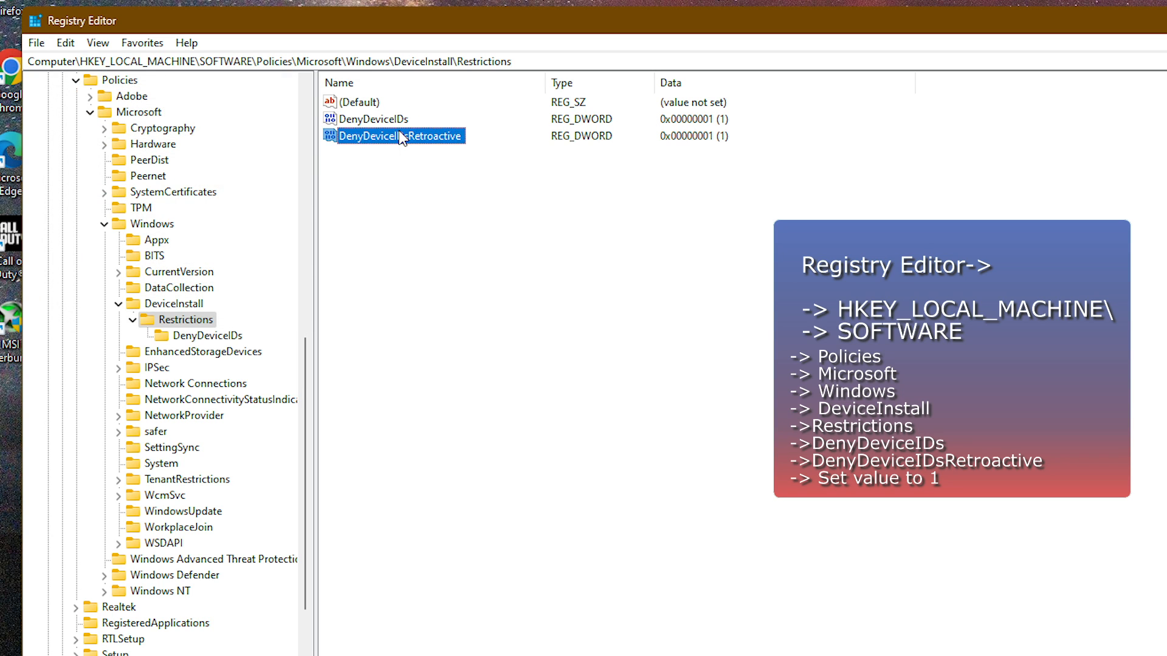
pyautogui.doubleClick(387, 136)
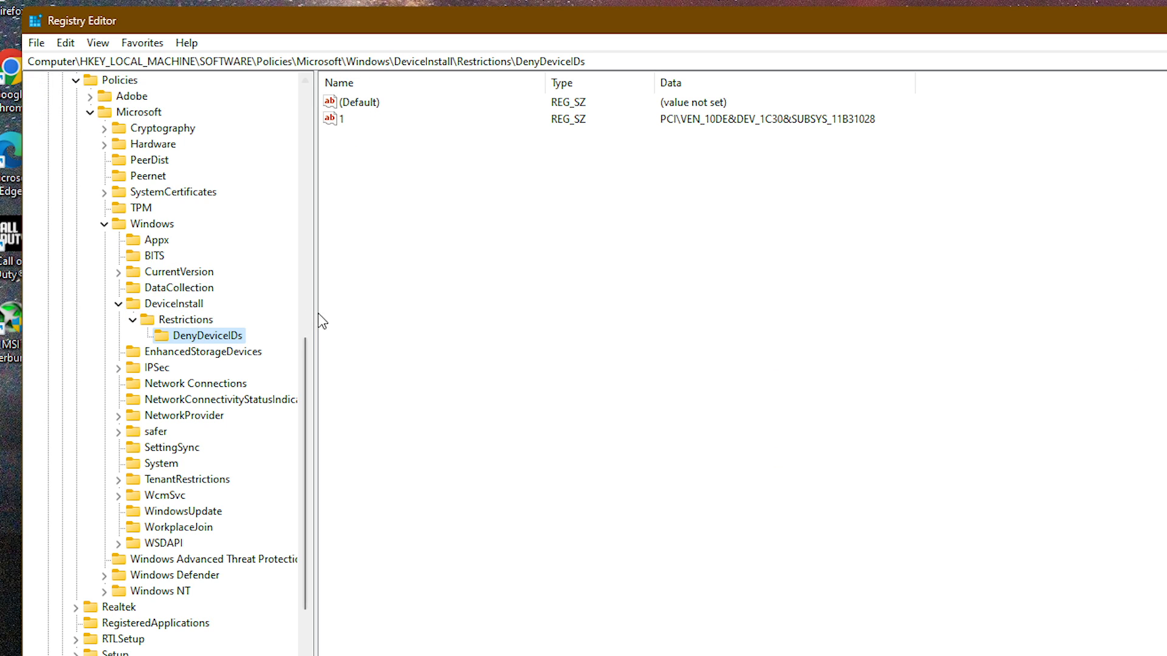
# Step: Add string value 2 holding PCI\VEN_8086&DEV_4C8B&SUBSYS_D0001458 under DenyDeviceIDs, then show restart options
pyautogui.doubleClick(340, 119)
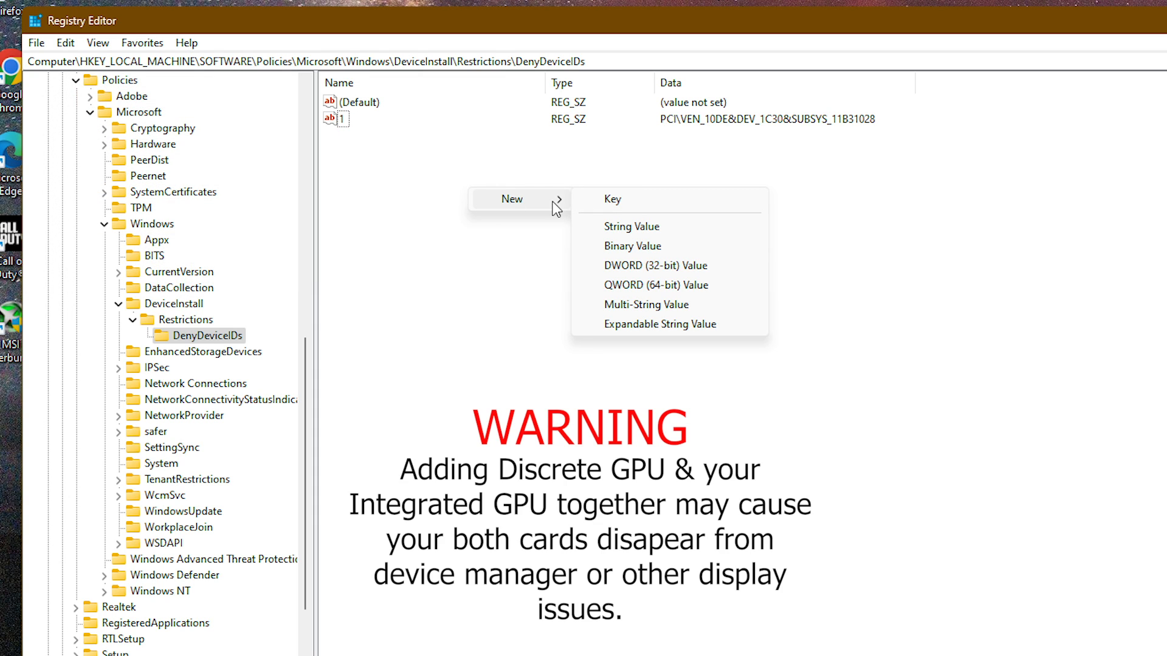
pyautogui.moveTo(653, 228)
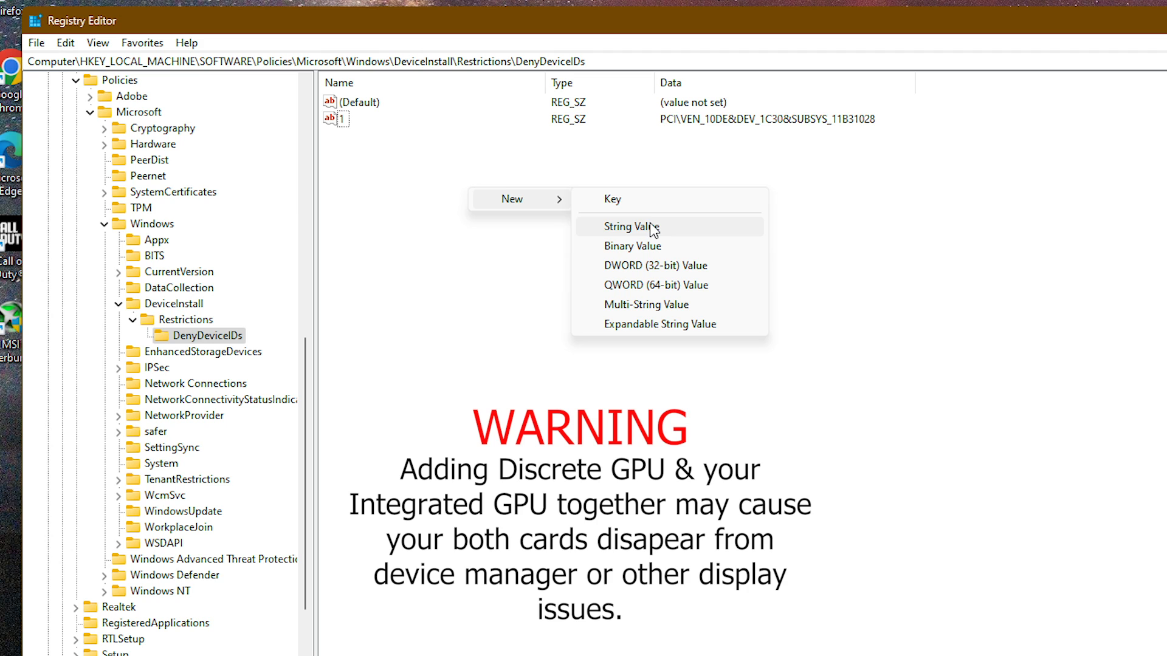
pyautogui.click(629, 226)
pyautogui.write('2')
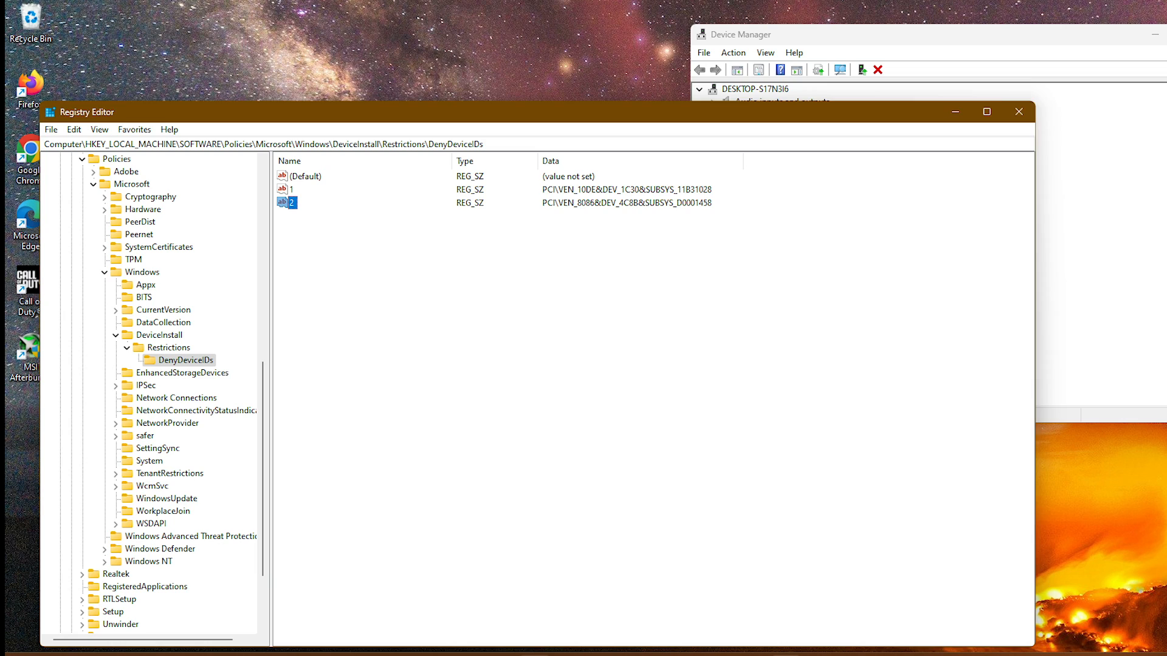
pyautogui.click(851, 621)
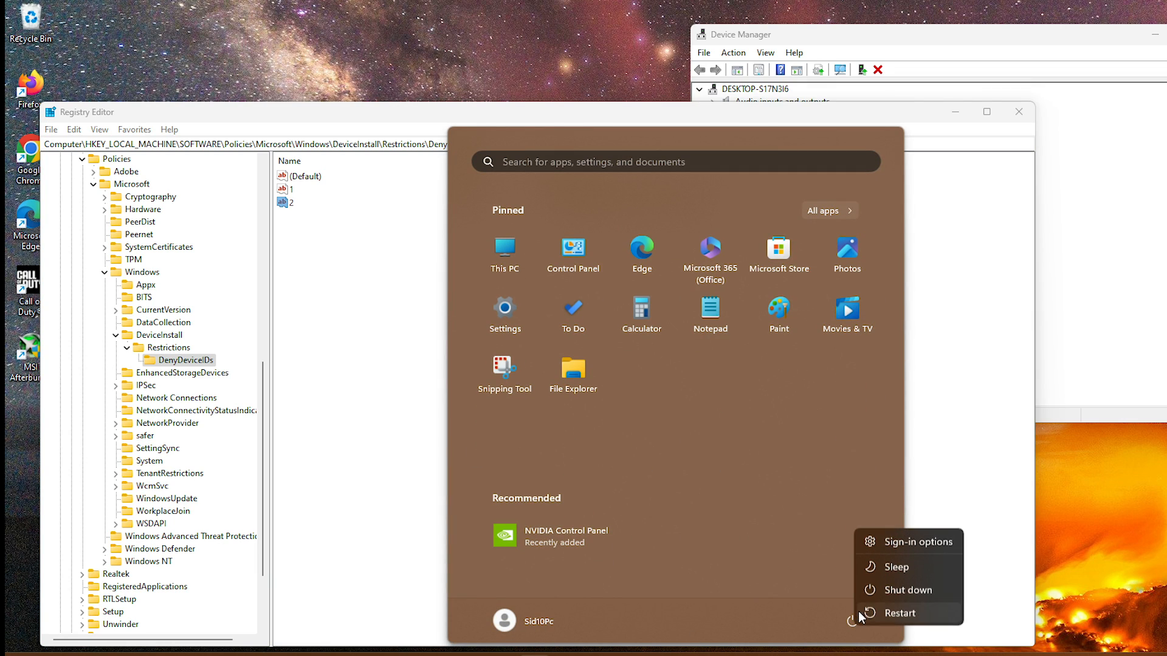
pyautogui.moveTo(899, 613)
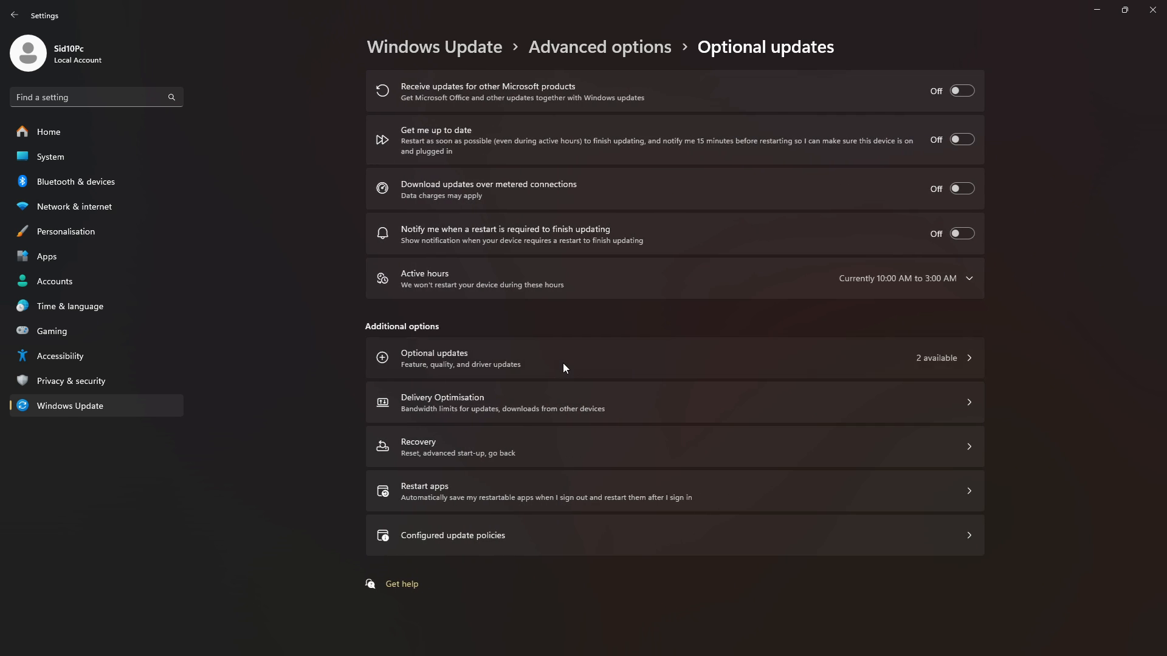
# Step: View optional updates listing the NVIDIA display driver, then return to Windows Update
pyautogui.click(434, 357)
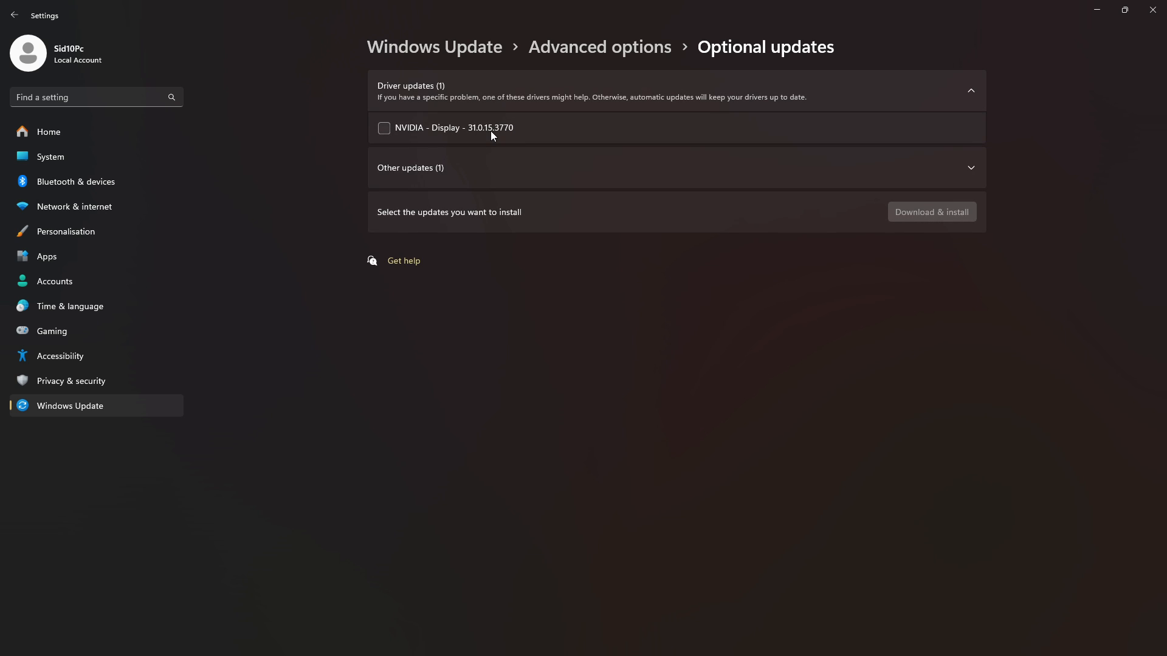
pyautogui.click(14, 16)
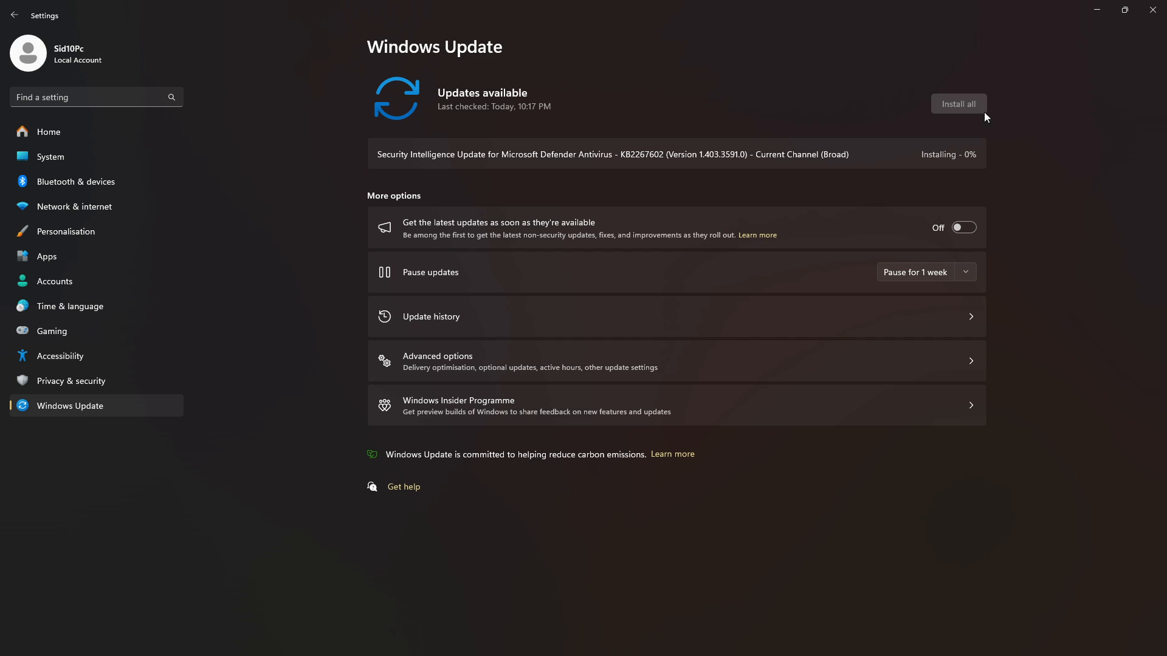
pyautogui.moveTo(524, 119)
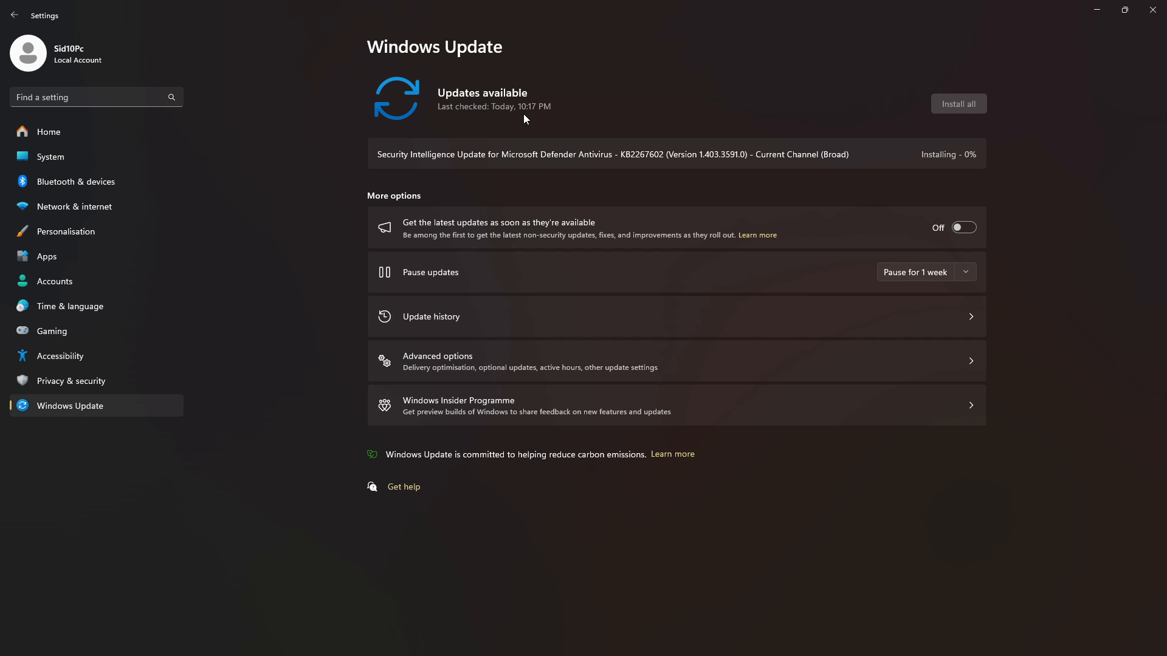